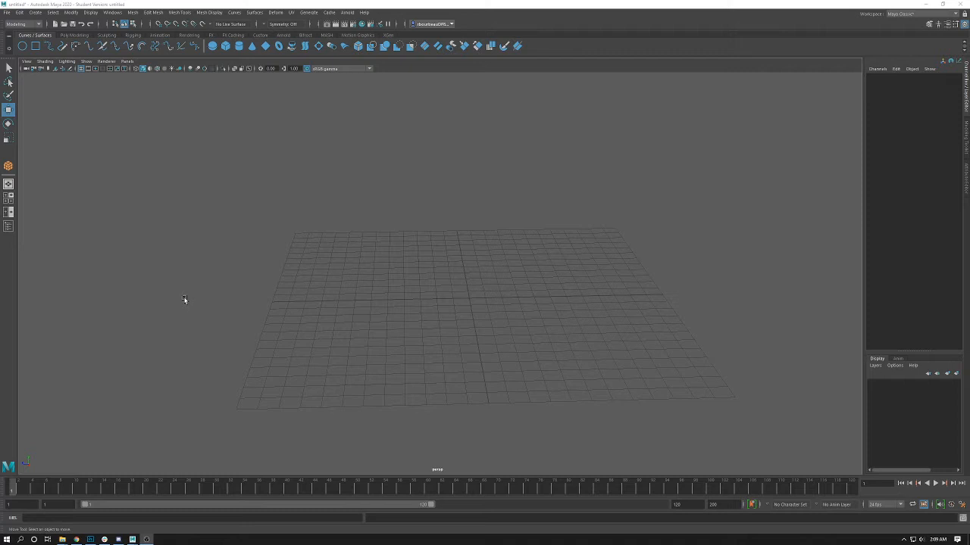
mouse_move(250, 190)
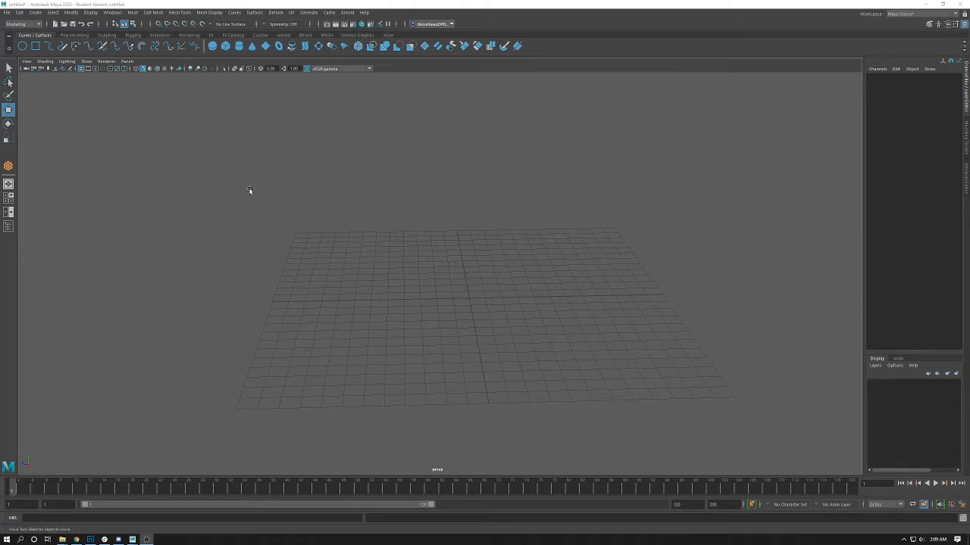
mouse_move(502, 335)
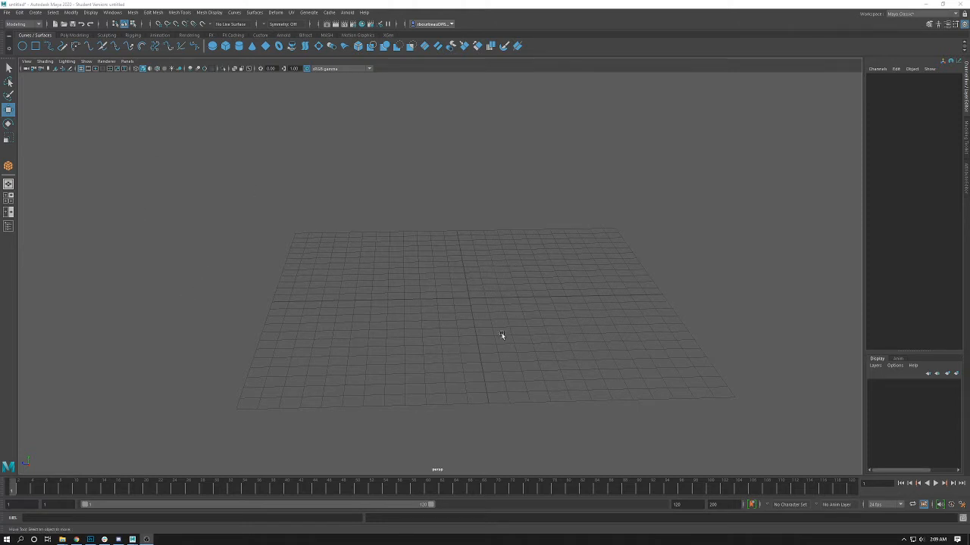
mouse_move(165, 169)
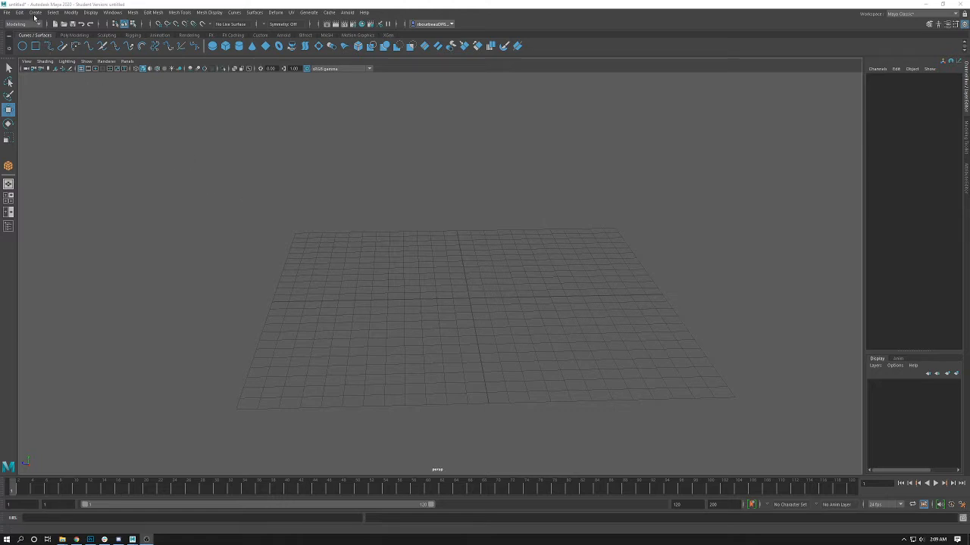
Draw a wide, flat polygon cylinder on the grid from Create > Polygon Primitives.
click(35, 12)
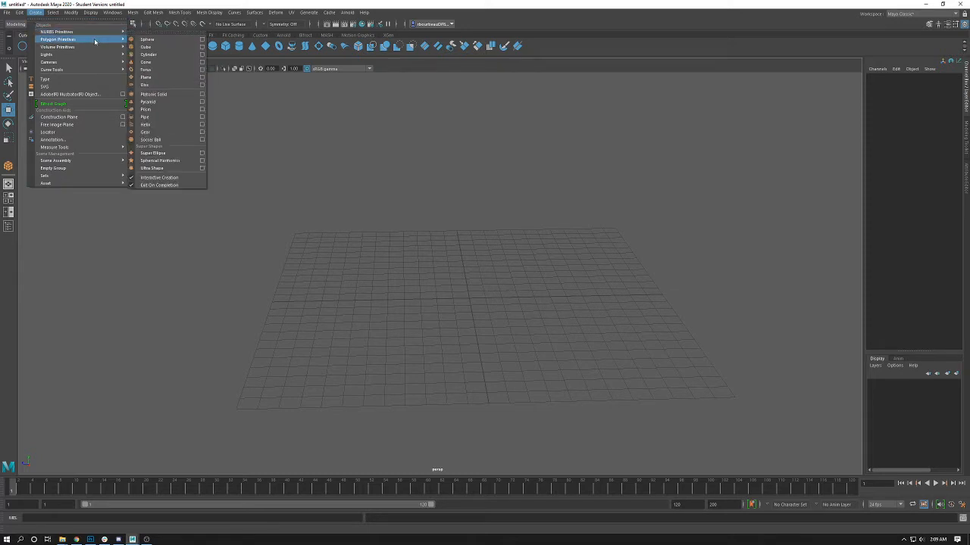
mouse_move(148, 54)
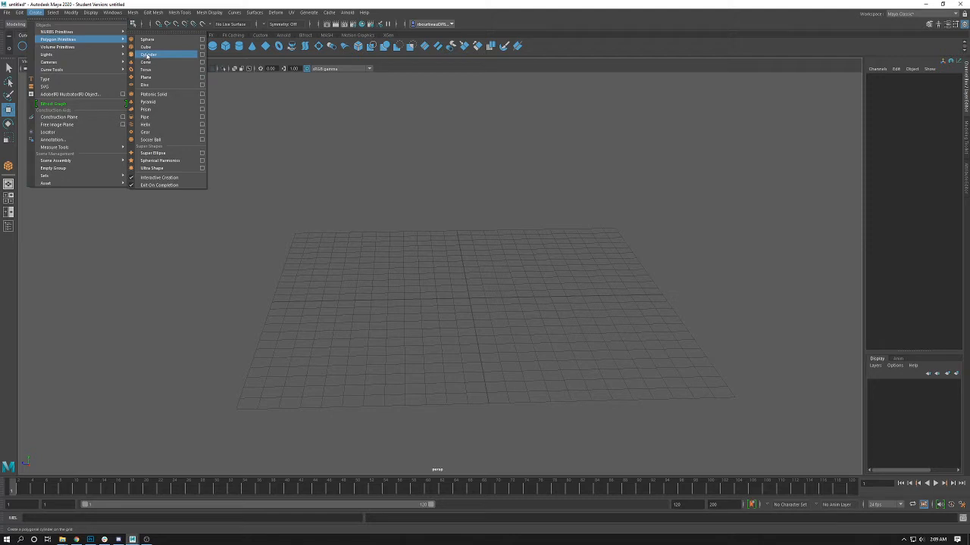
click(149, 54)
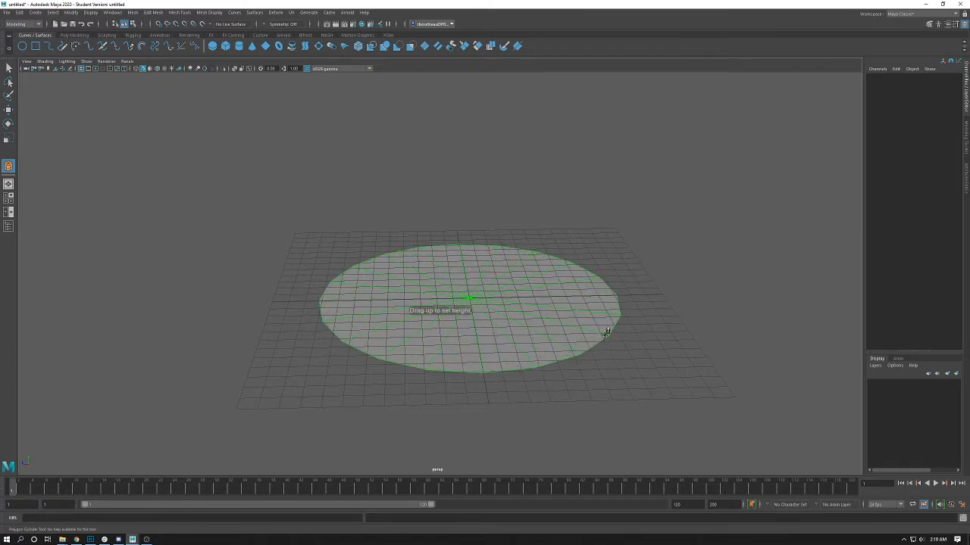
drag(606, 333, 606, 295)
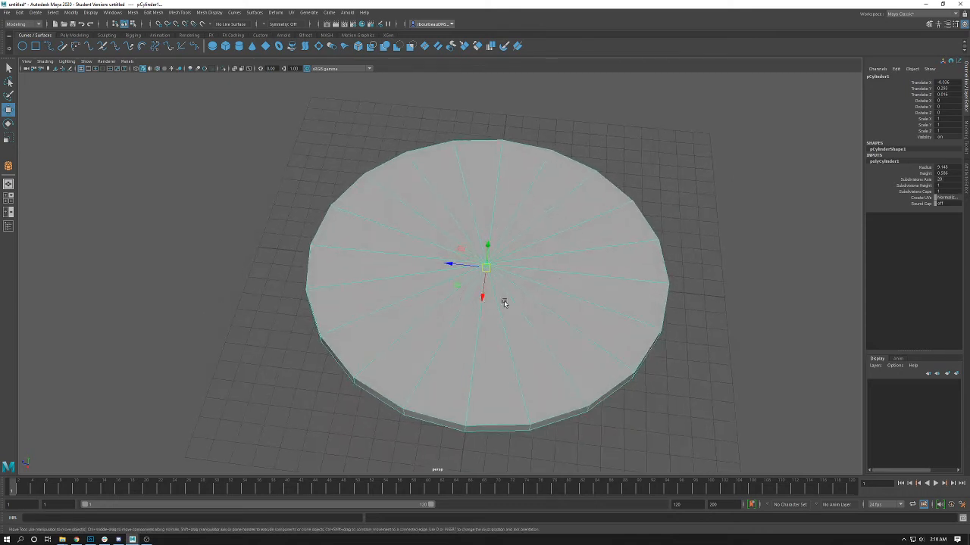
mouse_move(438, 302)
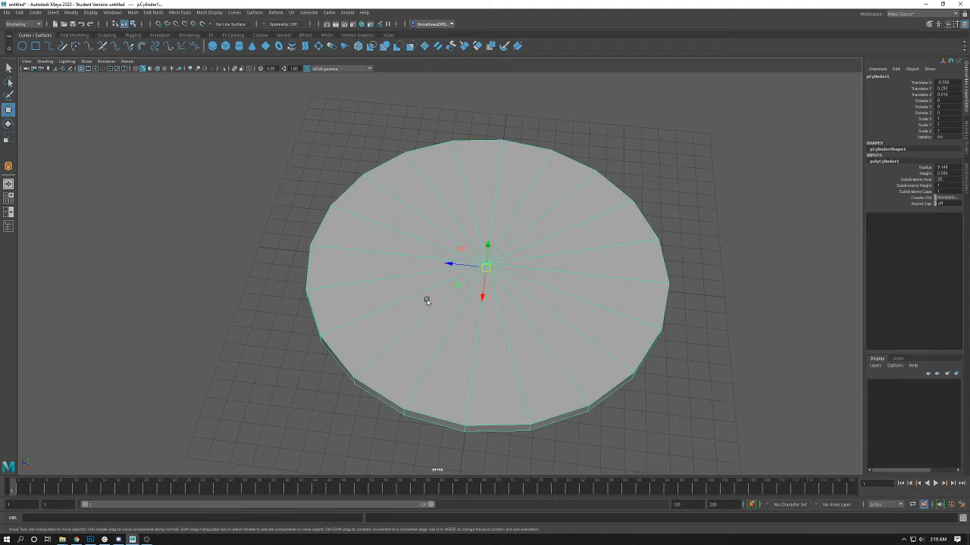
mouse_move(498, 165)
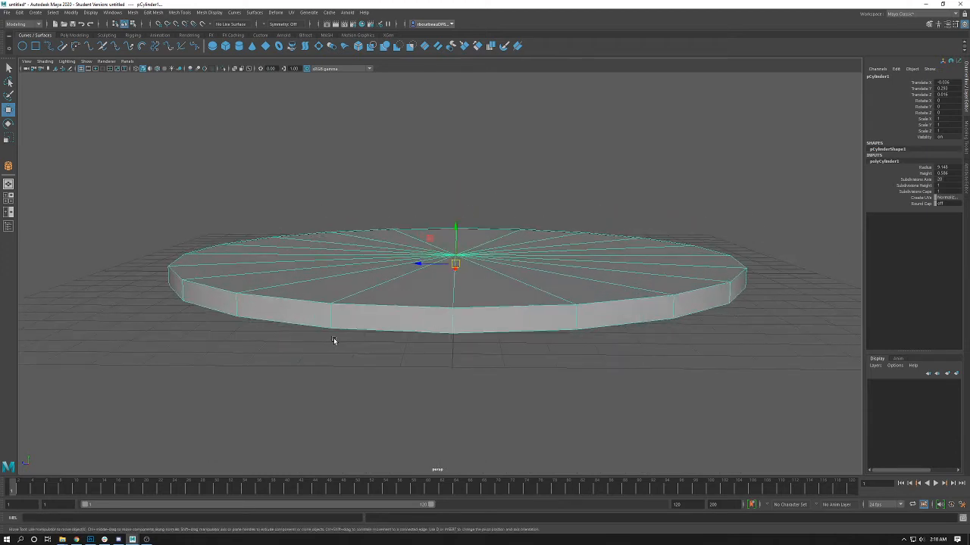
mouse_move(496, 320)
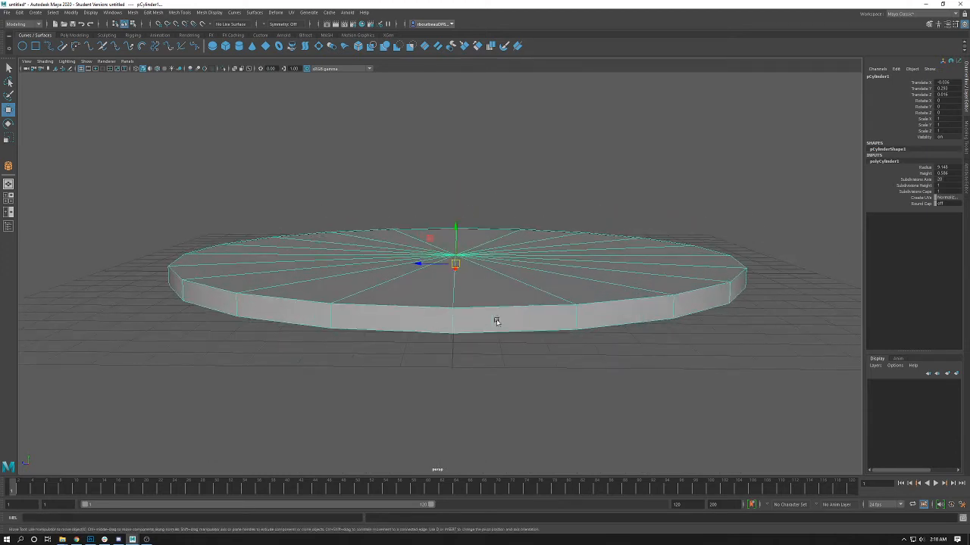
mouse_move(469, 295)
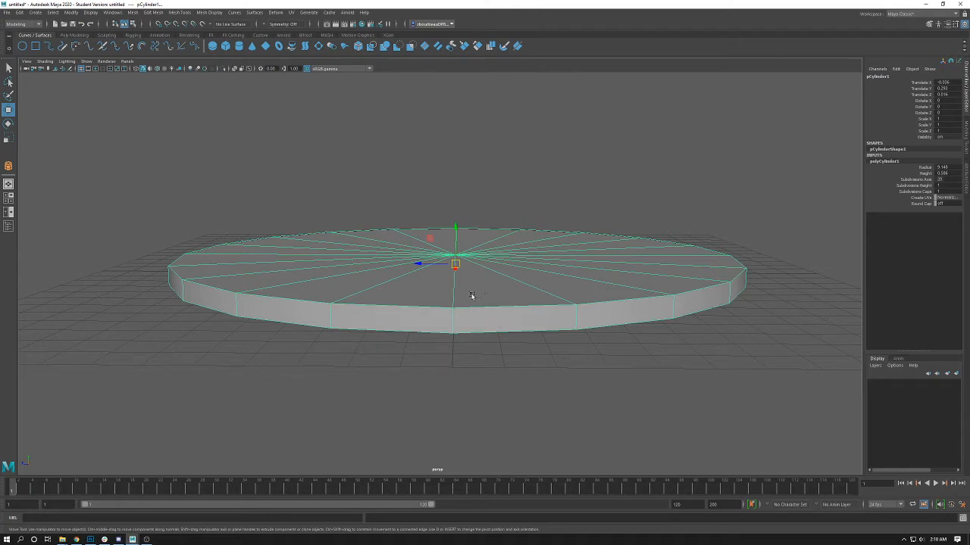
mouse_move(389, 294)
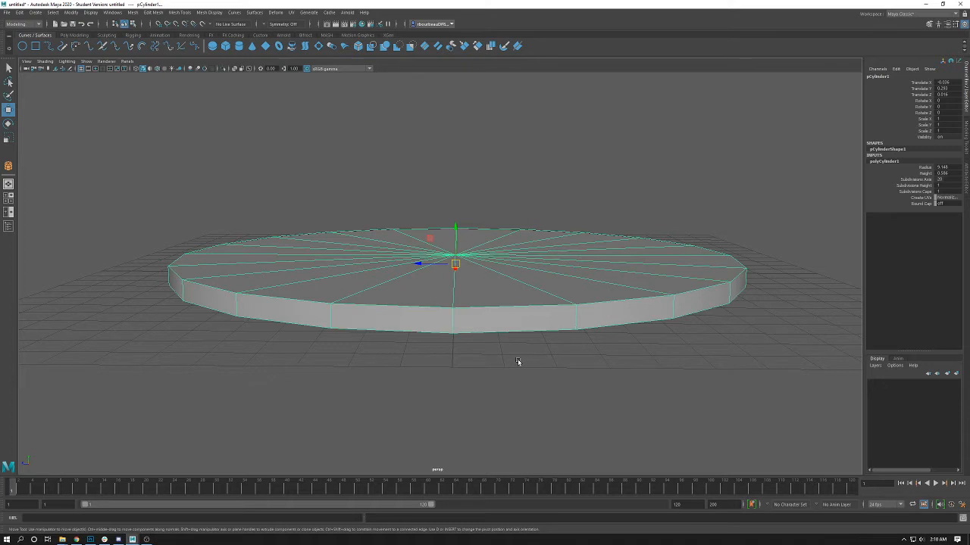
mouse_move(366, 330)
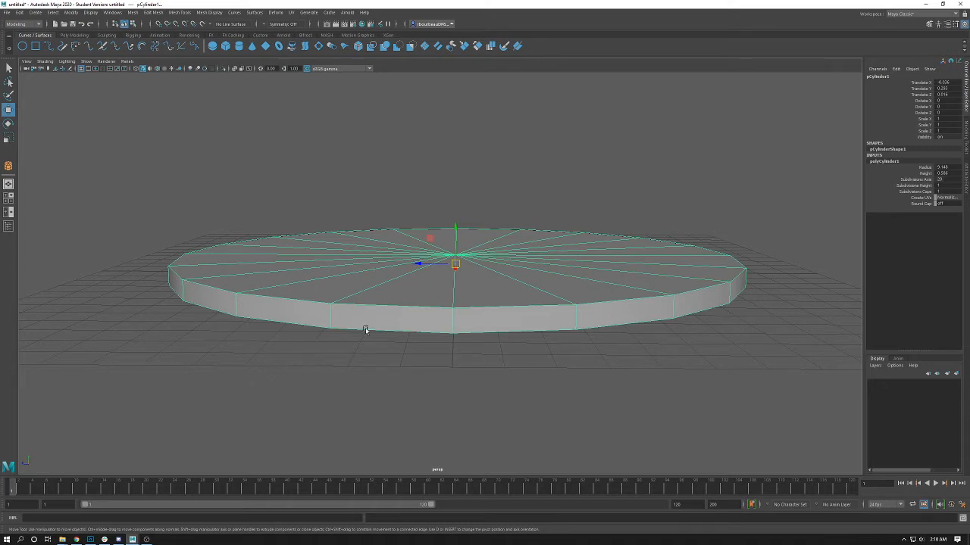
mouse_move(501, 271)
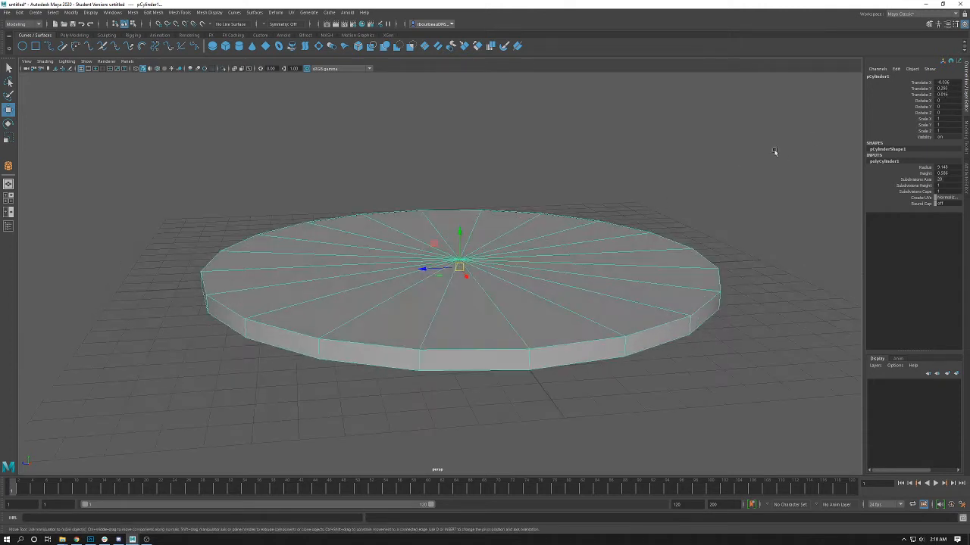
Zero the cylinder's Translate X, Y, Z in the Channel Box and view from above.
click(946, 82)
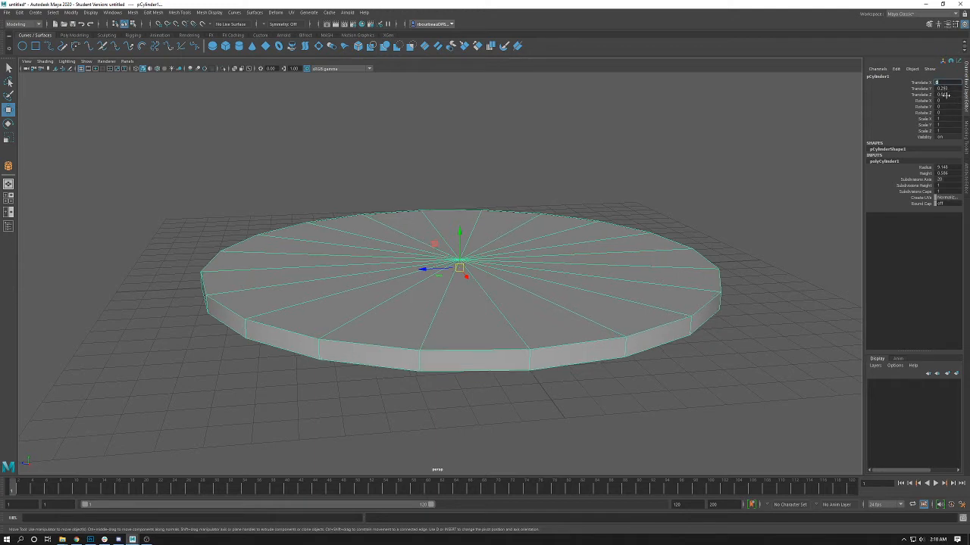
click(943, 88)
text(0)
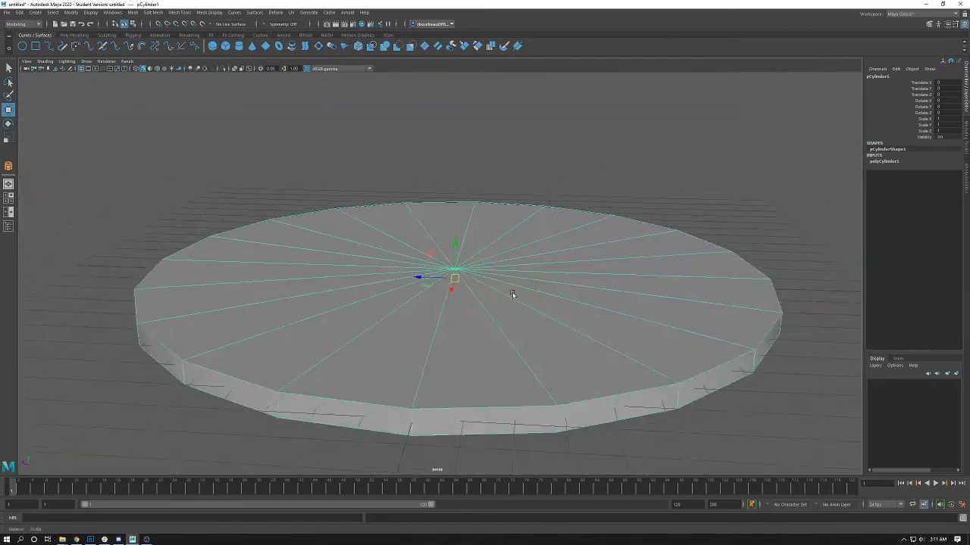
drag(516, 295, 454, 307)
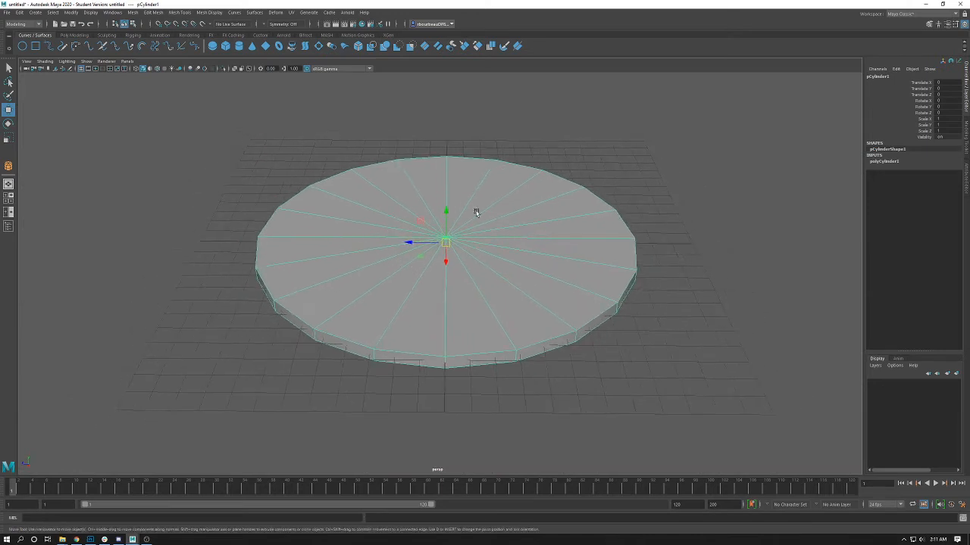
mouse_move(506, 200)
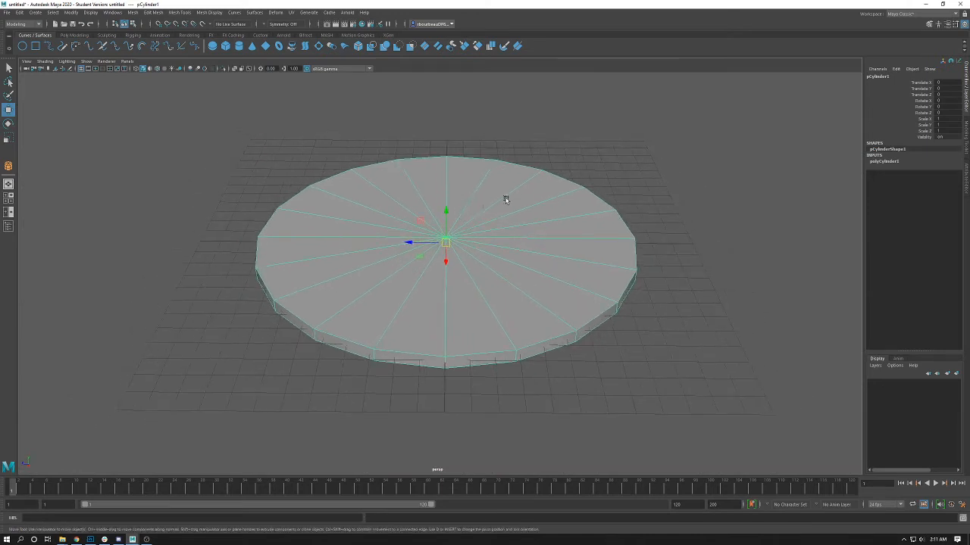
mouse_move(361, 299)
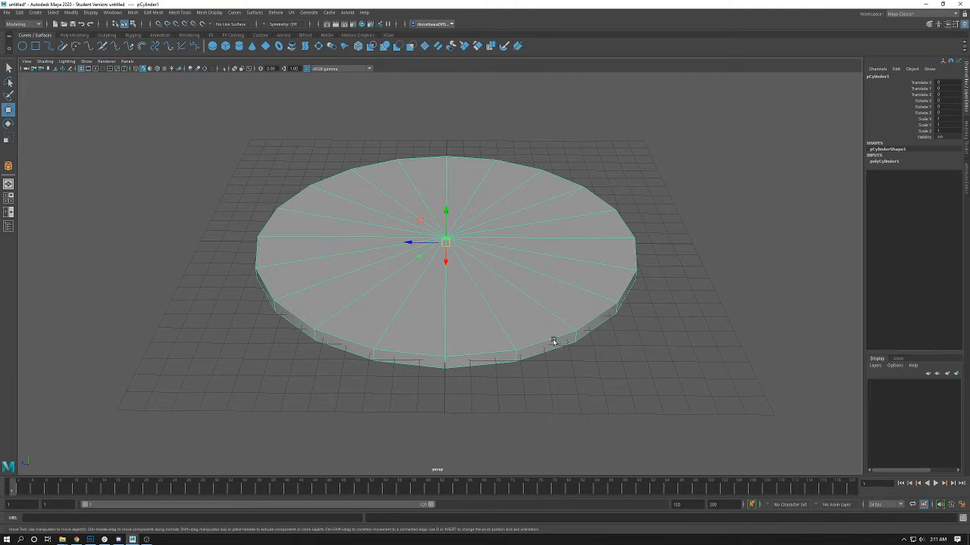
mouse_move(771, 369)
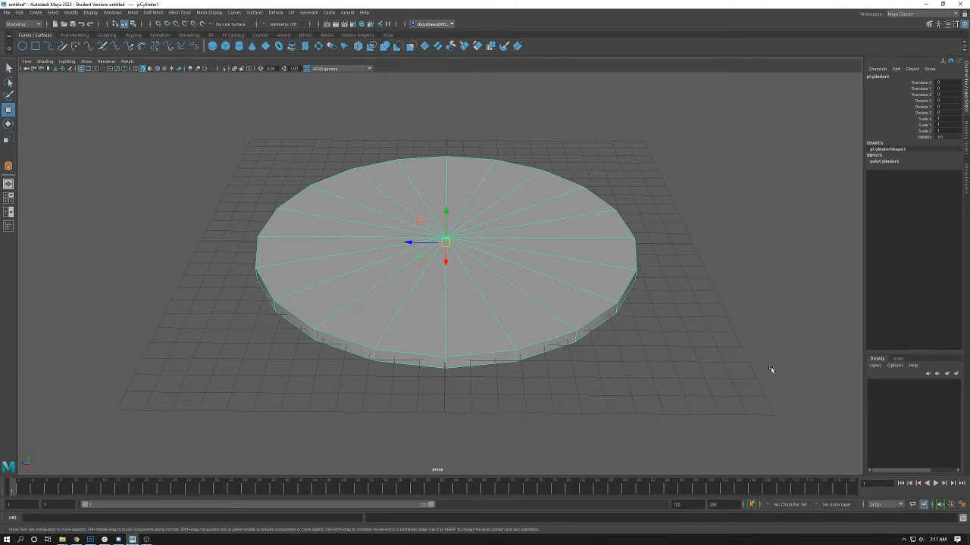
mouse_move(581, 193)
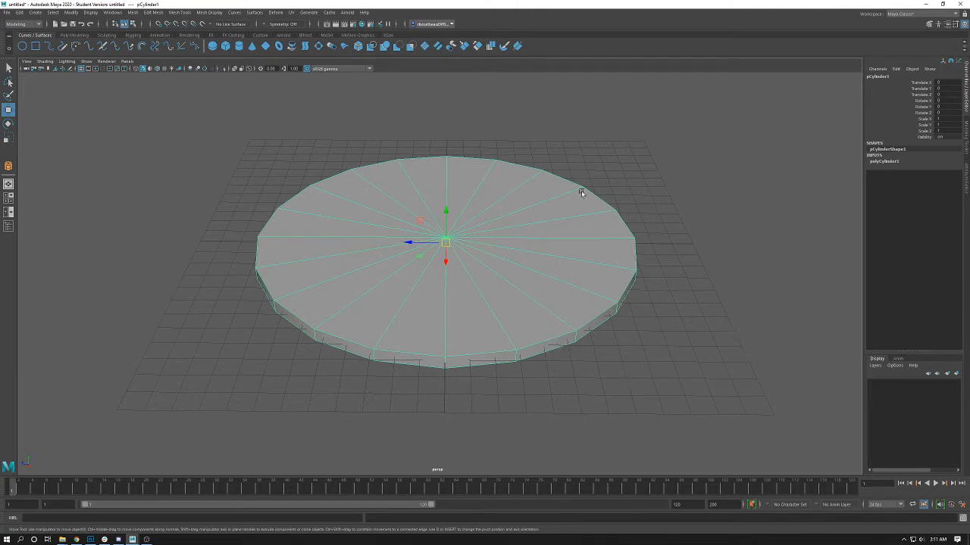
mouse_move(462, 384)
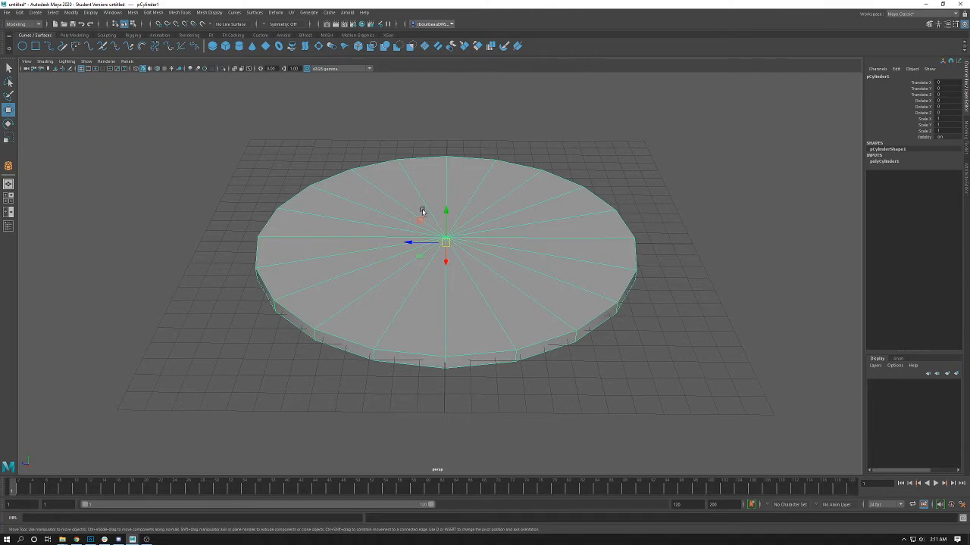
mouse_move(477, 308)
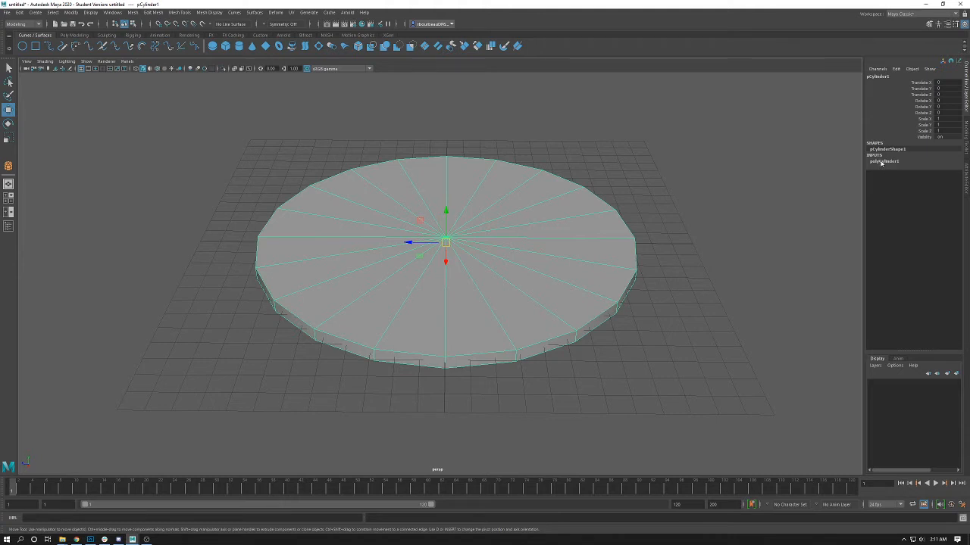
Set polyCylinder1 to radius 10, height 1.5 and 8 axis subdivisions, then deselect.
click(884, 161)
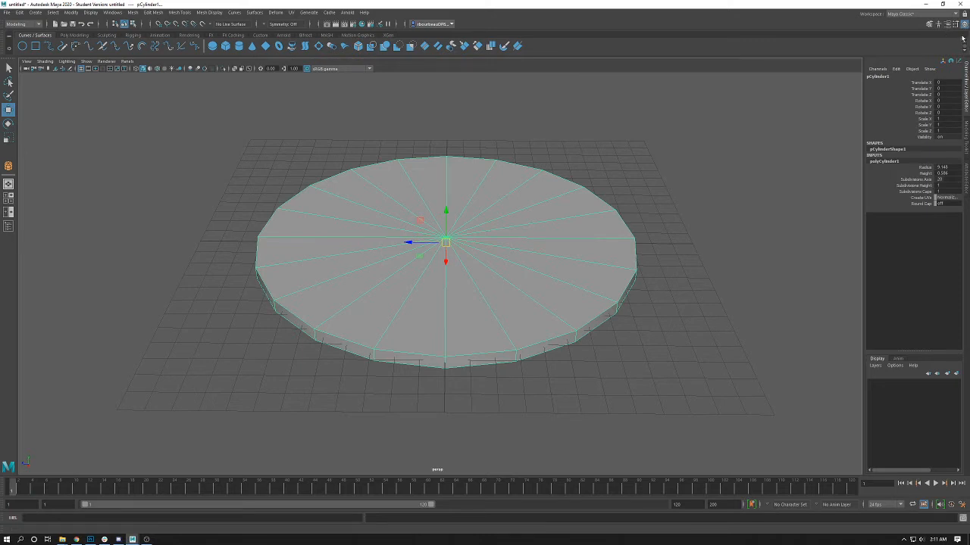
click(963, 24)
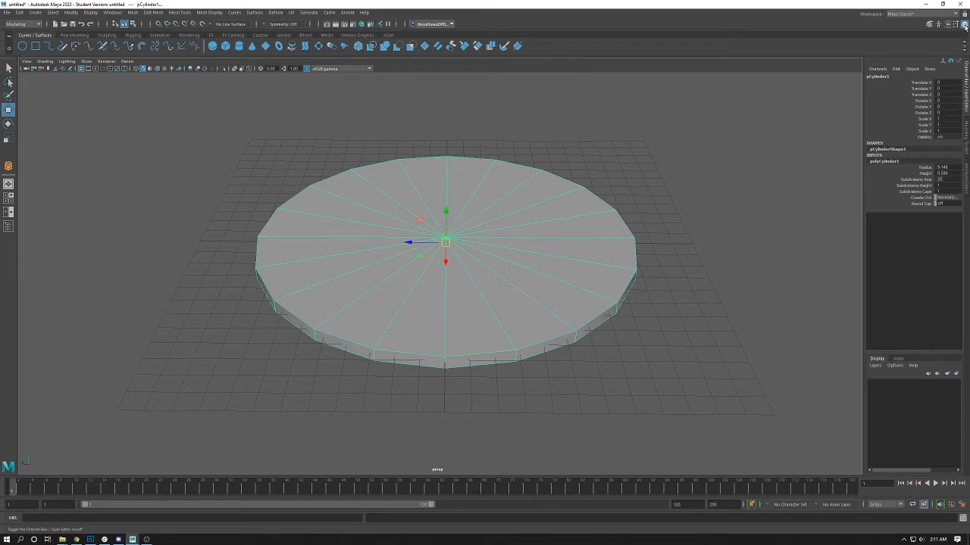
mouse_move(965, 25)
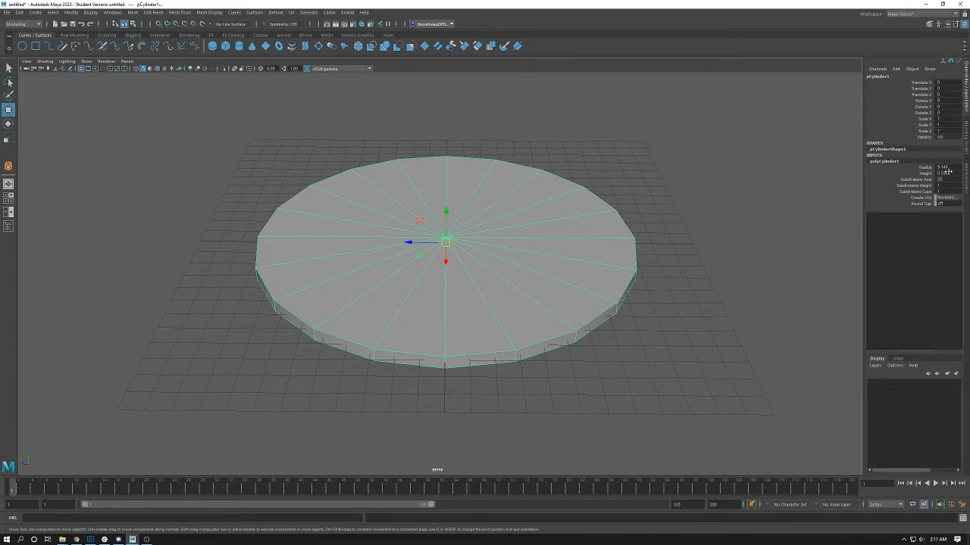
click(943, 166)
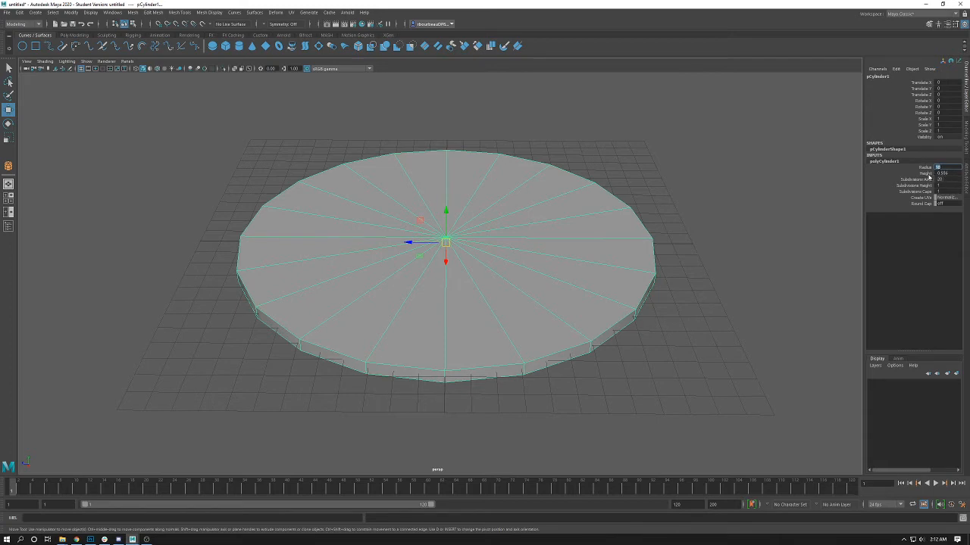
click(943, 173)
text(8)
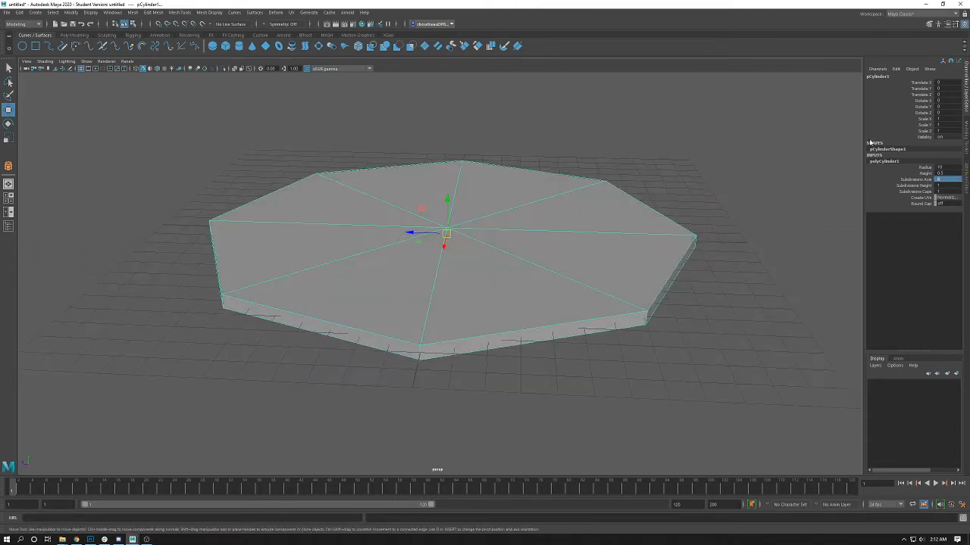
click(704, 175)
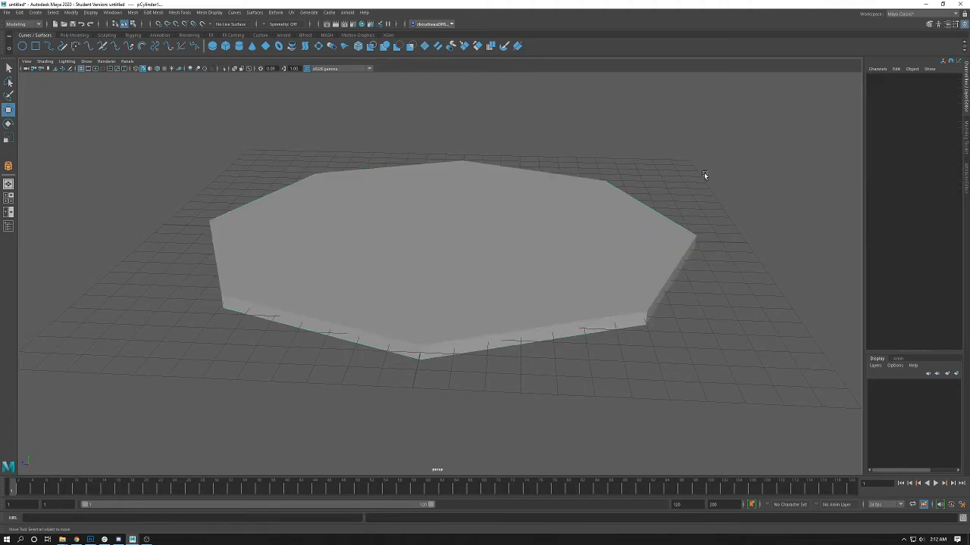
click(443, 239)
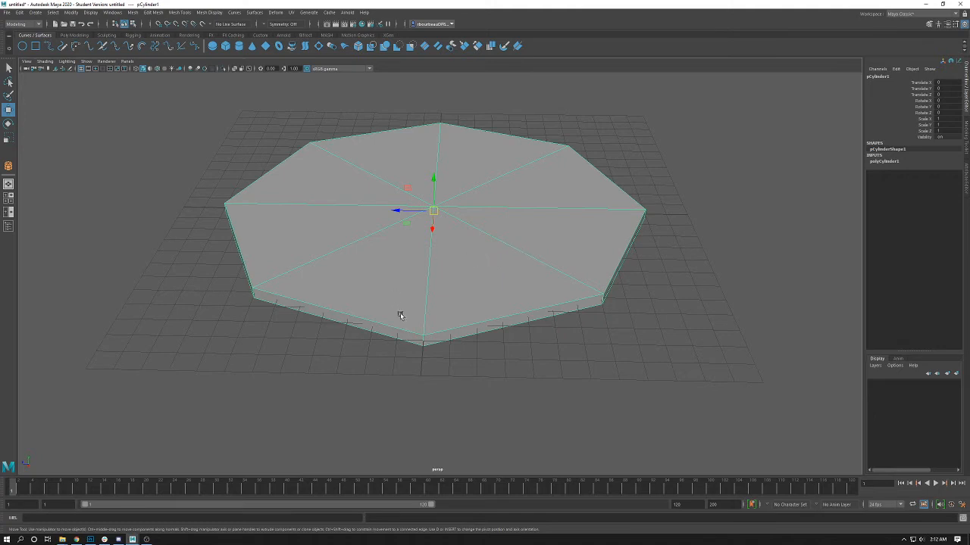
mouse_move(85, 180)
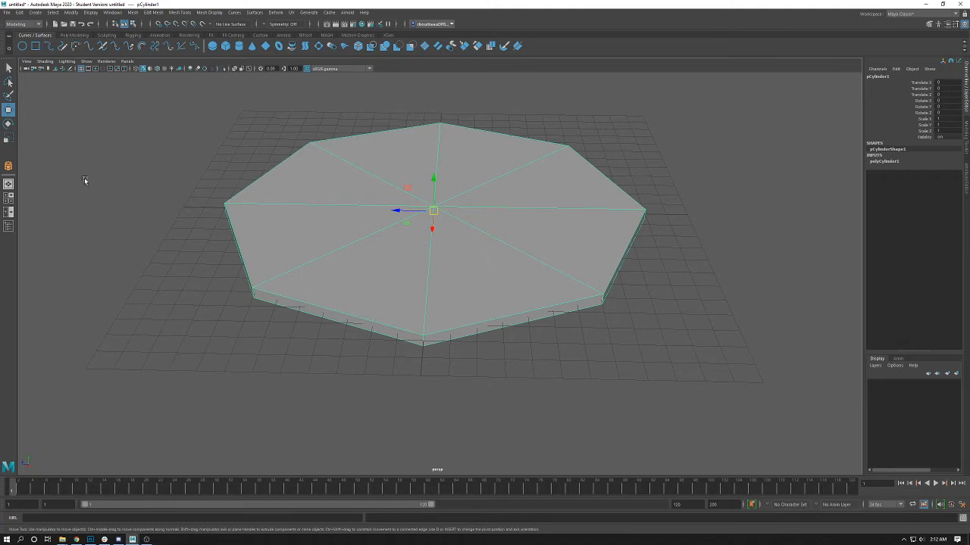
mouse_move(47, 47)
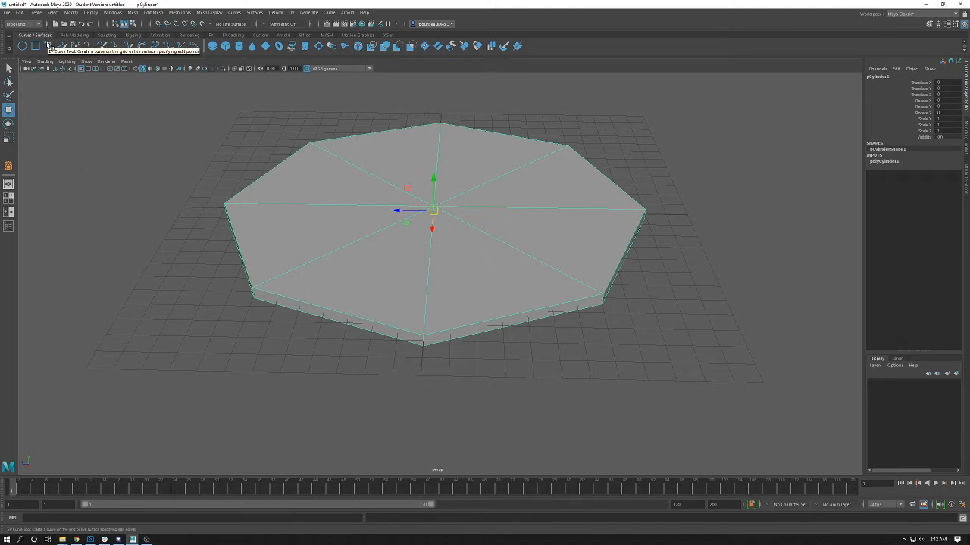
Create a second, small polygon cylinder and move it up onto the slab.
click(35, 12)
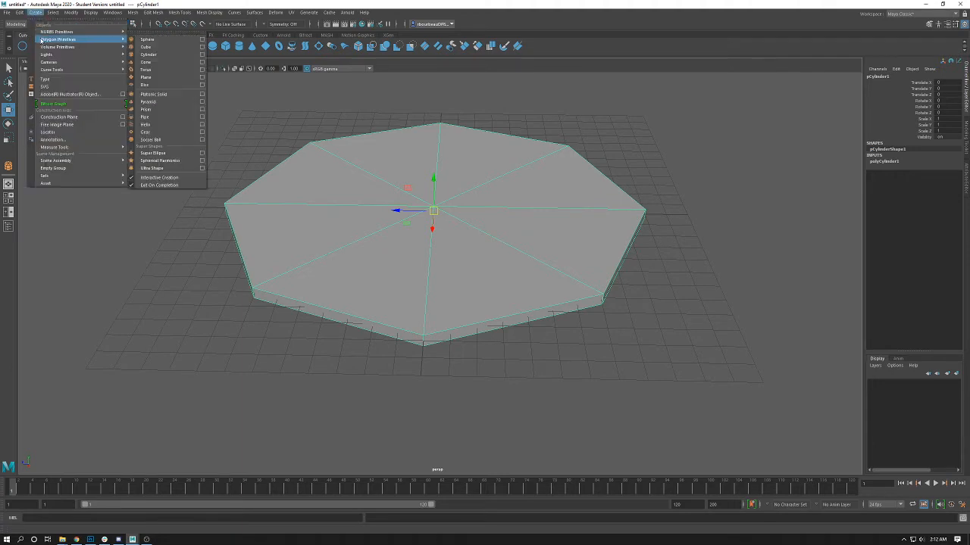
mouse_move(145, 46)
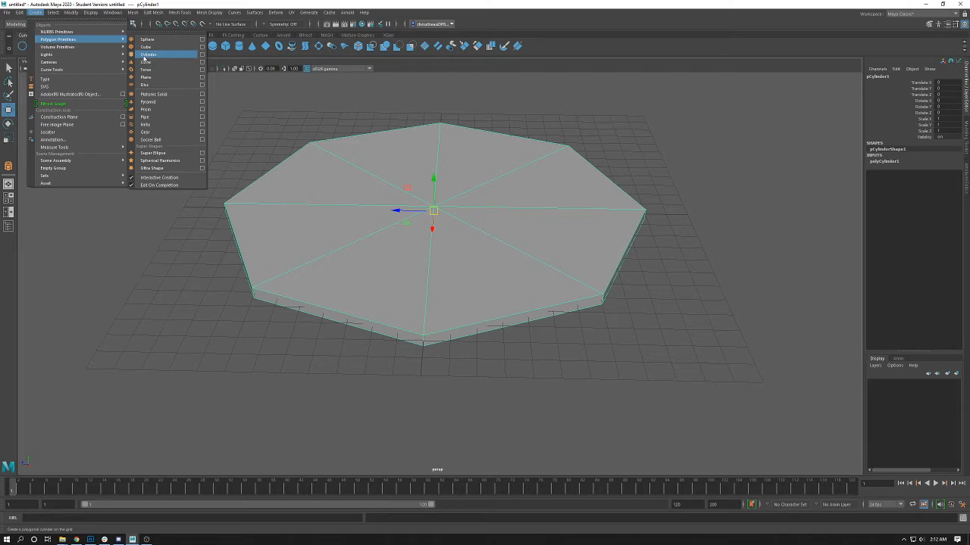
click(149, 54)
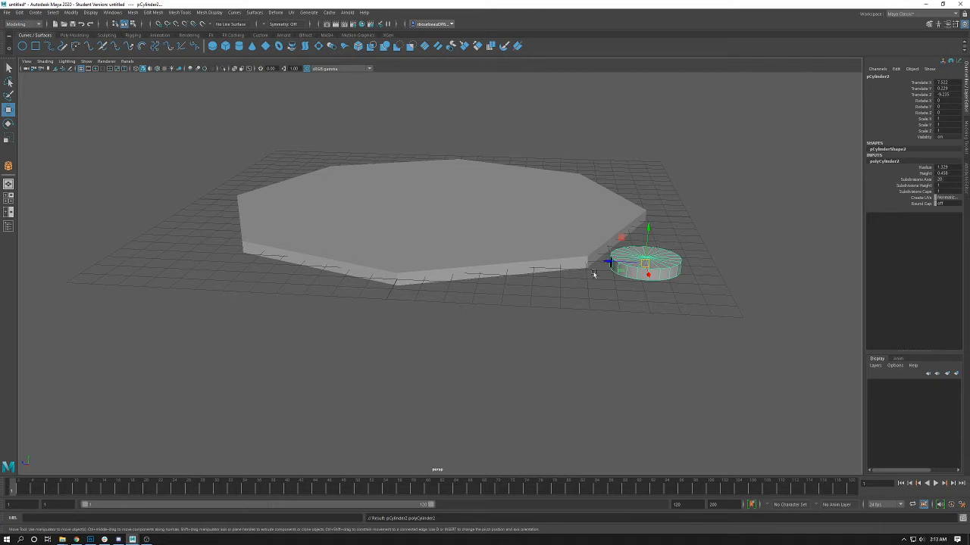
drag(650, 264, 576, 313)
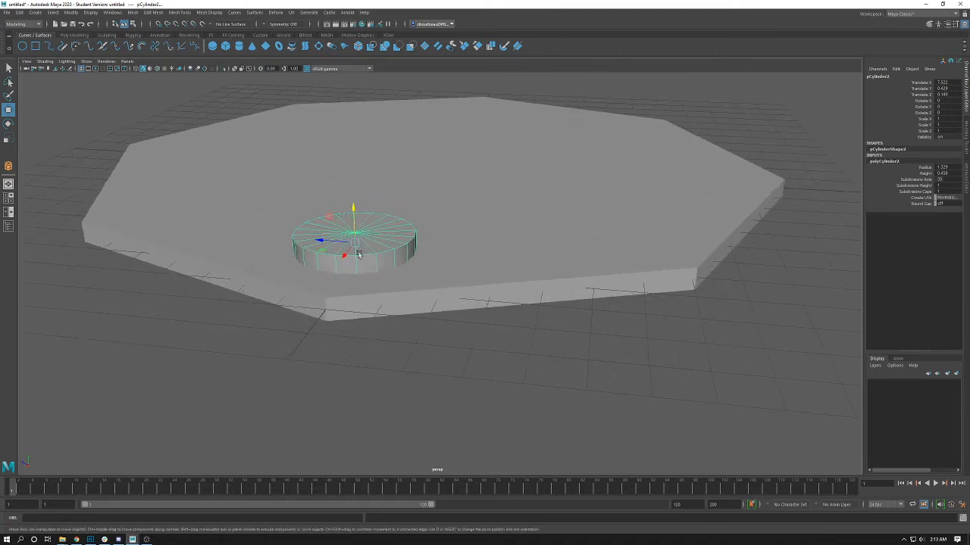
mouse_move(436, 255)
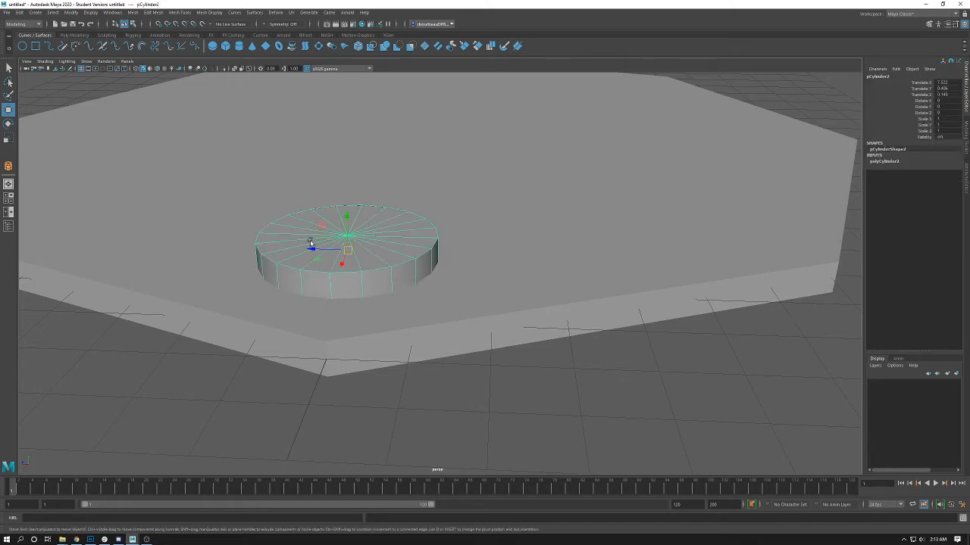
mouse_move(361, 235)
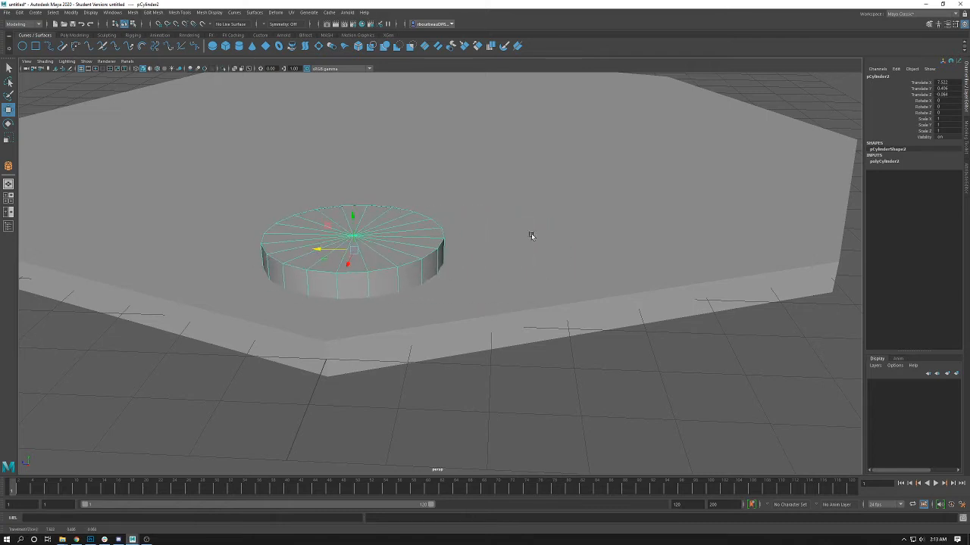
In the four-view layout, slide the small cylinder toward a corner of the slab.
key(space)
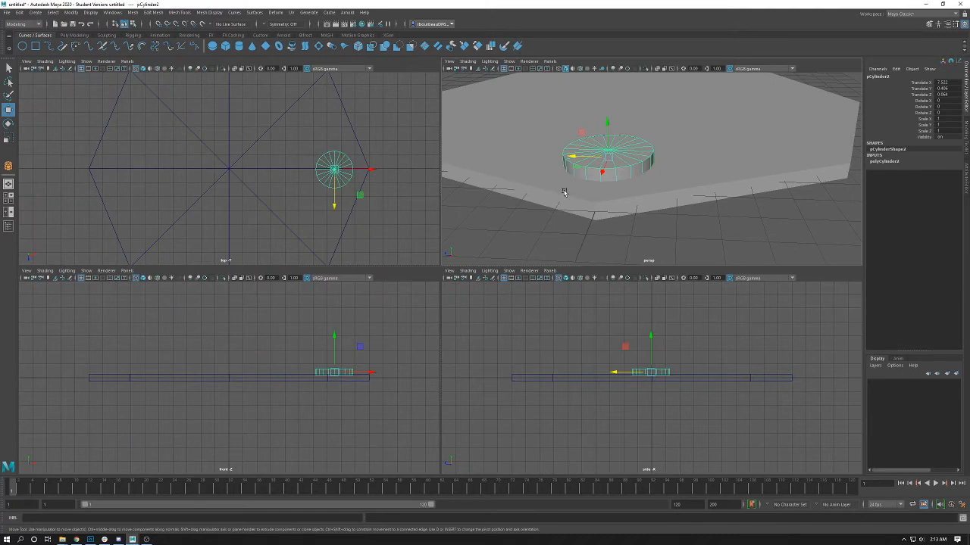
mouse_move(351, 196)
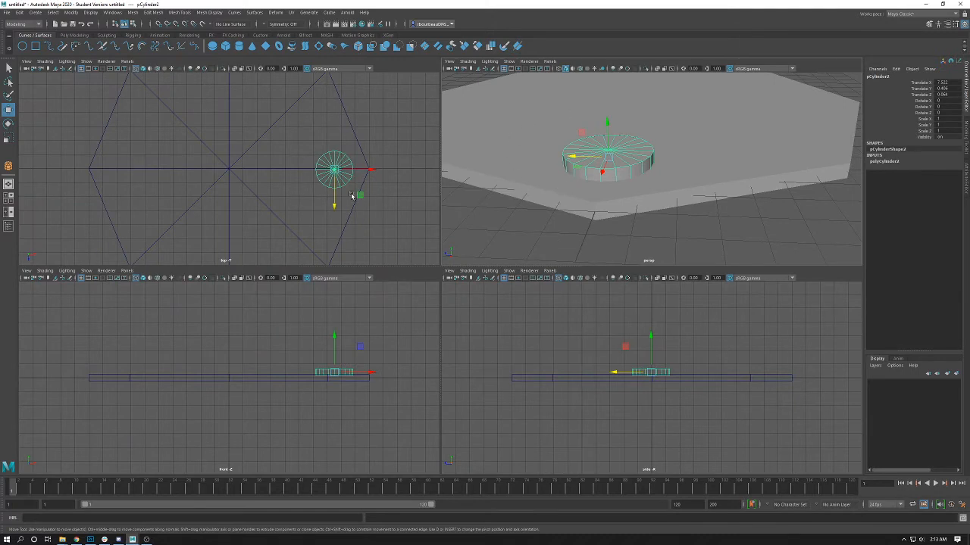
mouse_move(351, 203)
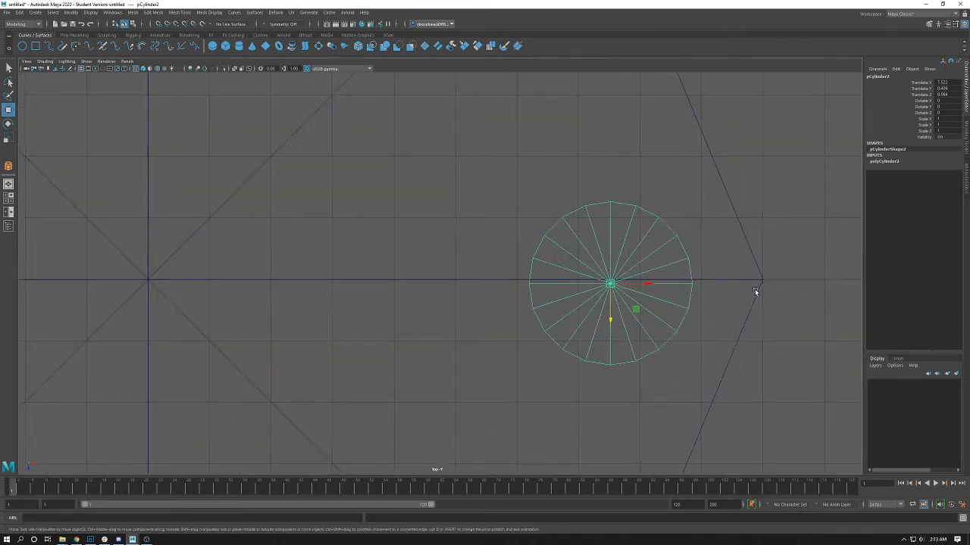
mouse_move(734, 230)
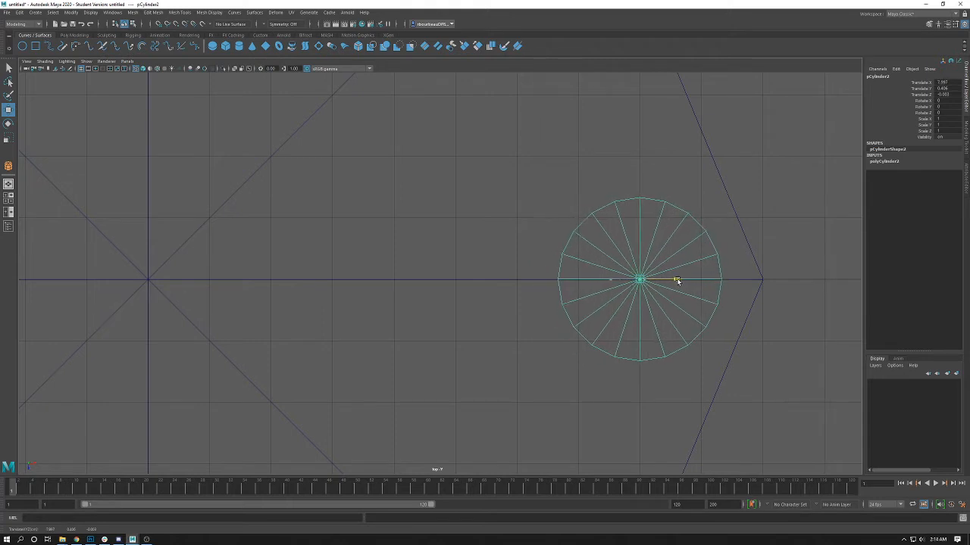
drag(675, 280, 619, 290)
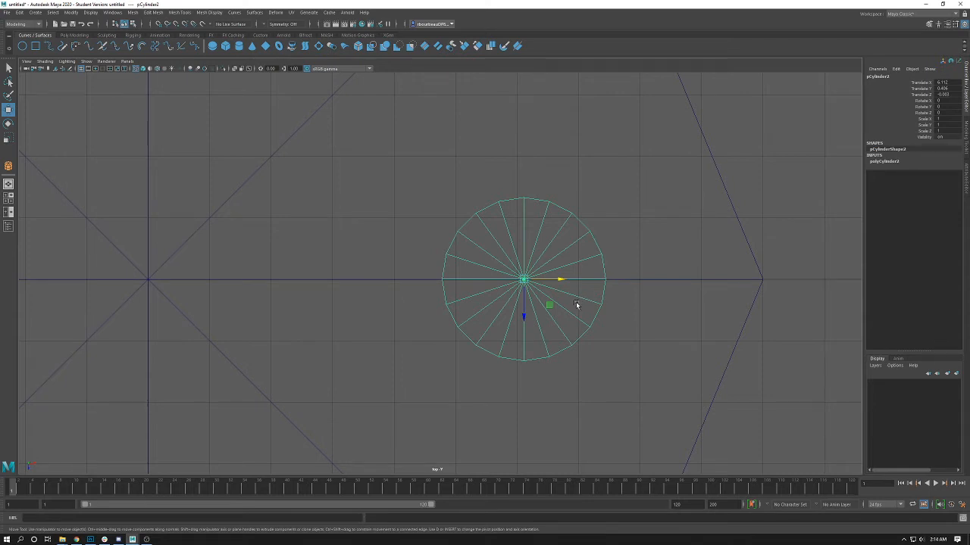
mouse_move(587, 298)
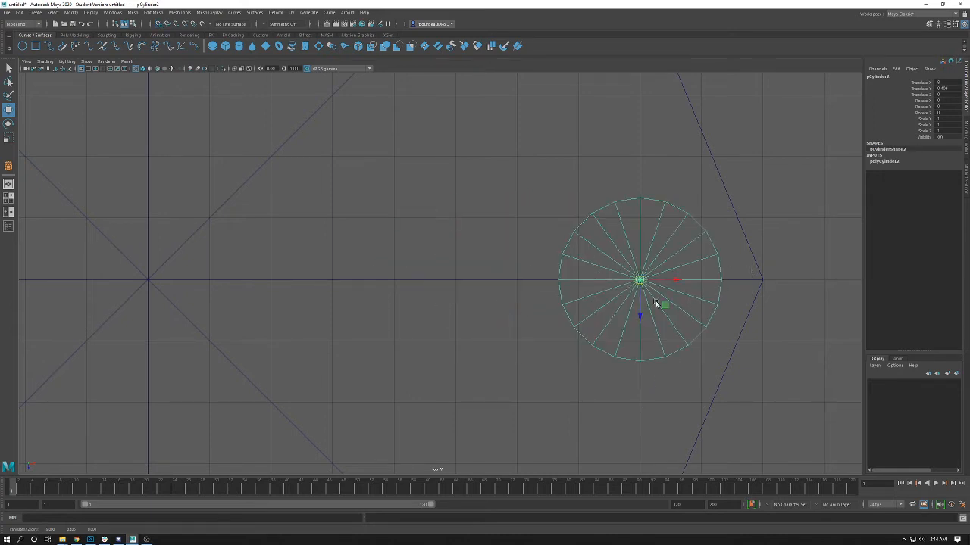
mouse_move(677, 264)
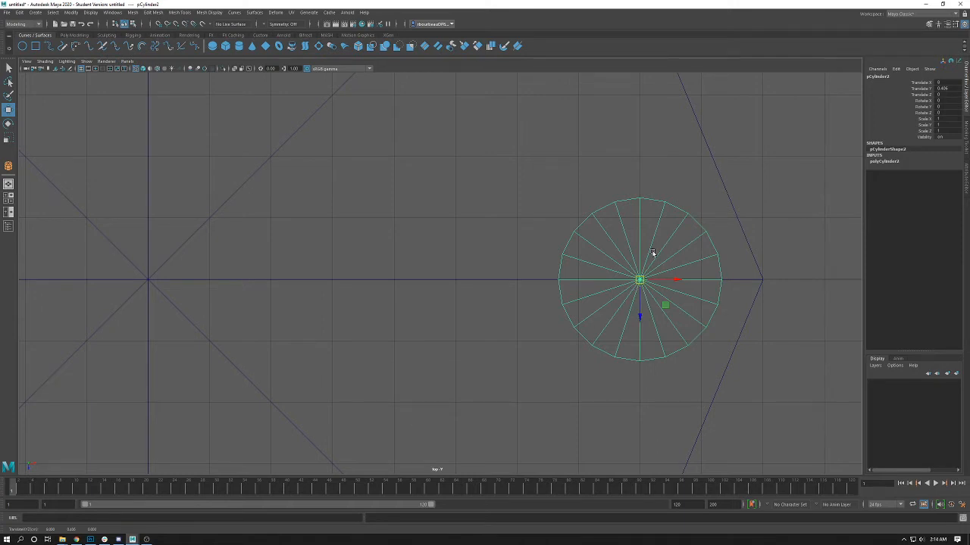
mouse_move(637, 295)
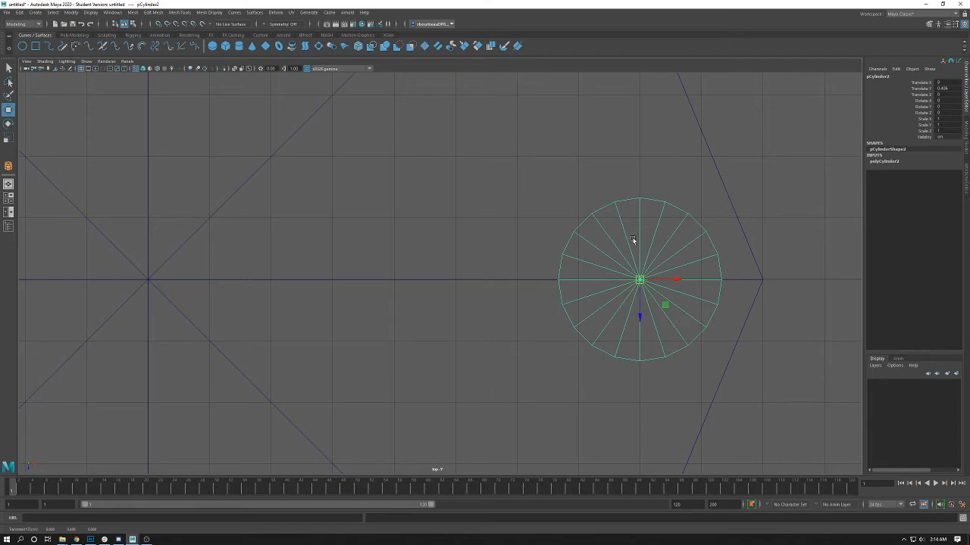
mouse_move(541, 307)
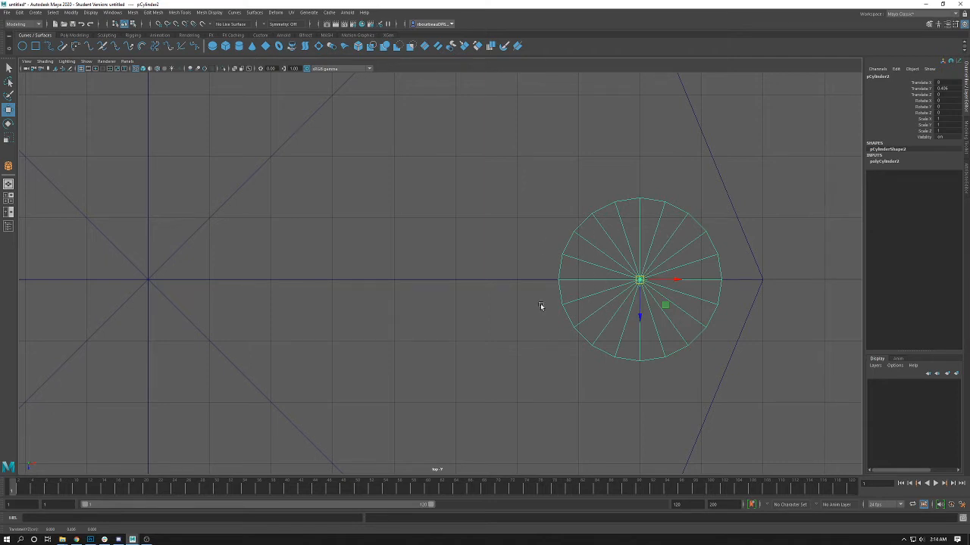
mouse_move(604, 293)
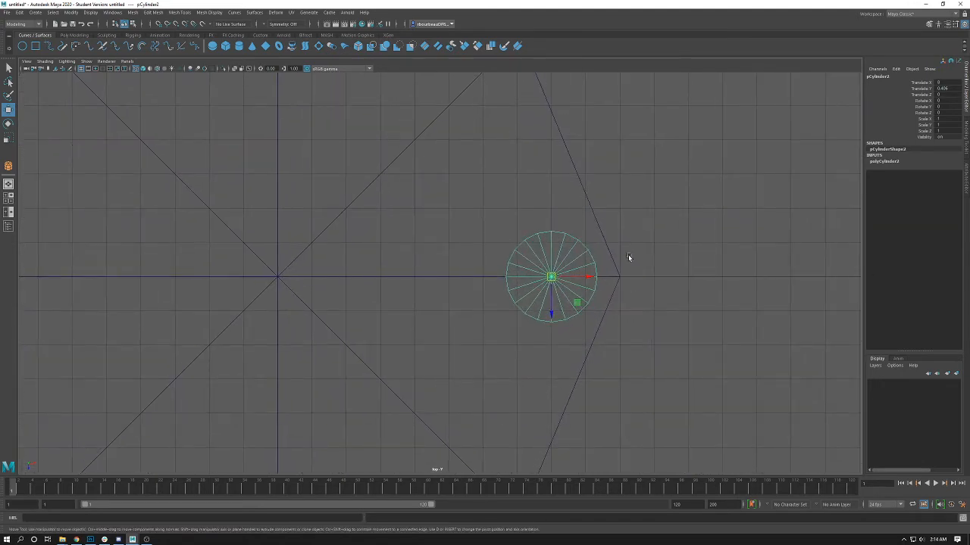
key(space)
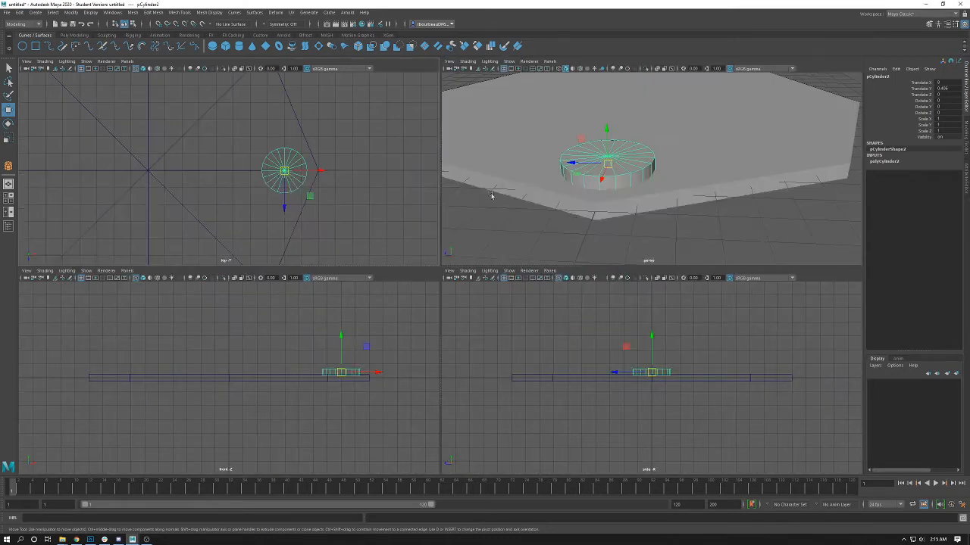
mouse_move(424, 261)
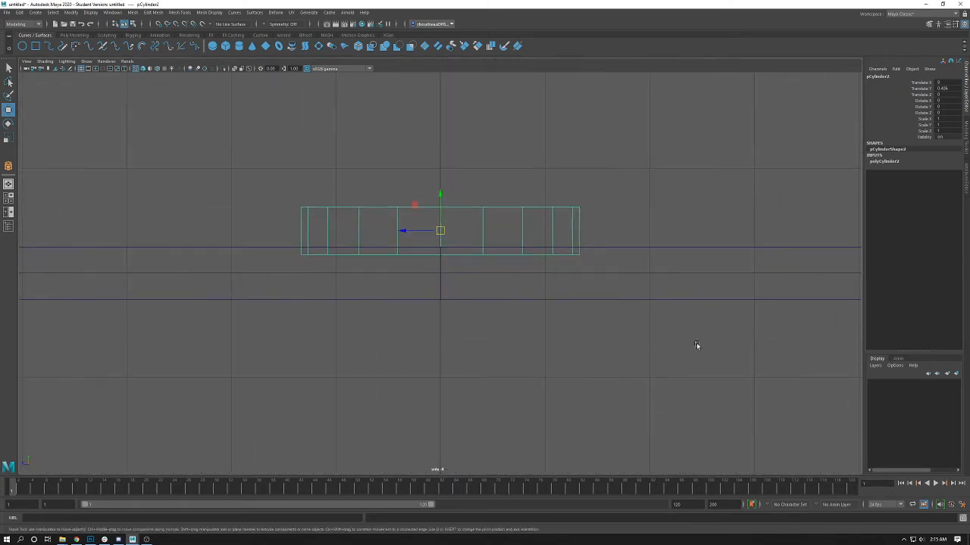
mouse_move(439, 249)
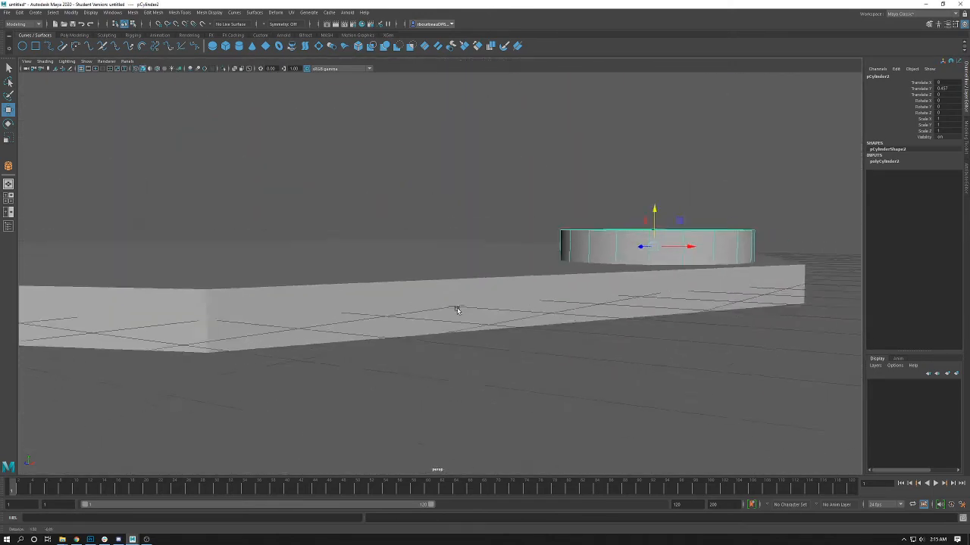
drag(456, 311, 468, 273)
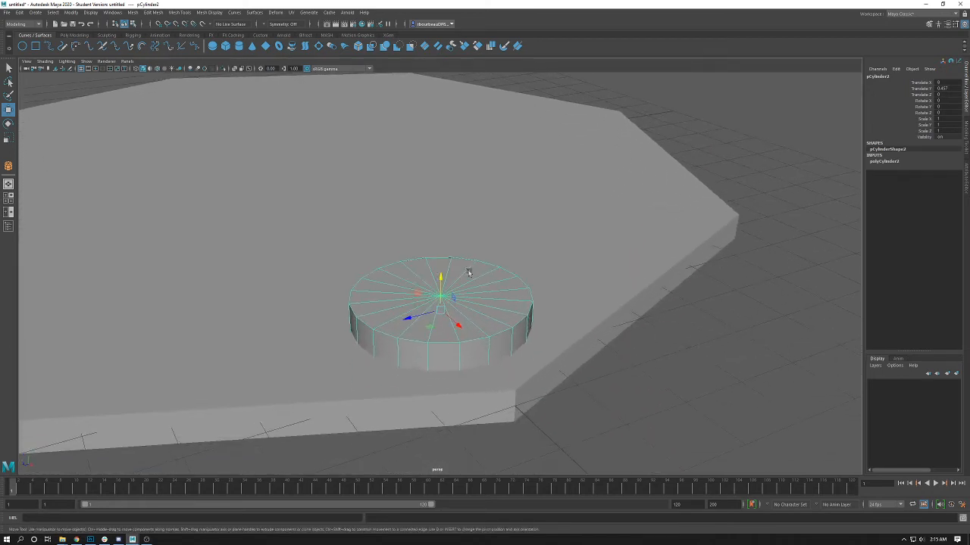
mouse_move(492, 295)
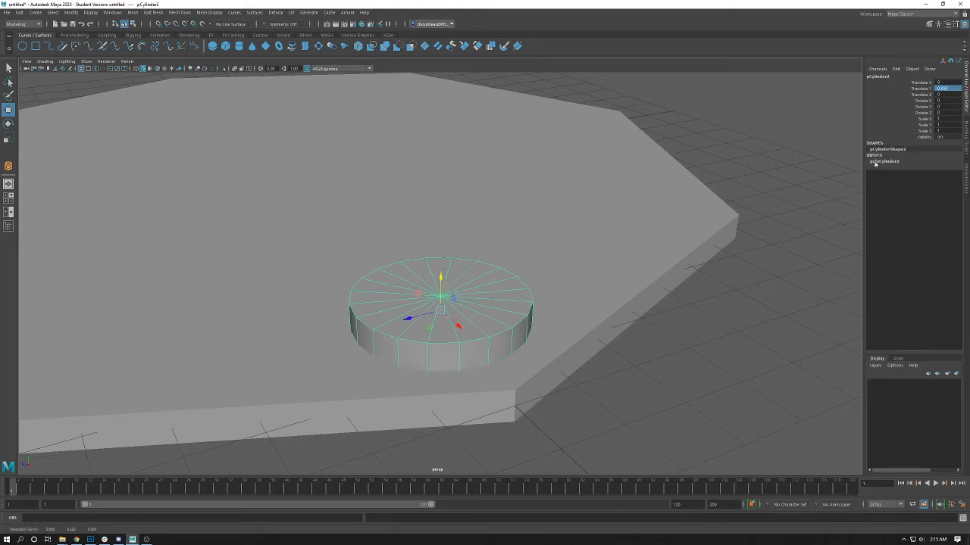
Edit polyCylinder2's radius and height in the Channel Box to make a low disc.
click(884, 162)
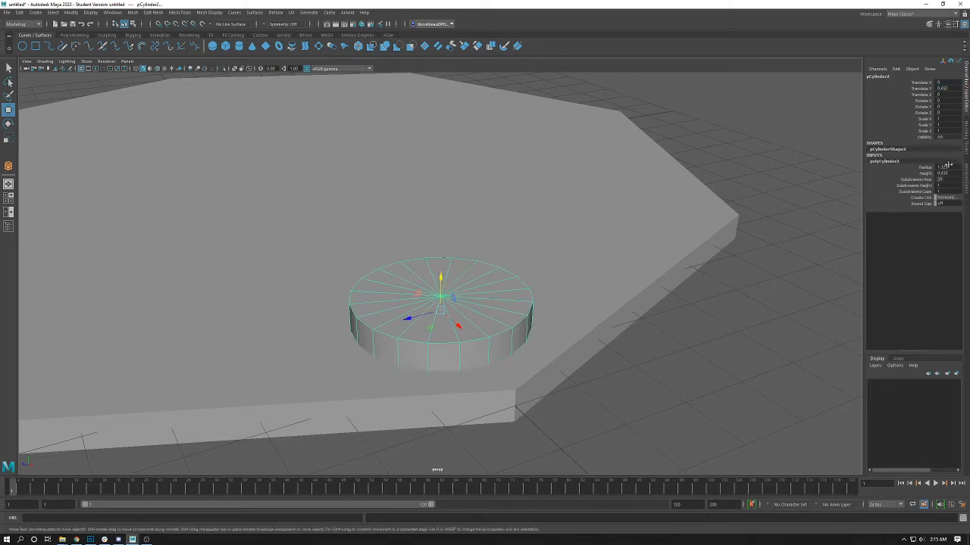
click(945, 166)
text(1.25)
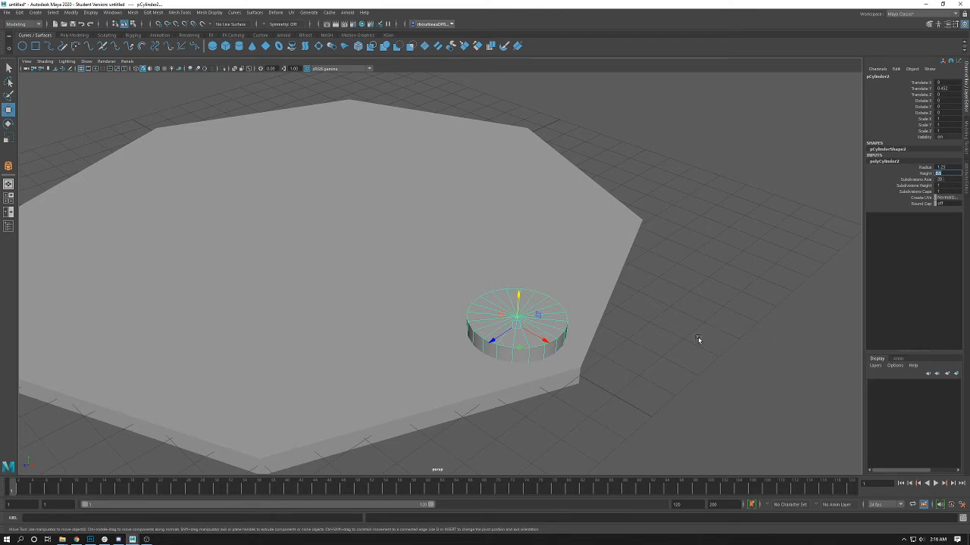
mouse_move(497, 318)
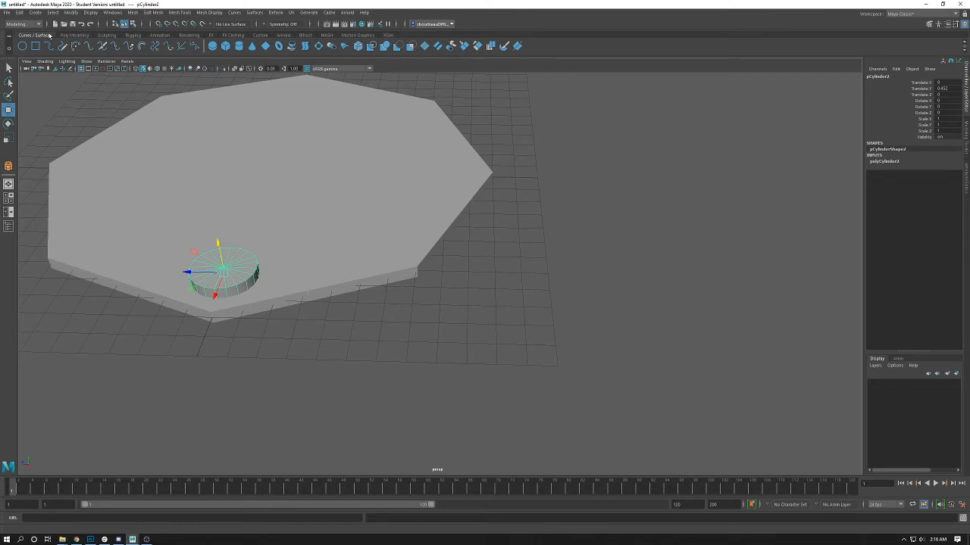
Create a third, narrower polygon cylinder and slide it over the first disc.
click(35, 13)
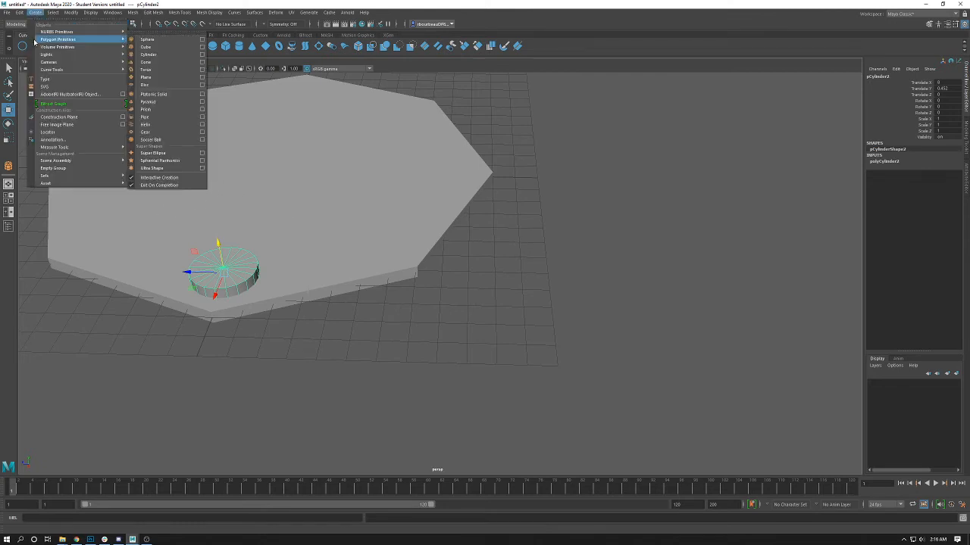
mouse_move(159, 54)
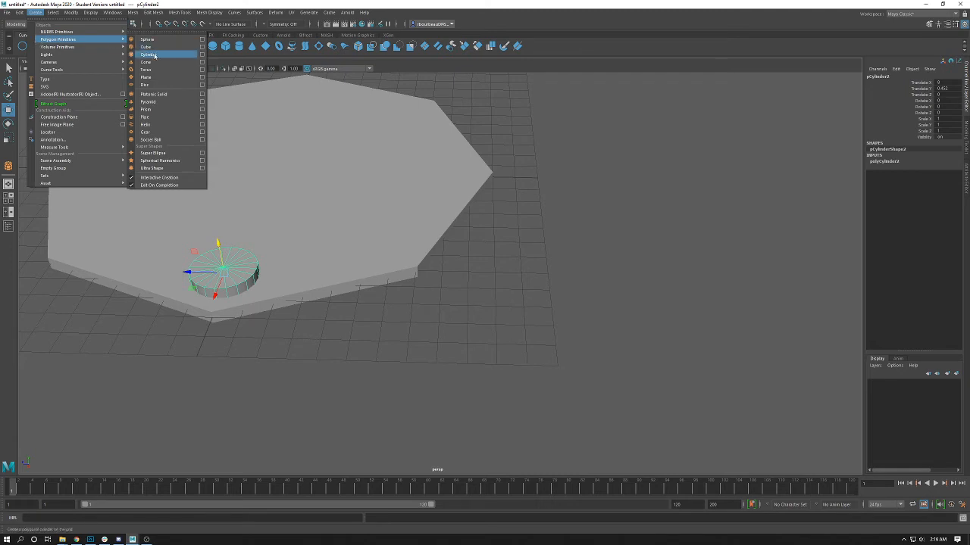
click(148, 54)
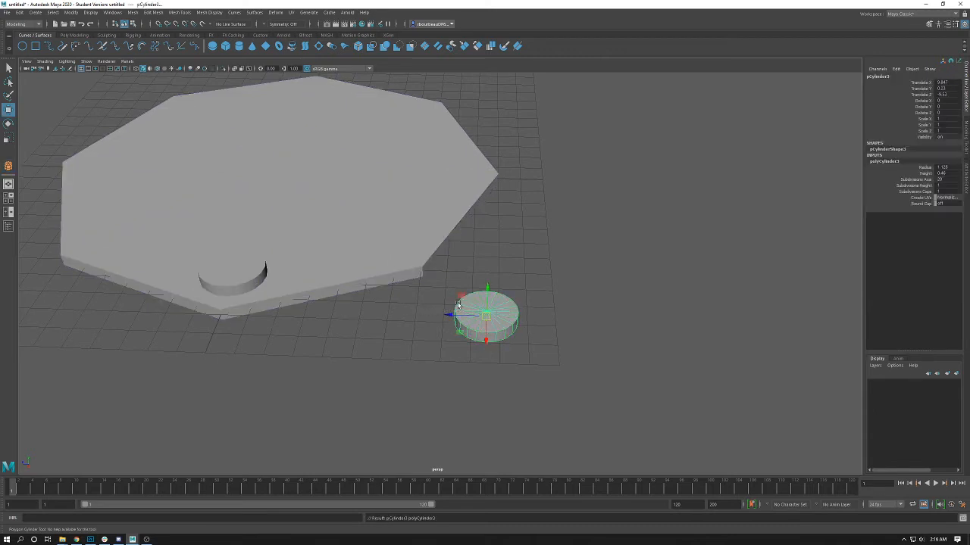
drag(454, 315, 368, 312)
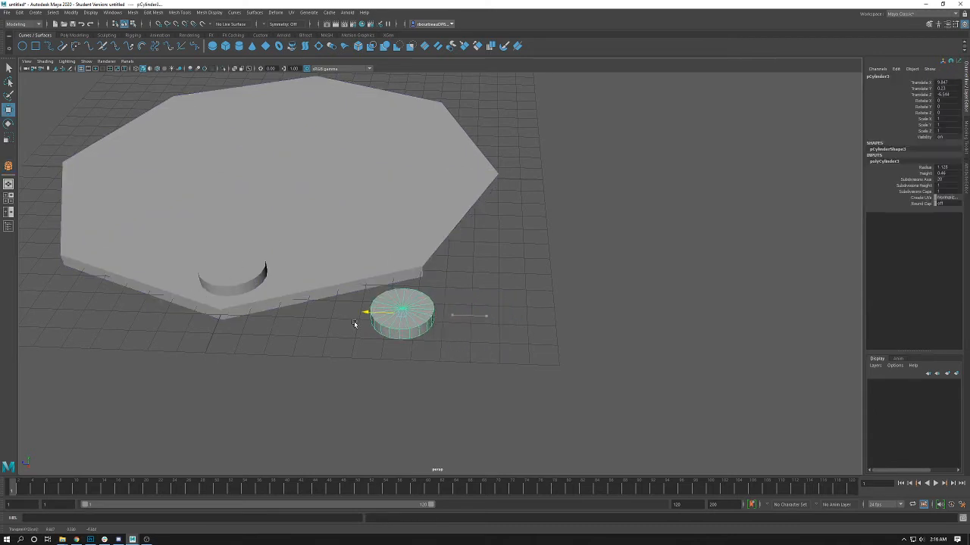
drag(402, 314, 216, 306)
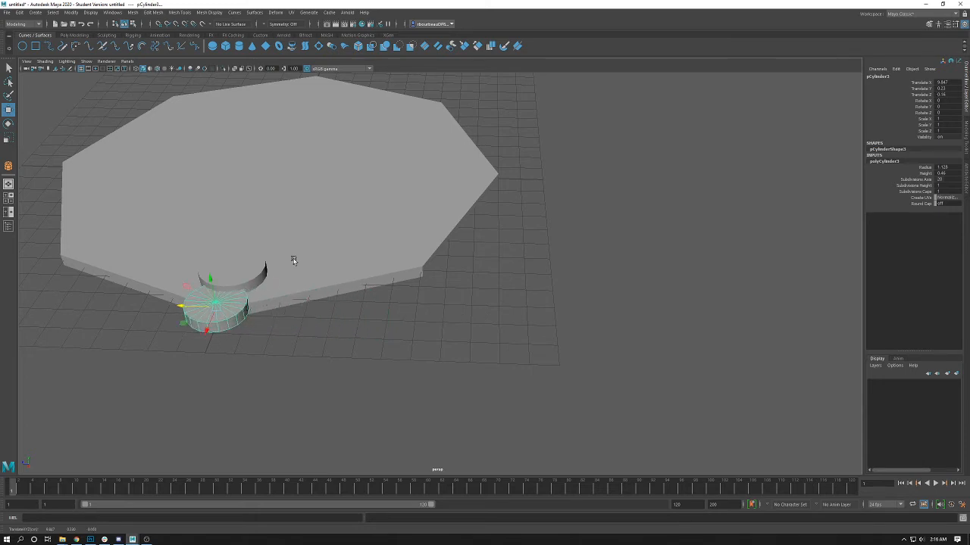
mouse_move(486, 253)
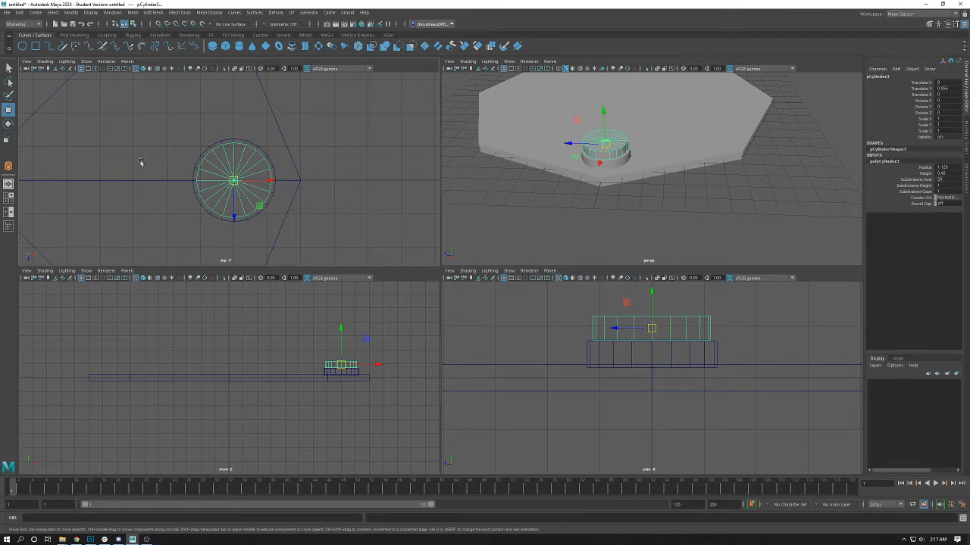
mouse_move(594, 392)
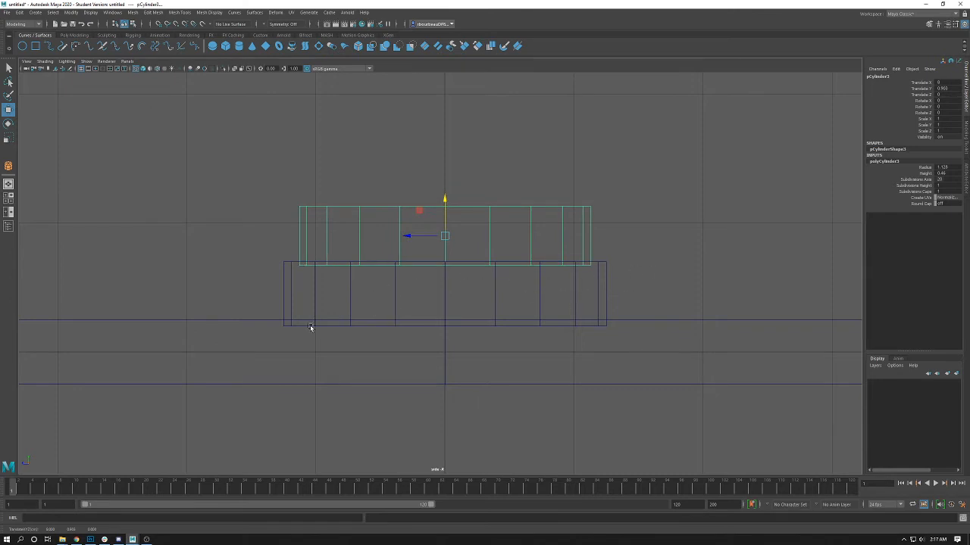
mouse_move(464, 272)
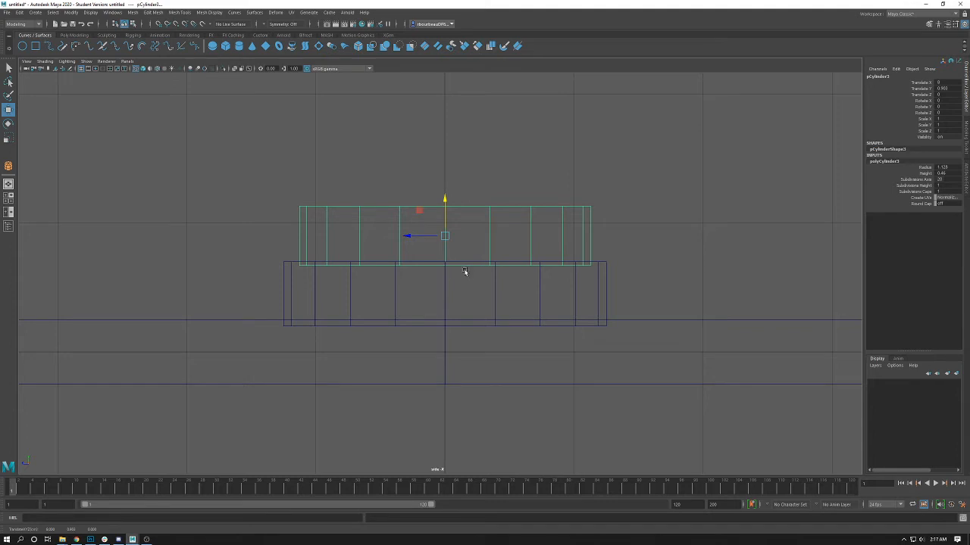
mouse_move(869, 178)
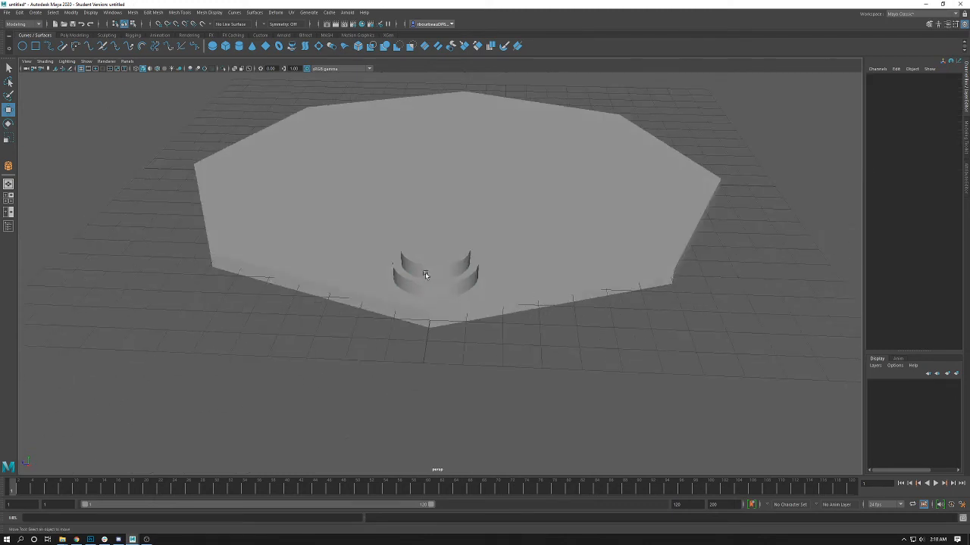
Select the upper step and raise it onto the lower disc in side view.
click(436, 269)
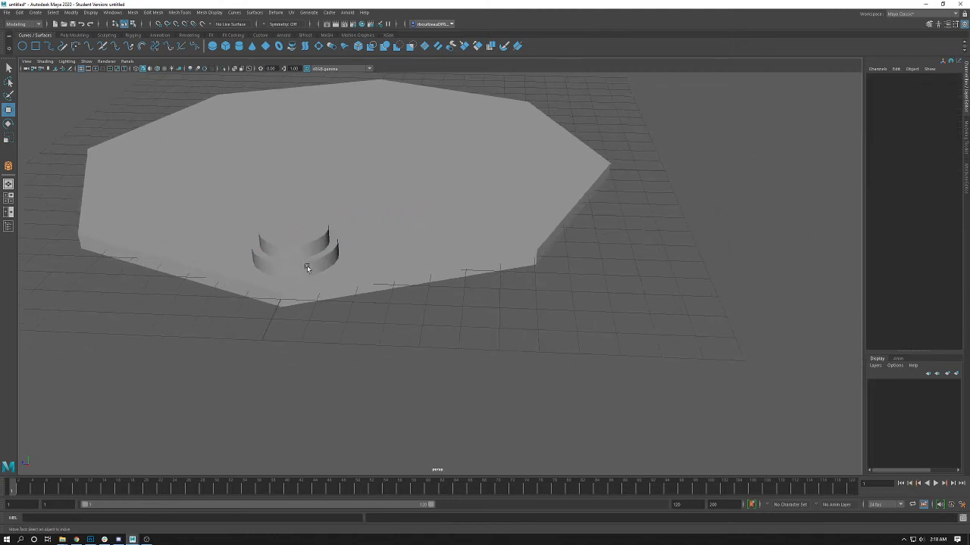
click(299, 242)
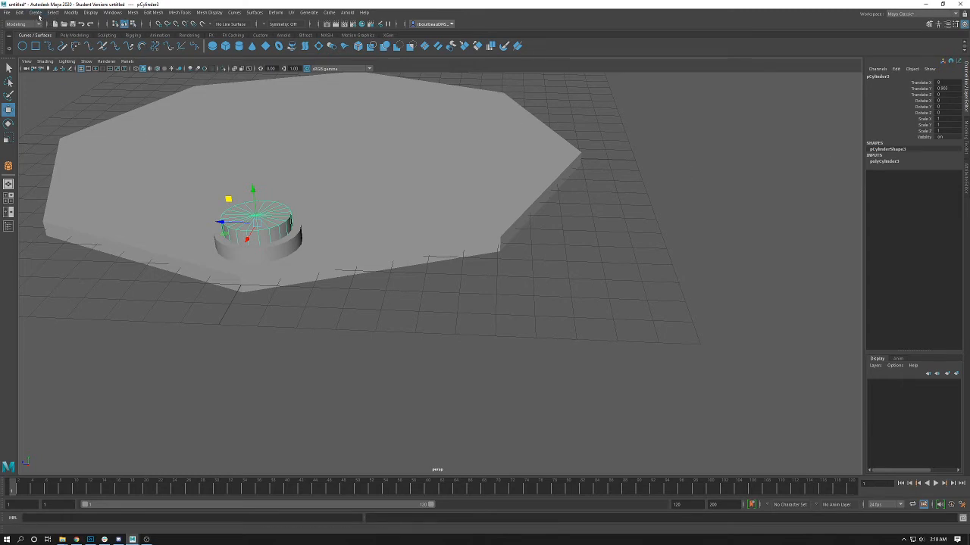
Drag out a tall polygon cylinder beside the slab as the column.
click(35, 13)
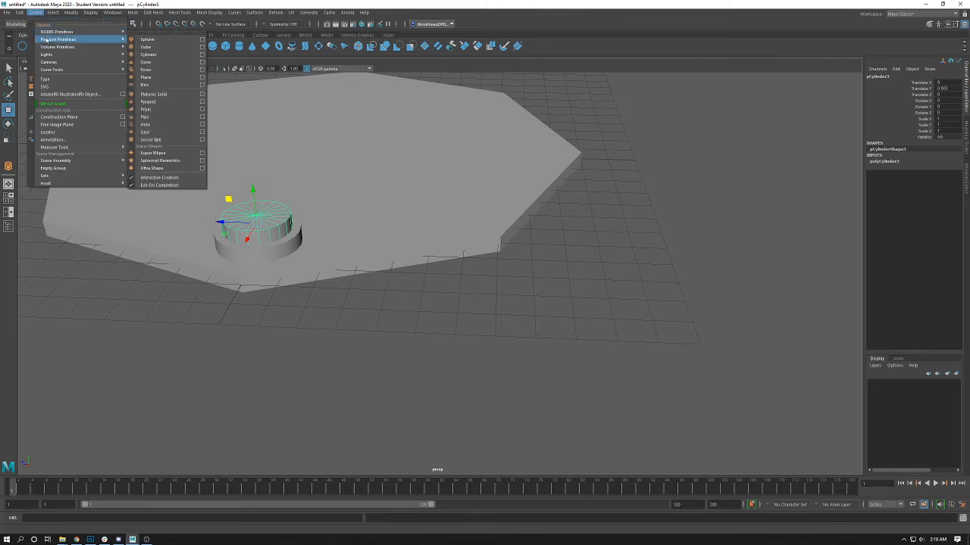
mouse_move(121, 42)
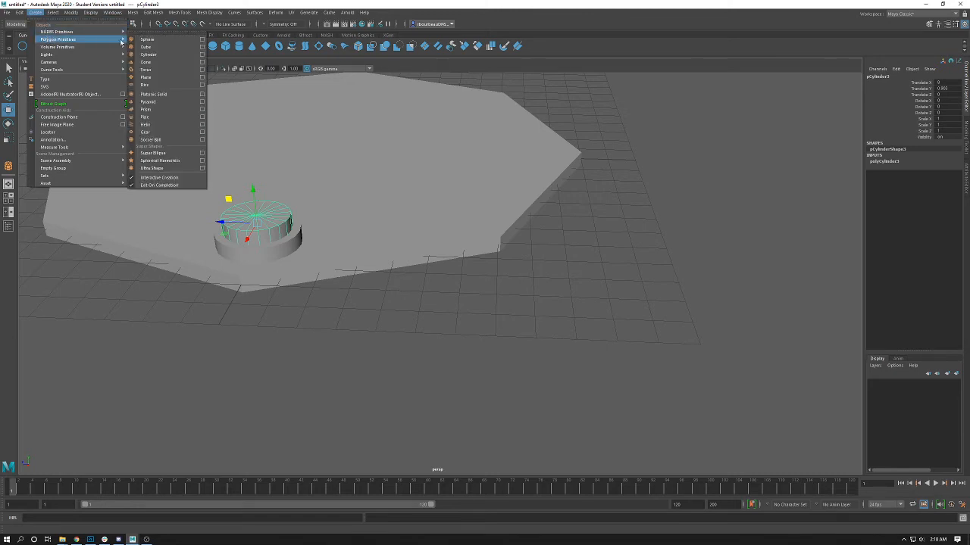
mouse_move(149, 54)
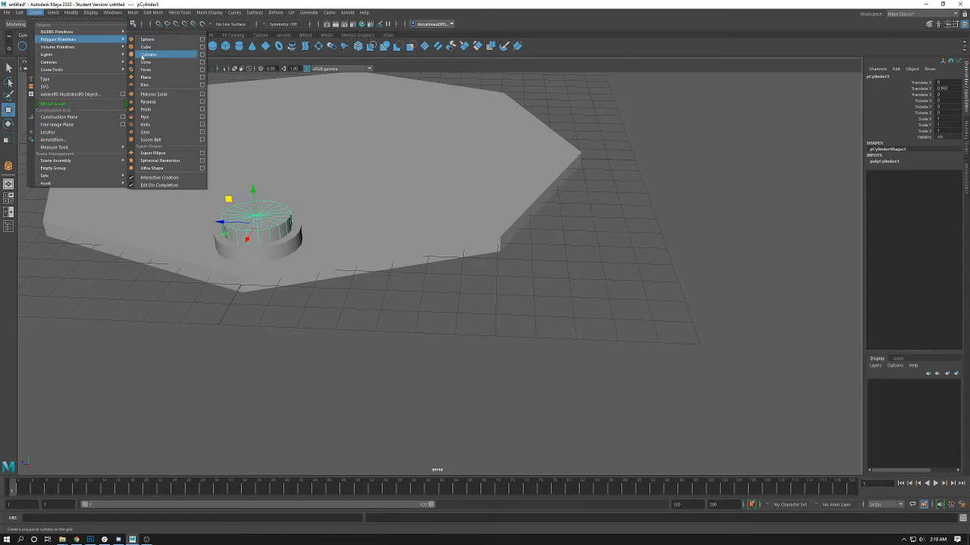
click(148, 54)
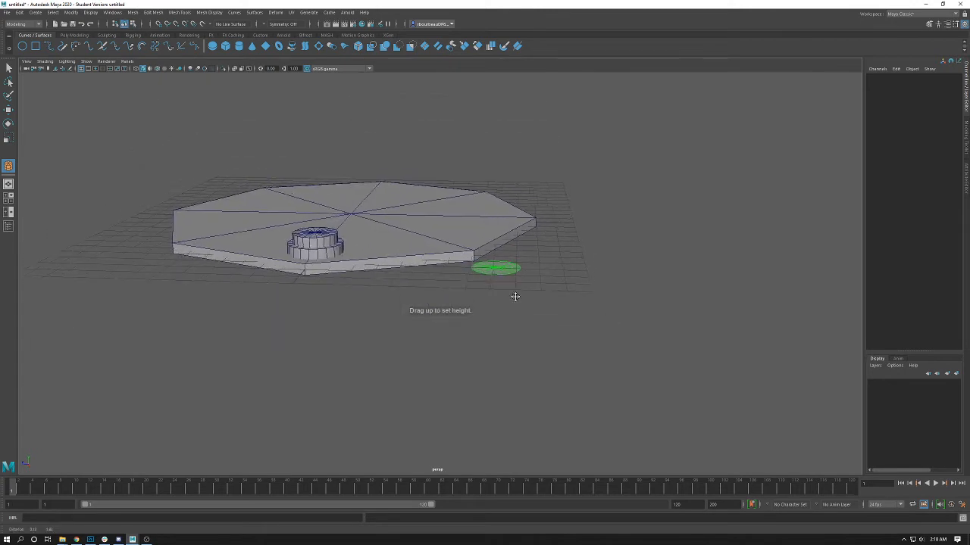
drag(496, 269, 528, 59)
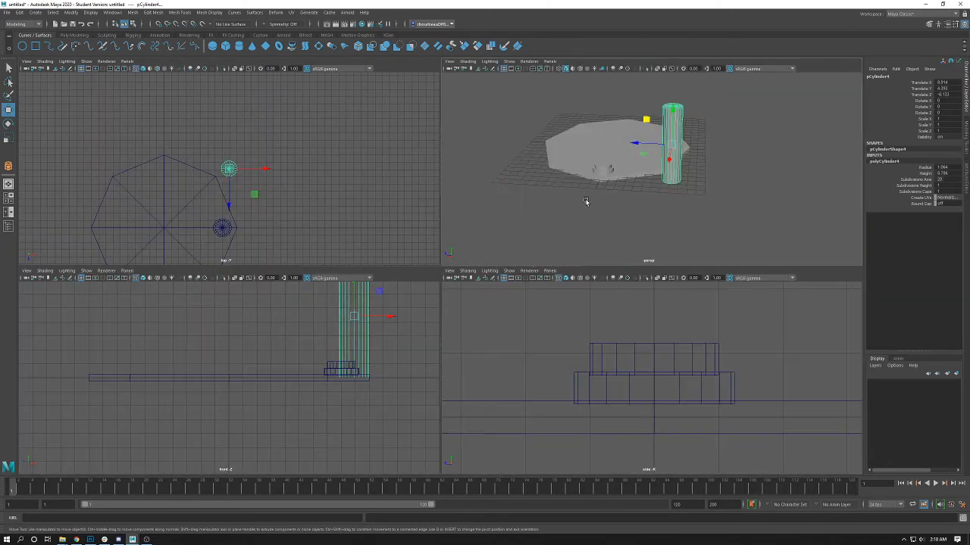
Maximize the perspective panel and orbit around the column and stepped base.
key(space)
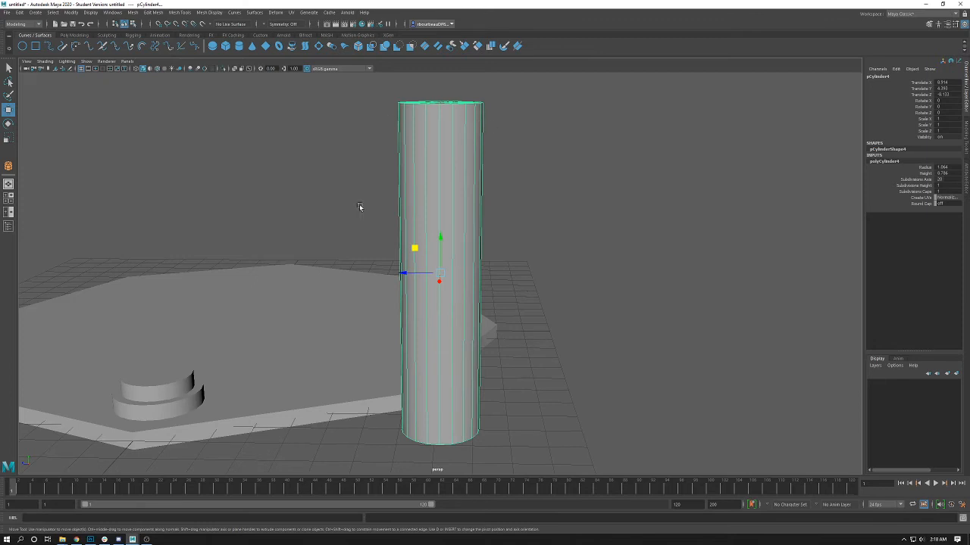
mouse_move(535, 300)
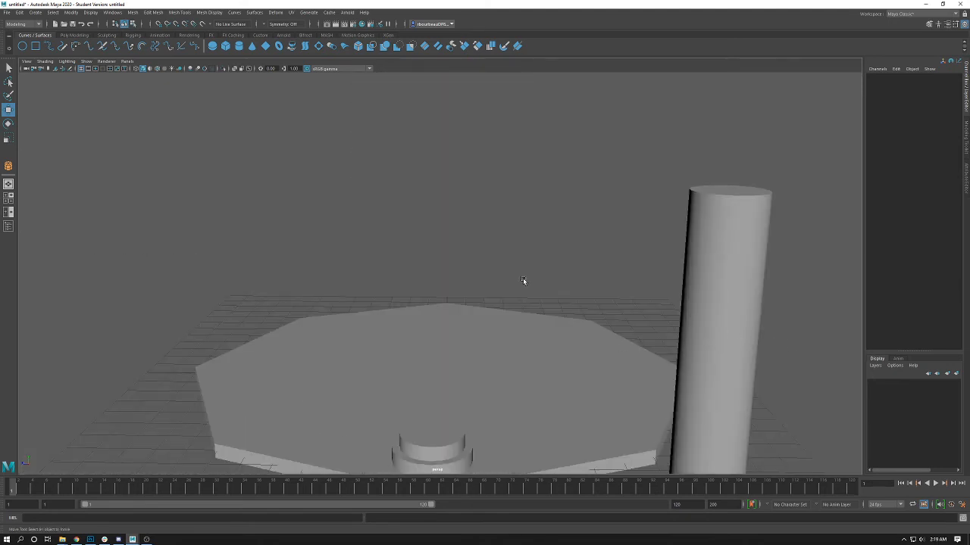
mouse_move(551, 298)
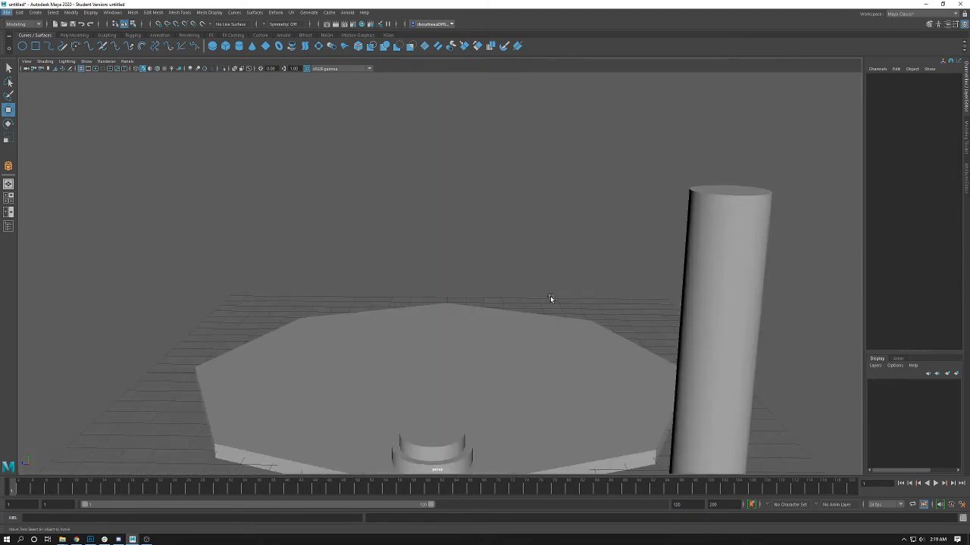
drag(551, 299, 512, 246)
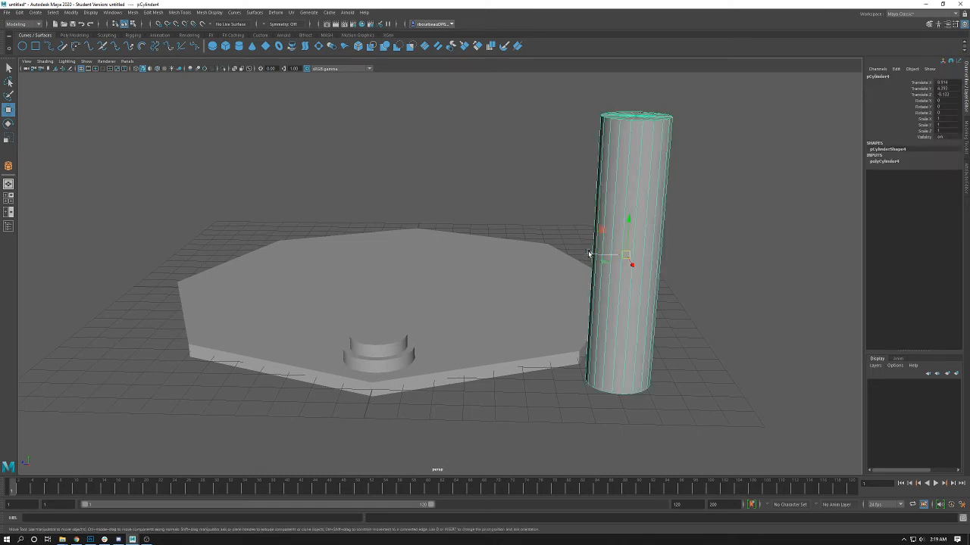
Drag the column onto the stepped base's top step, check alignment, then return to perspective.
drag(633, 253, 333, 252)
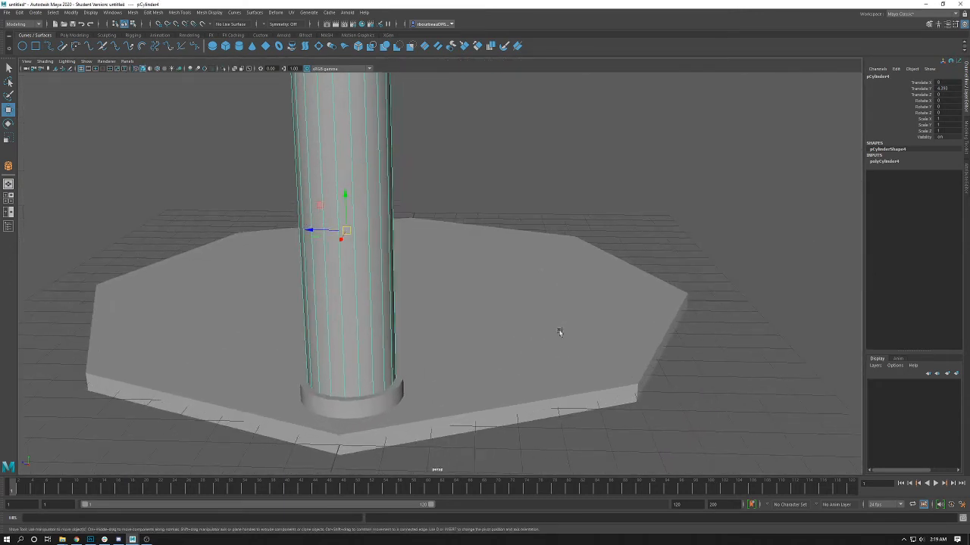
click(884, 162)
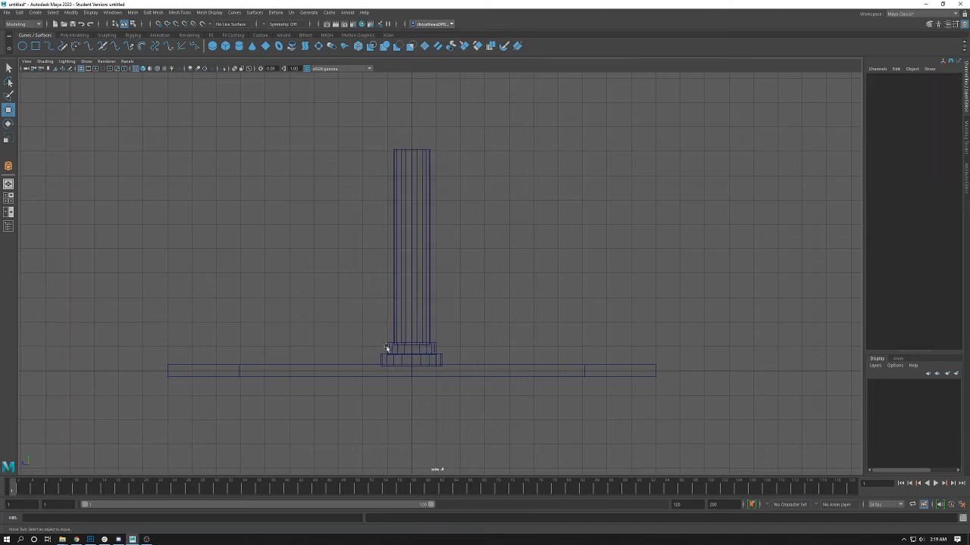
key(space)
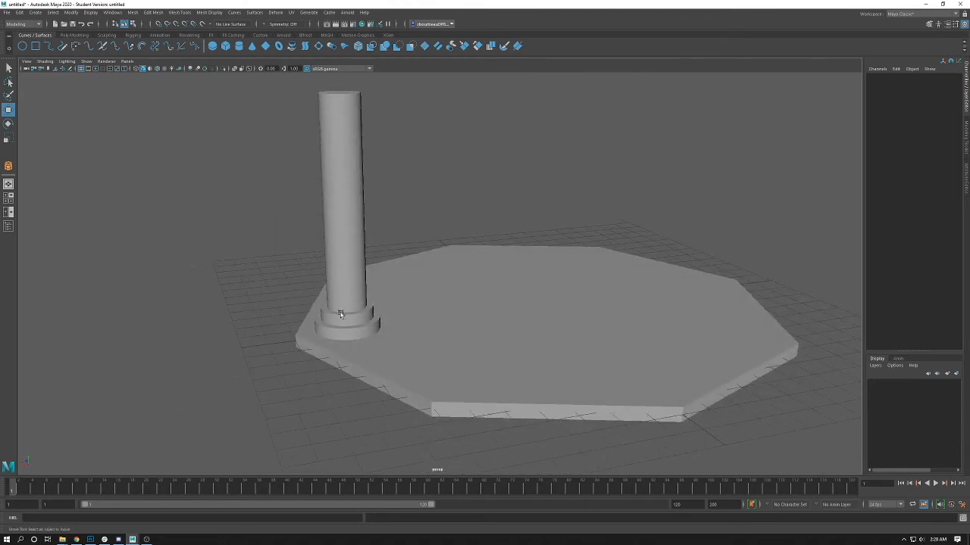
mouse_move(338, 321)
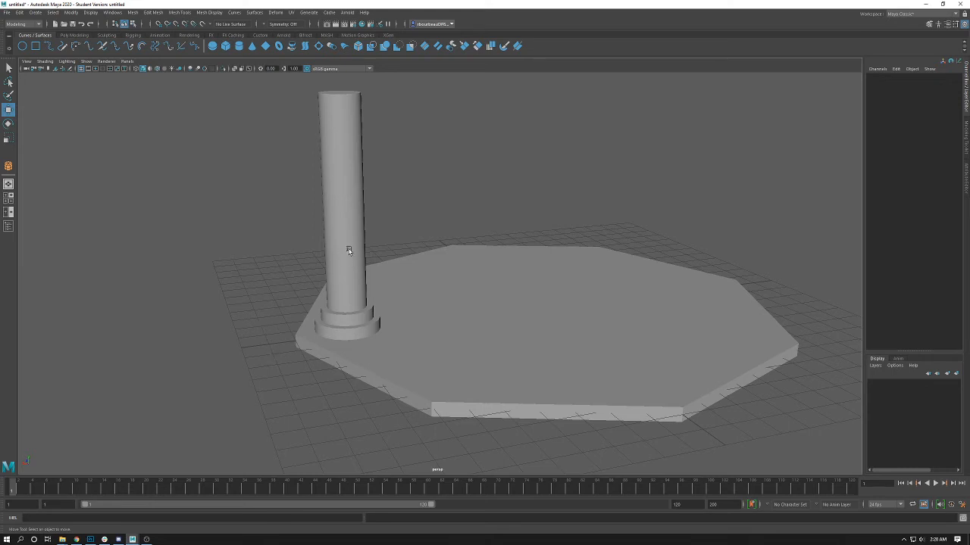
click(349, 250)
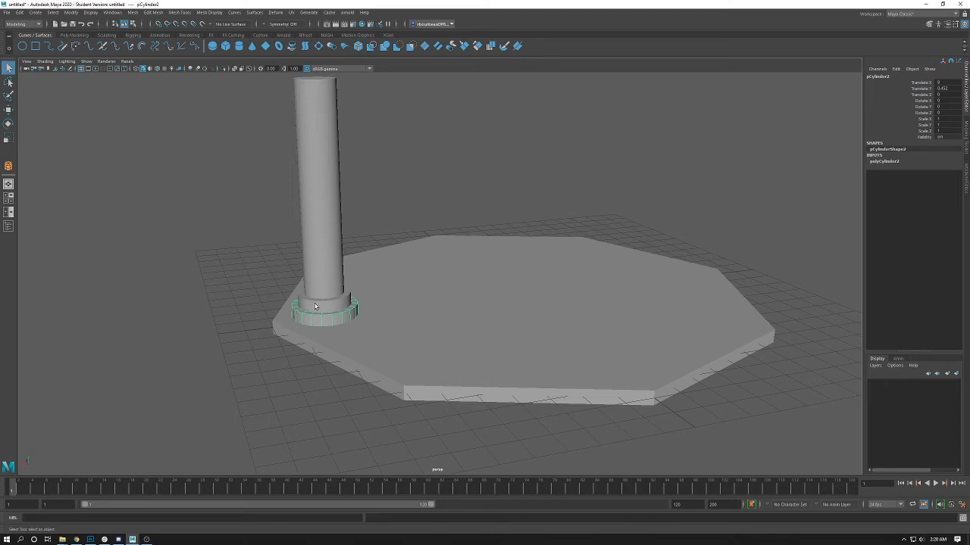
mouse_move(296, 300)
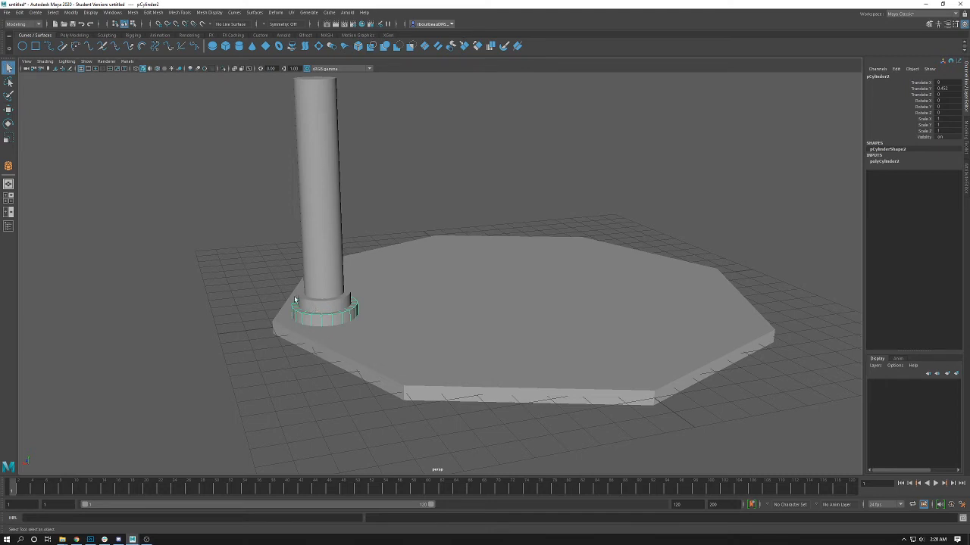
mouse_move(285, 332)
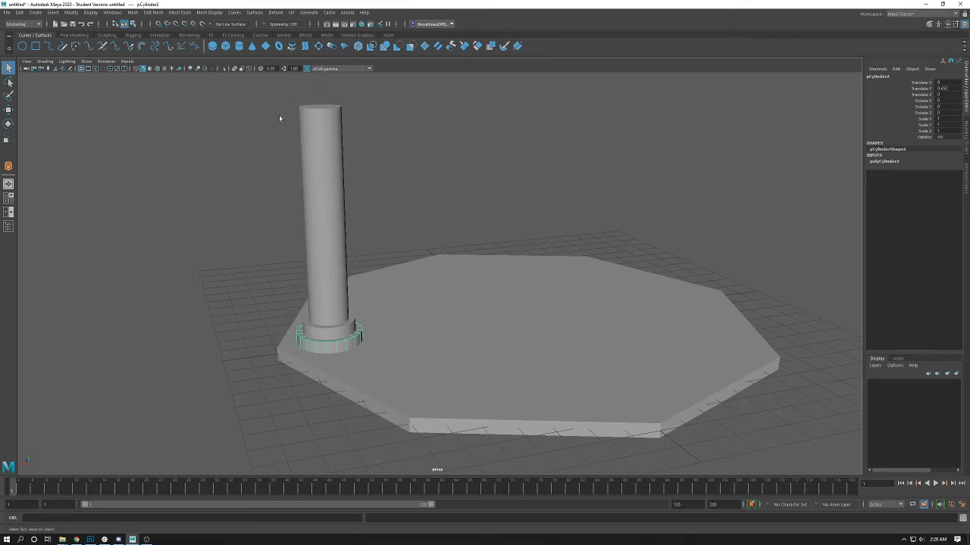
click(249, 335)
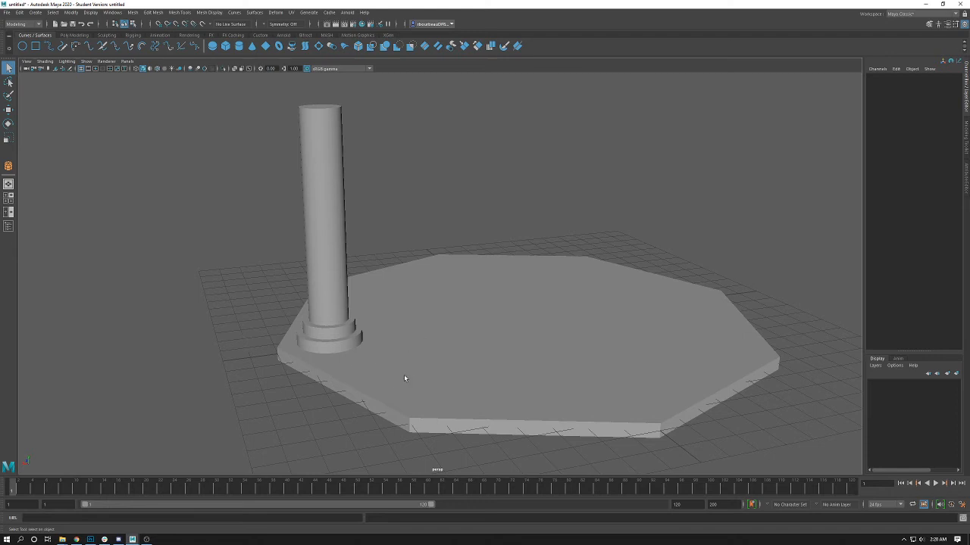
click(329, 336)
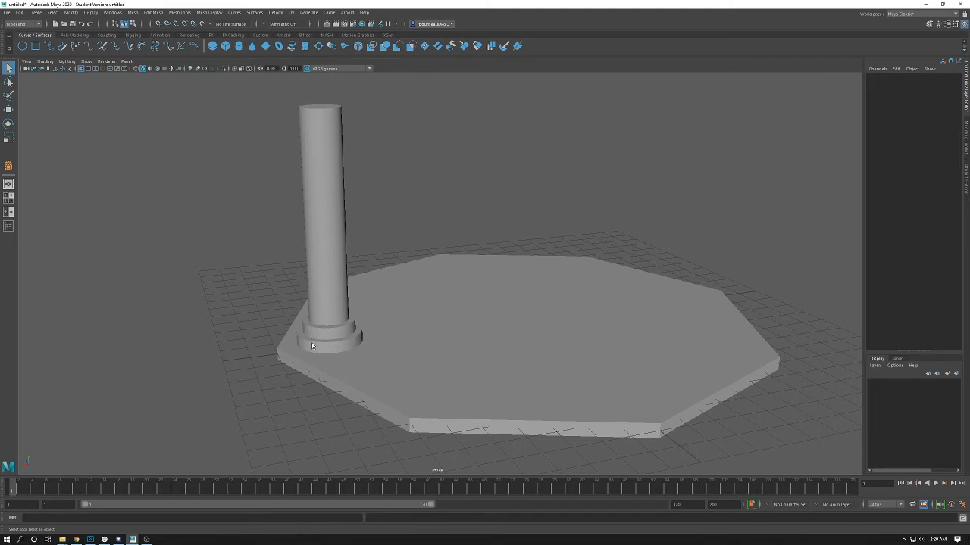
click(326, 337)
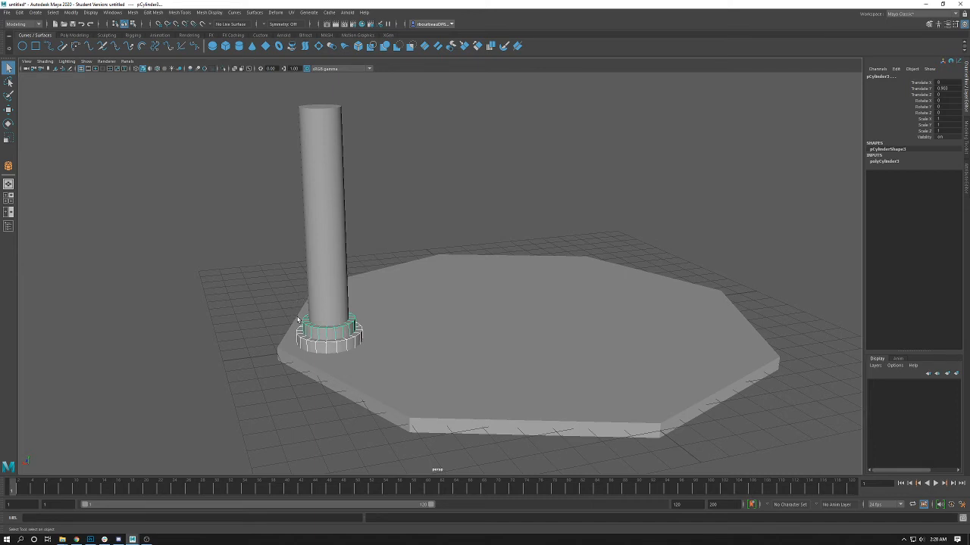
mouse_move(318, 335)
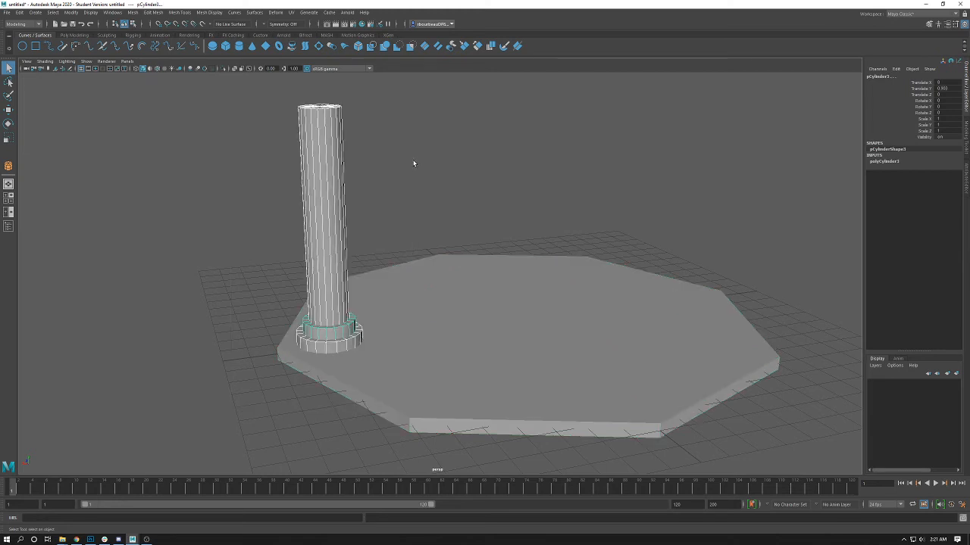
mouse_move(291, 356)
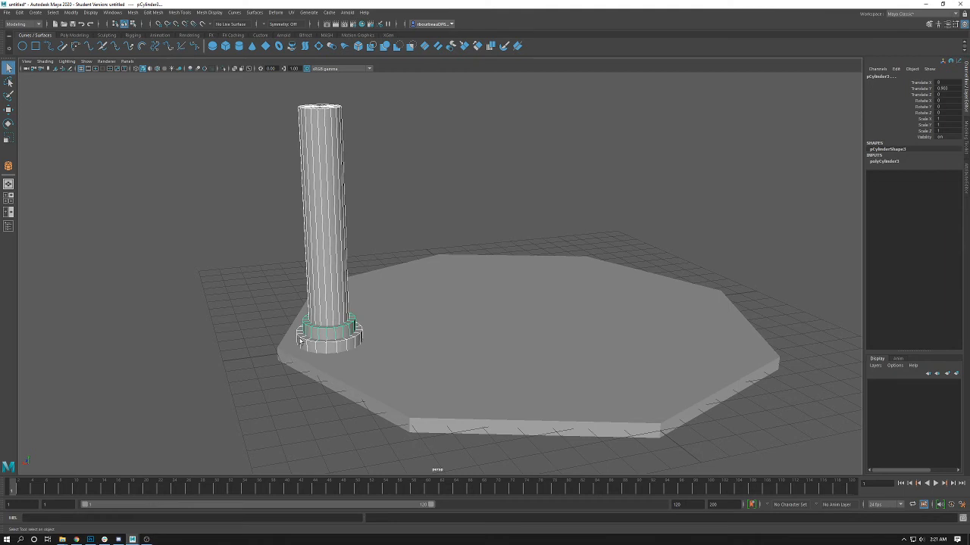
mouse_move(327, 351)
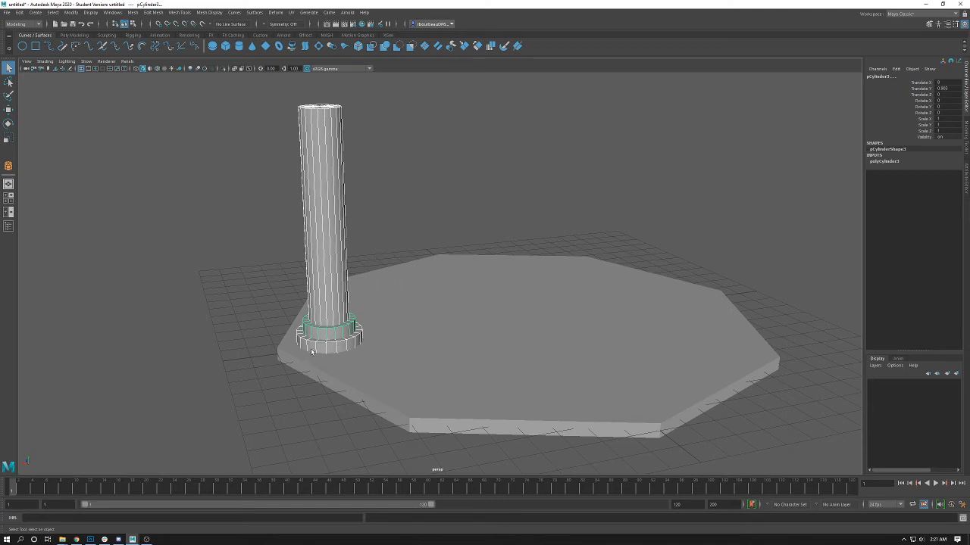
mouse_move(335, 332)
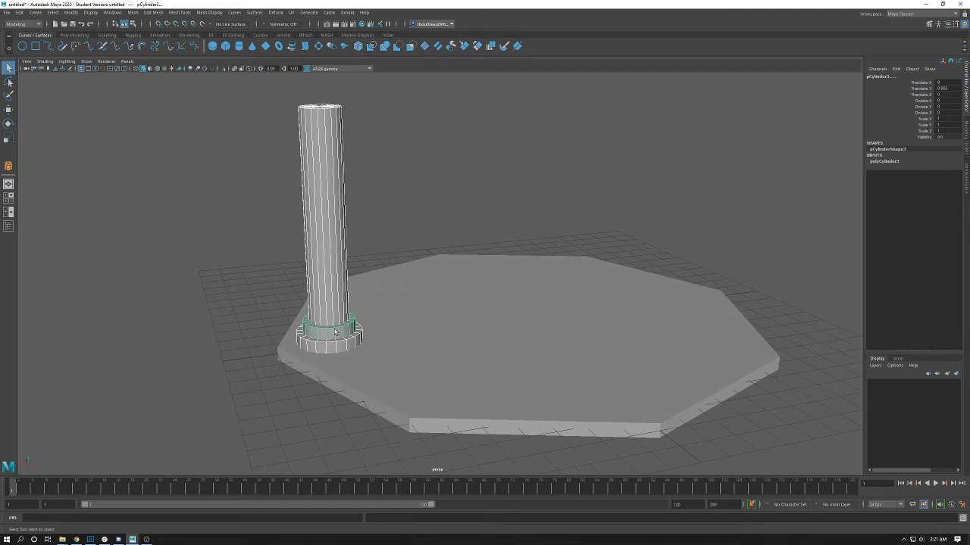
mouse_move(329, 280)
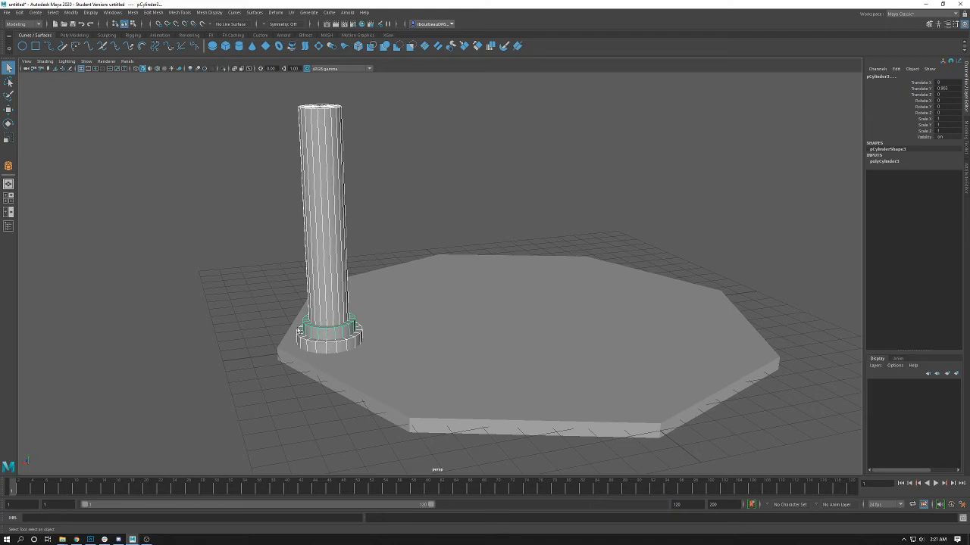
mouse_move(327, 352)
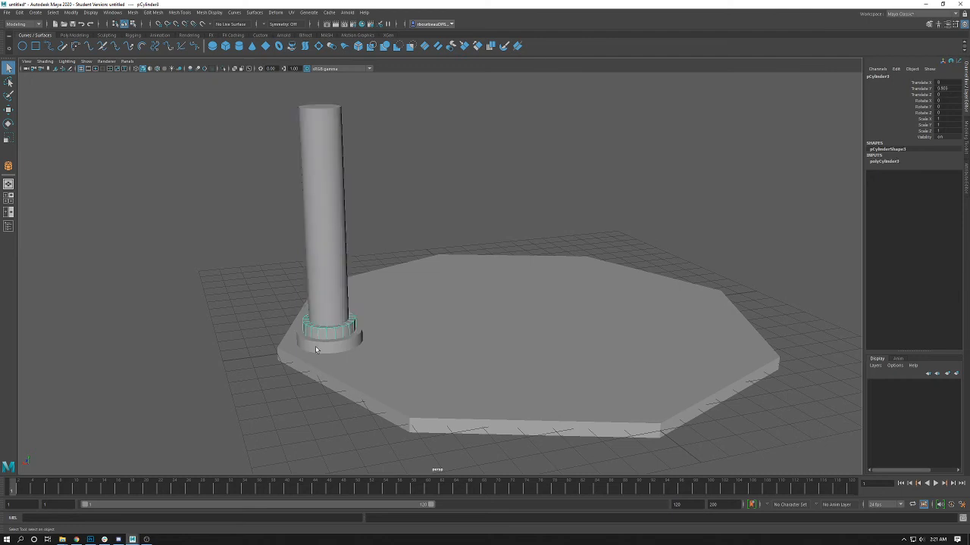
mouse_move(290, 322)
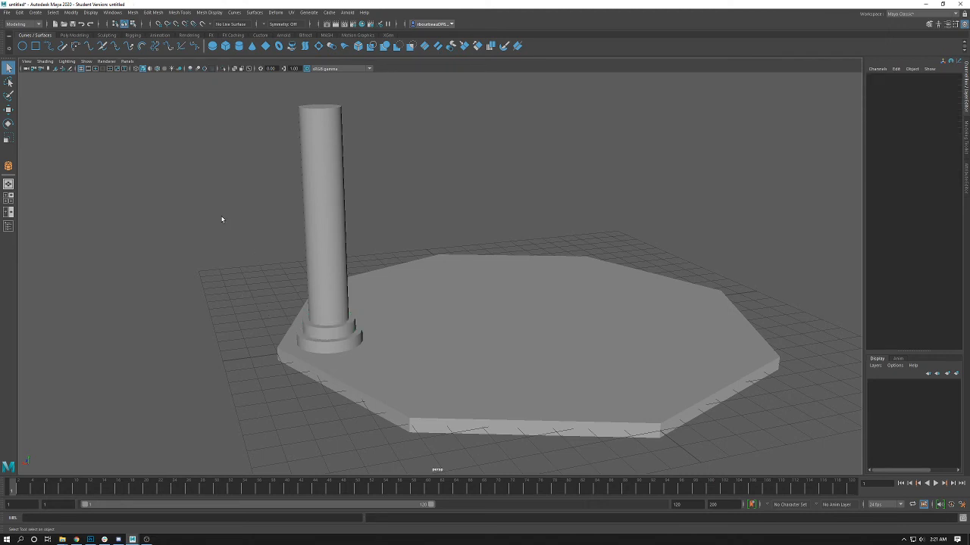
mouse_move(307, 329)
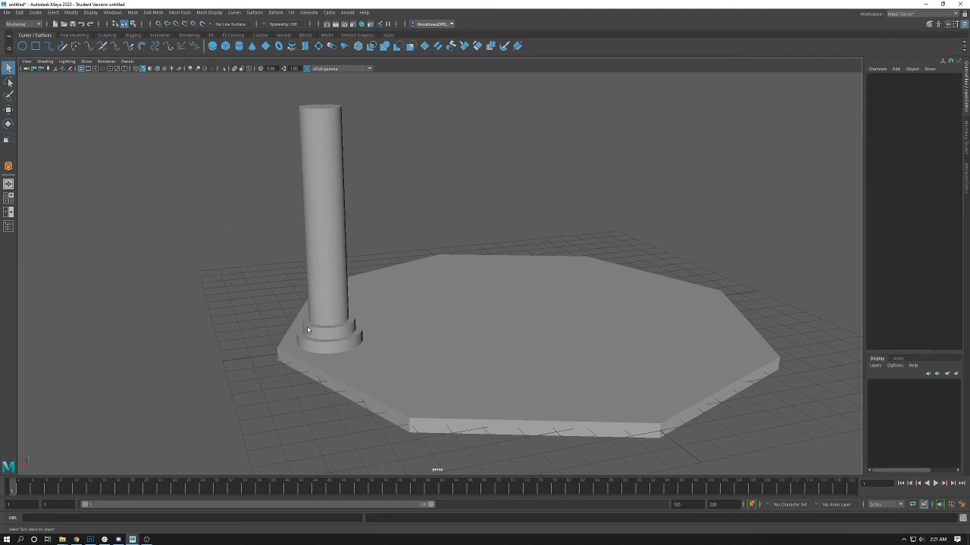
click(308, 328)
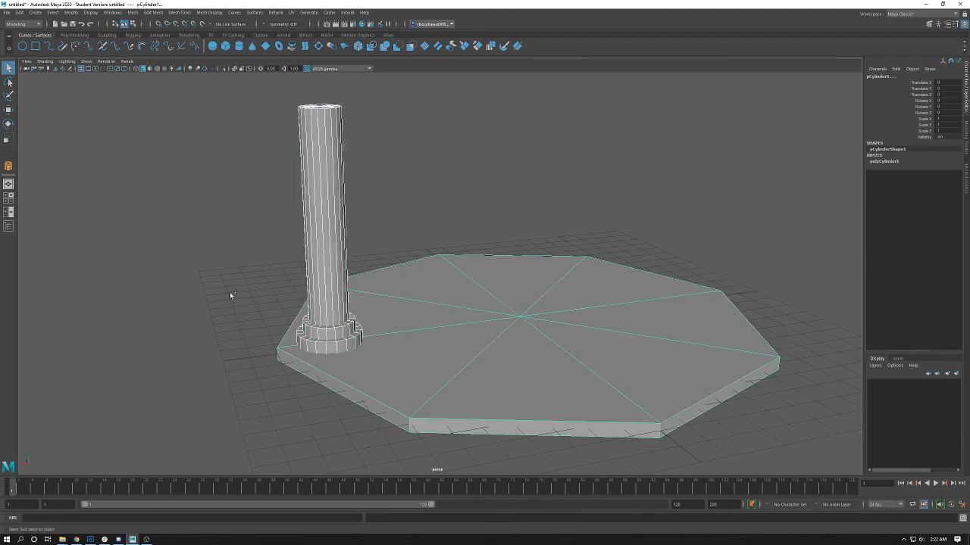
mouse_move(274, 322)
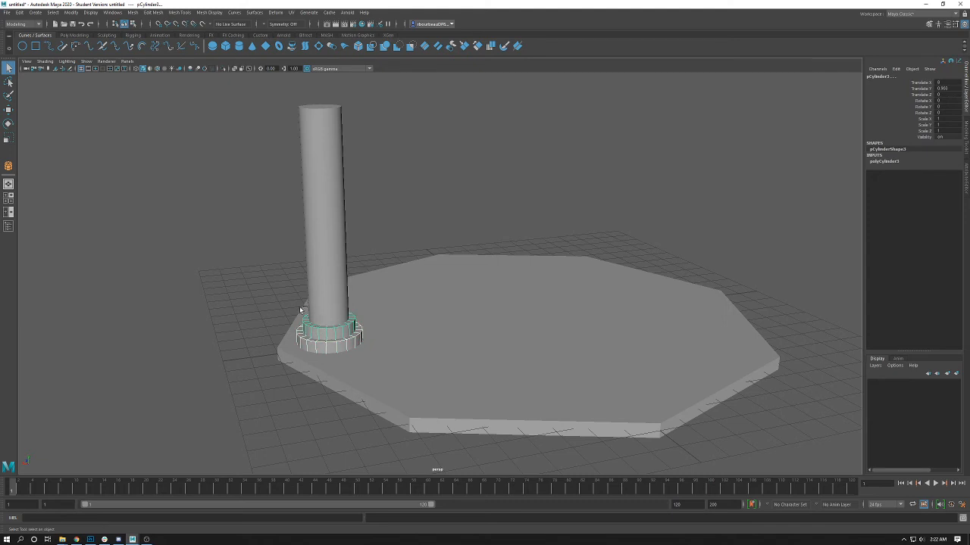
mouse_move(263, 274)
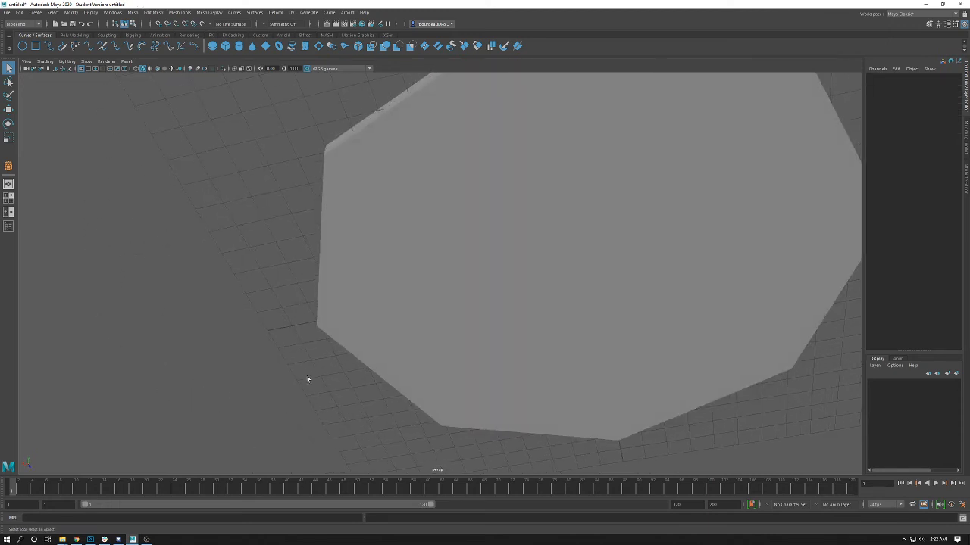
Marquee-select the platform area to pick out the pillar's bottom base ring.
drag(309, 385, 492, 151)
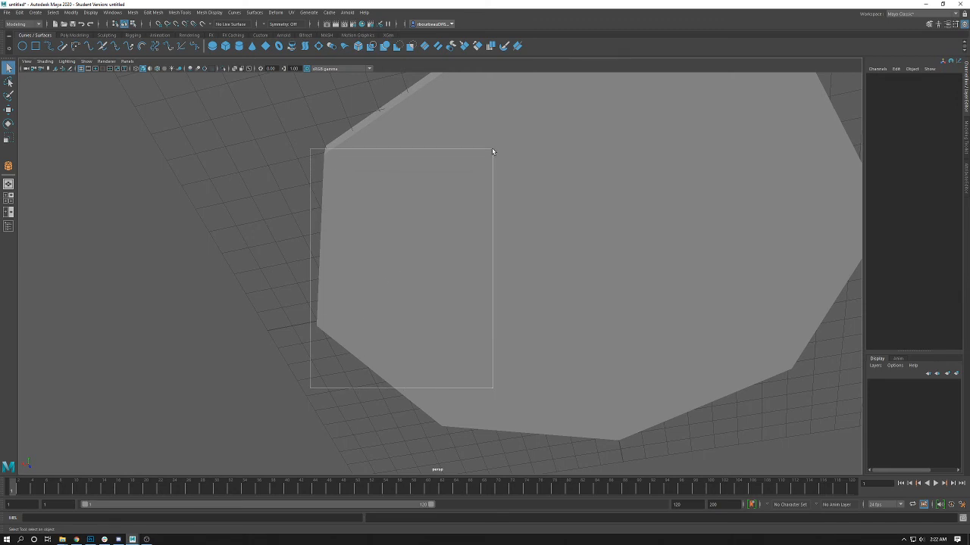
drag(492, 151, 517, 133)
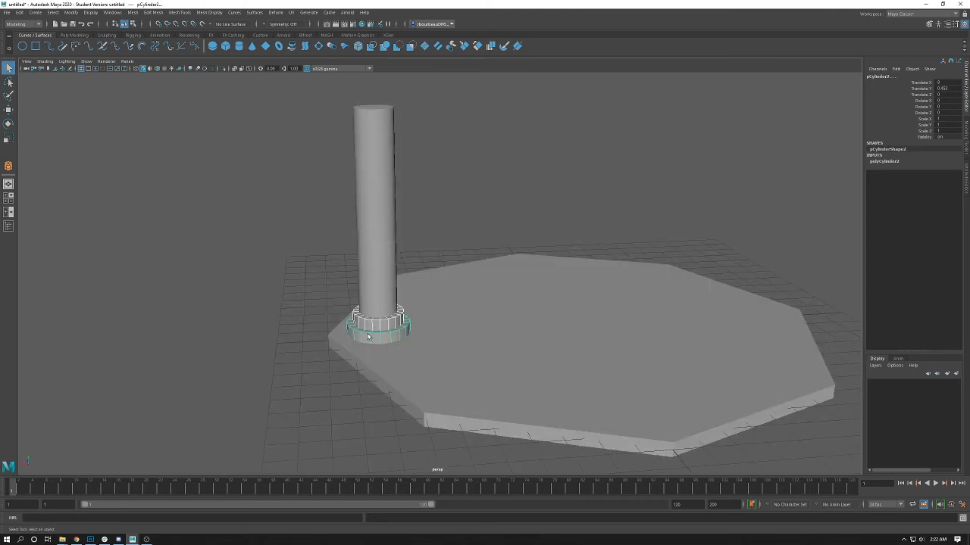
mouse_move(396, 339)
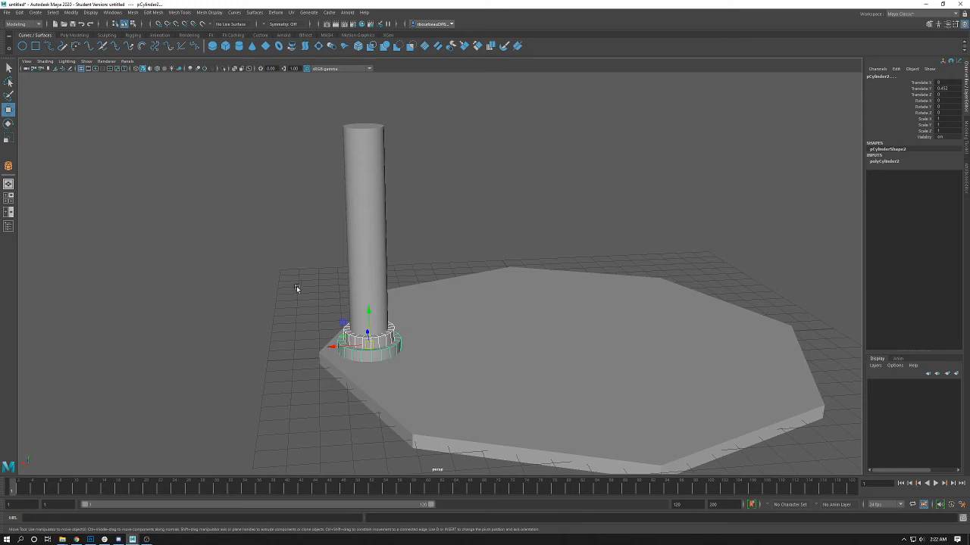
mouse_move(304, 290)
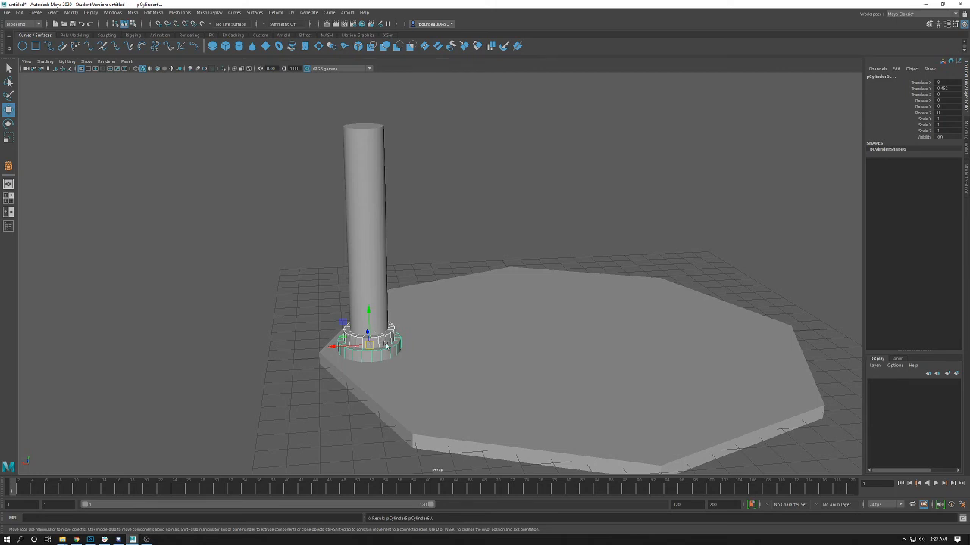
mouse_move(253, 320)
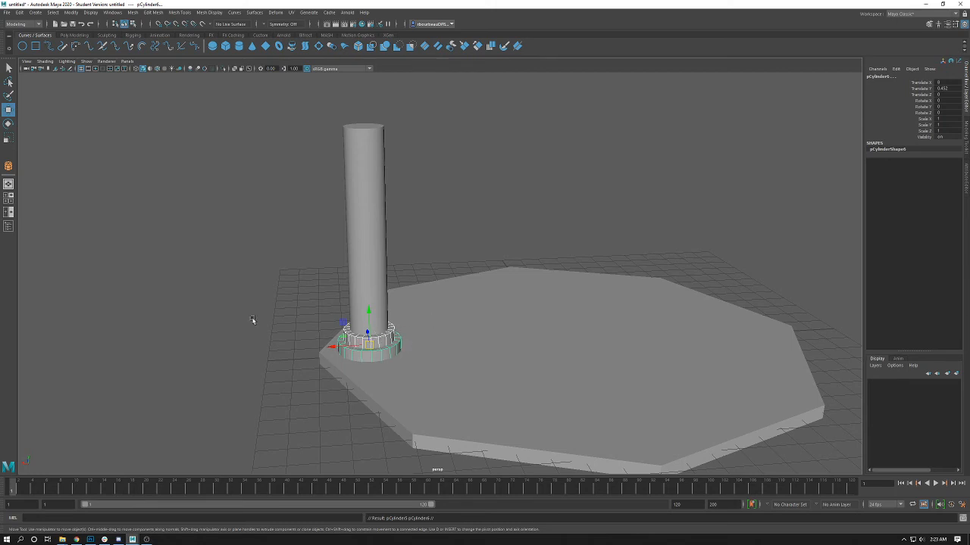
mouse_move(212, 316)
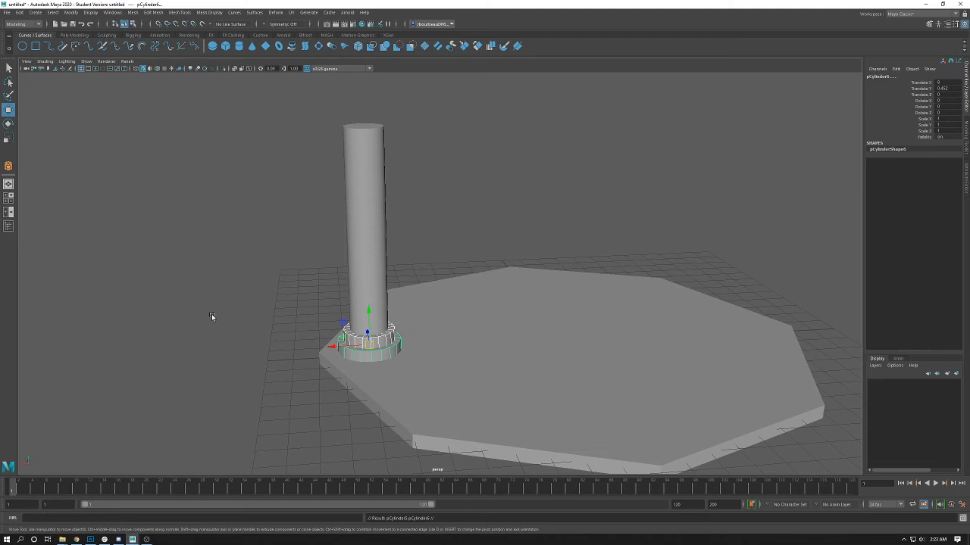
mouse_move(351, 304)
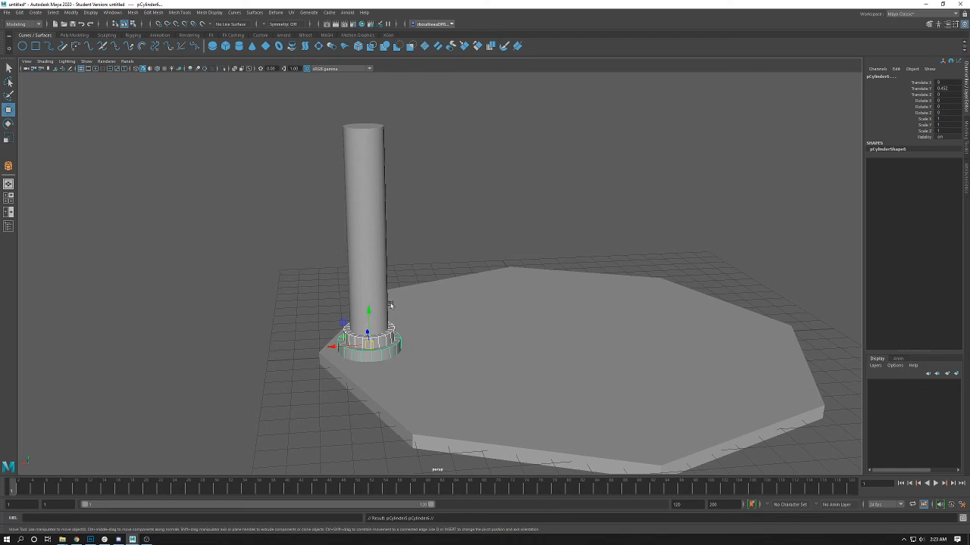
Raise the copied rings up the column to mid-height and near the top.
drag(367, 330, 367, 231)
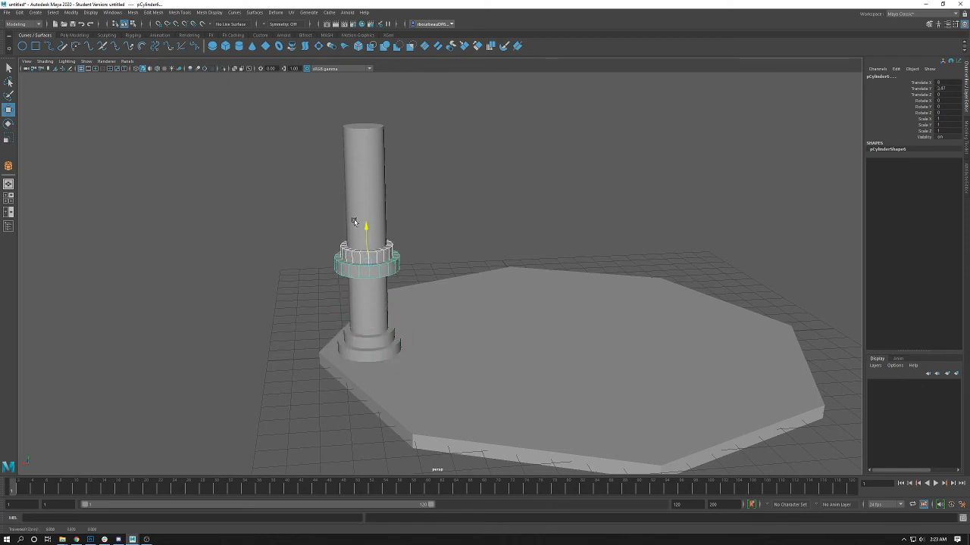
drag(367, 228, 362, 117)
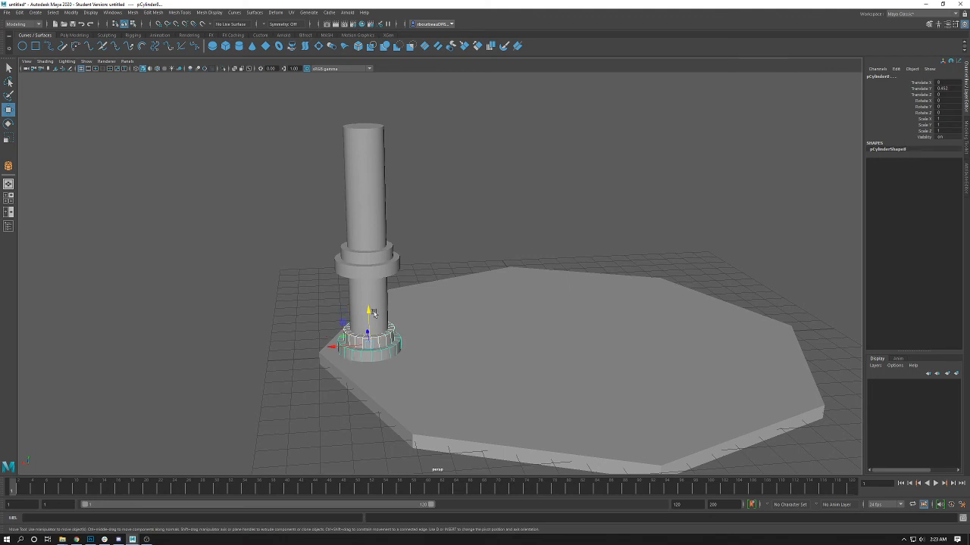
drag(368, 316, 367, 300)
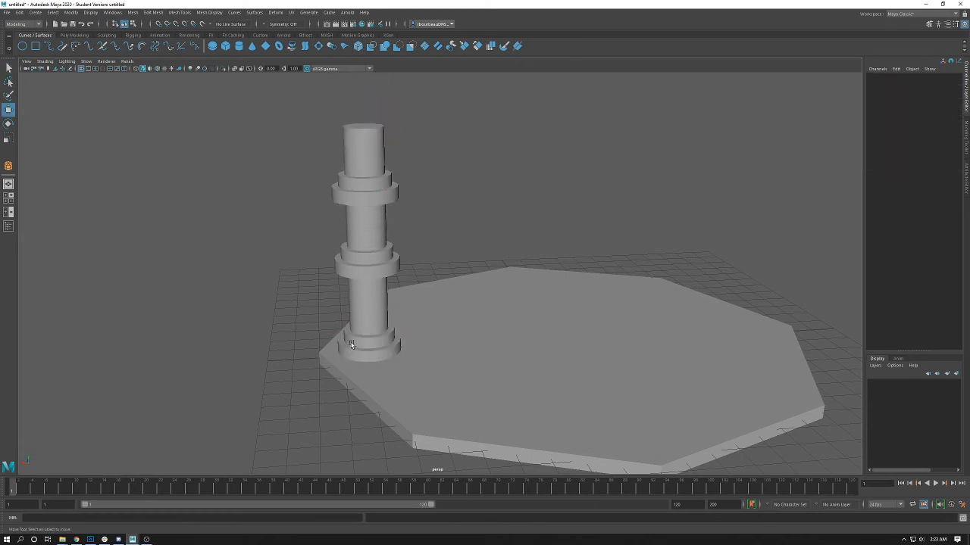
Deselect, then remove the notched ring from the column's middle.
click(363, 349)
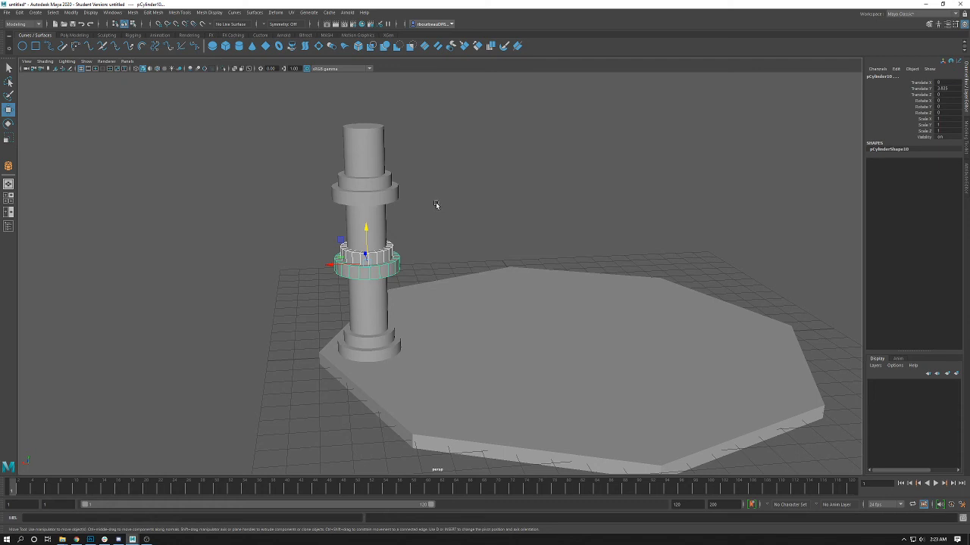
mouse_move(301, 190)
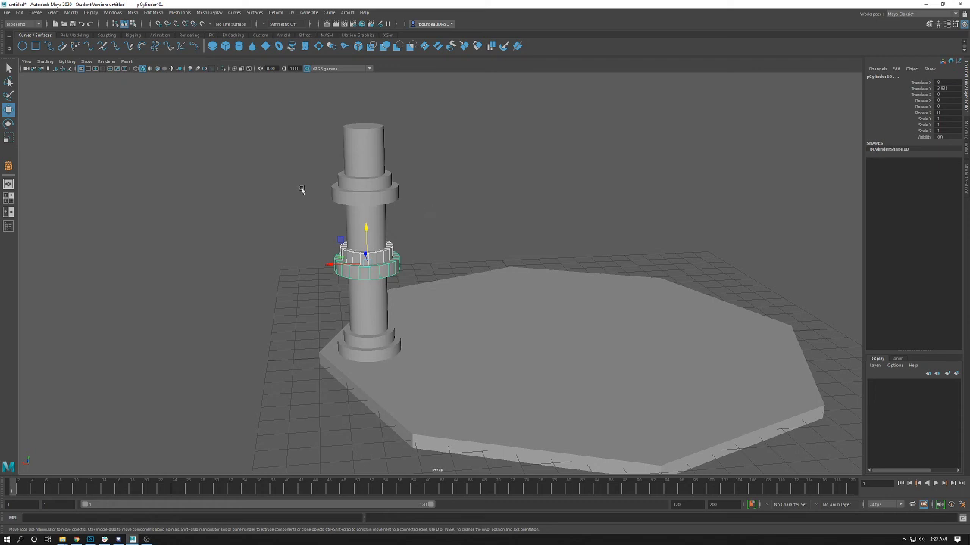
mouse_move(197, 173)
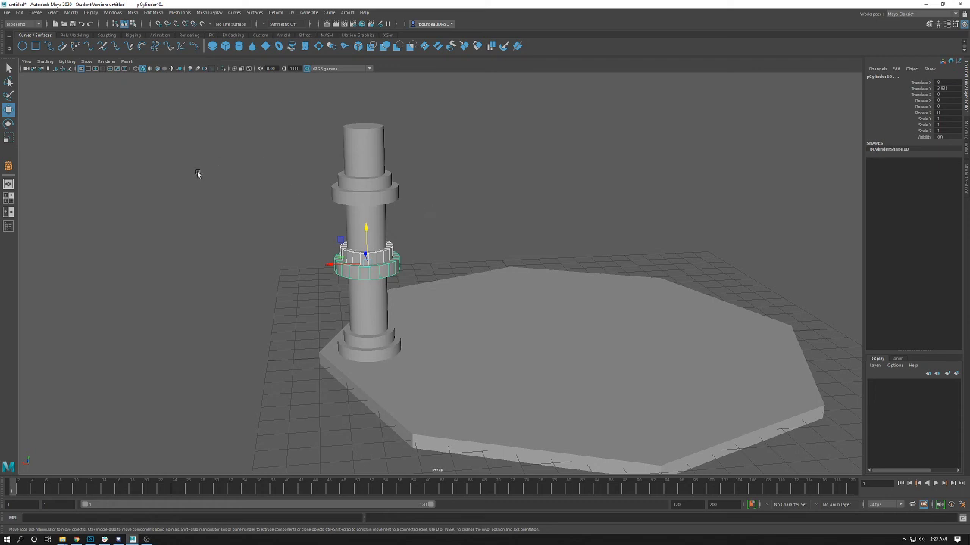
mouse_move(159, 126)
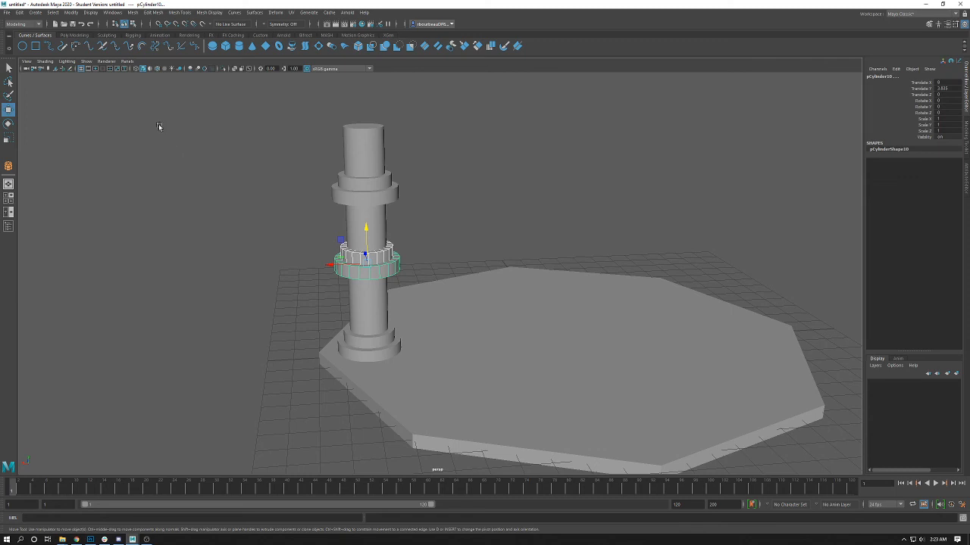
mouse_move(347, 226)
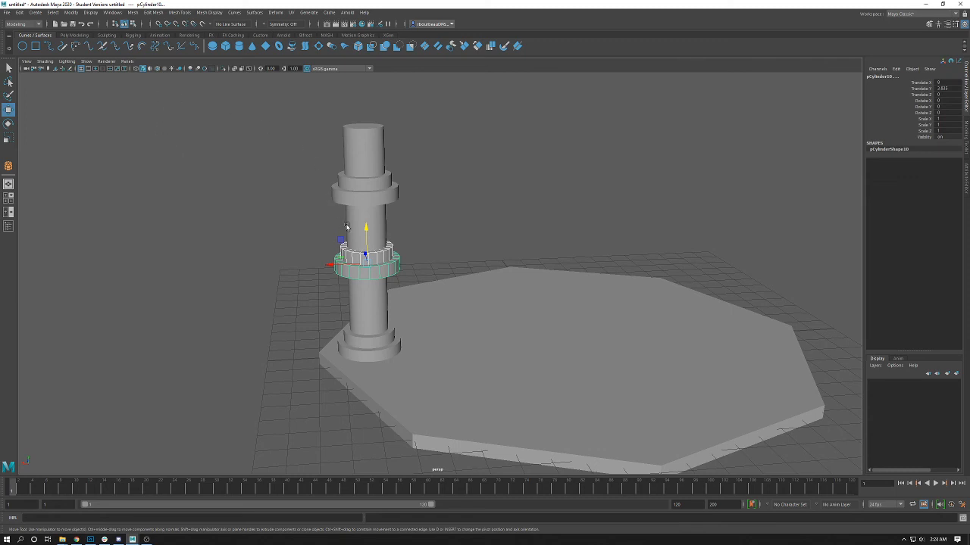
click(390, 201)
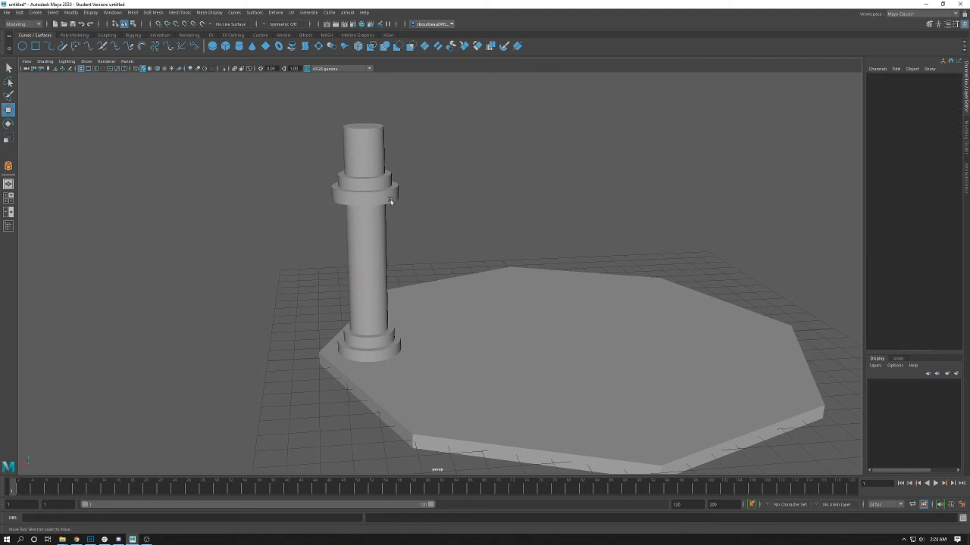
click(364, 193)
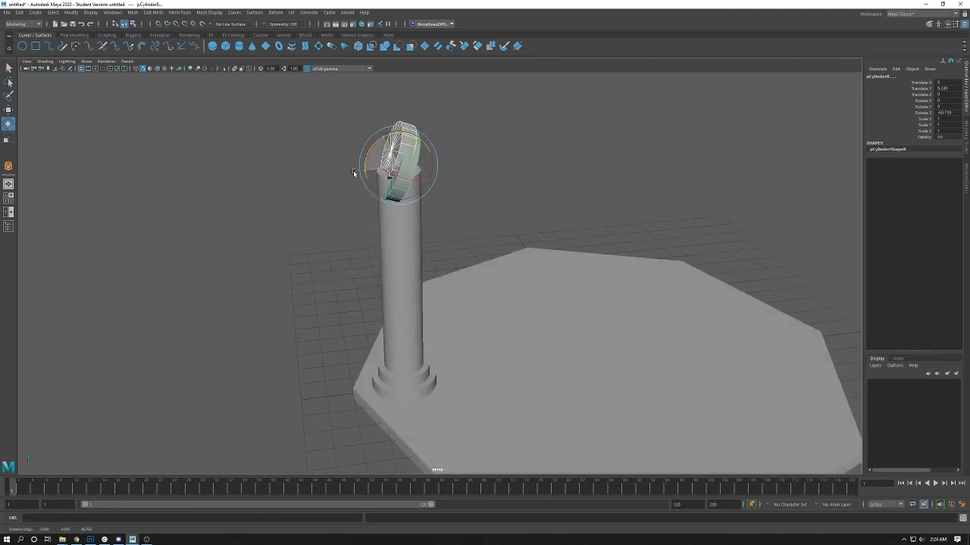
Rotate the tilted ring level and raise it onto the column top.
drag(413, 137, 428, 155)
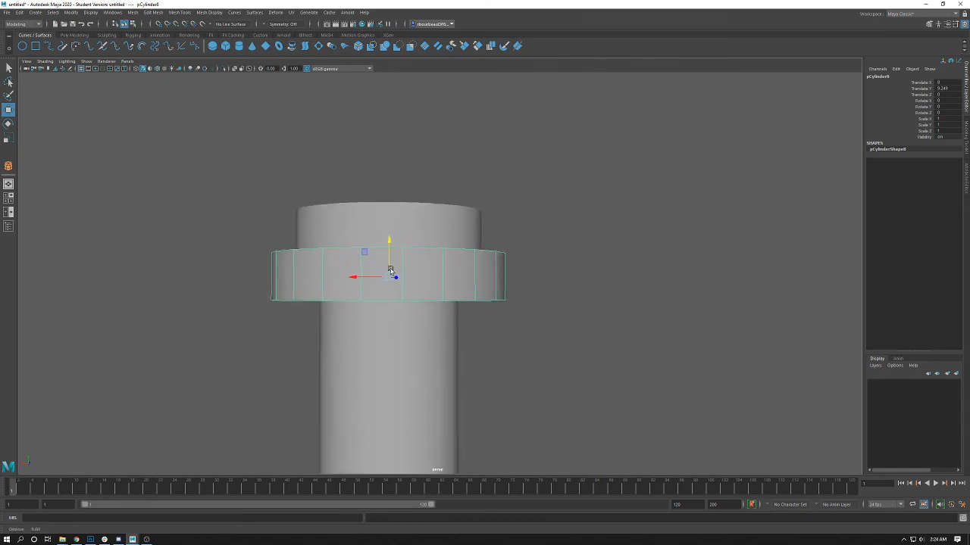
drag(388, 275, 388, 237)
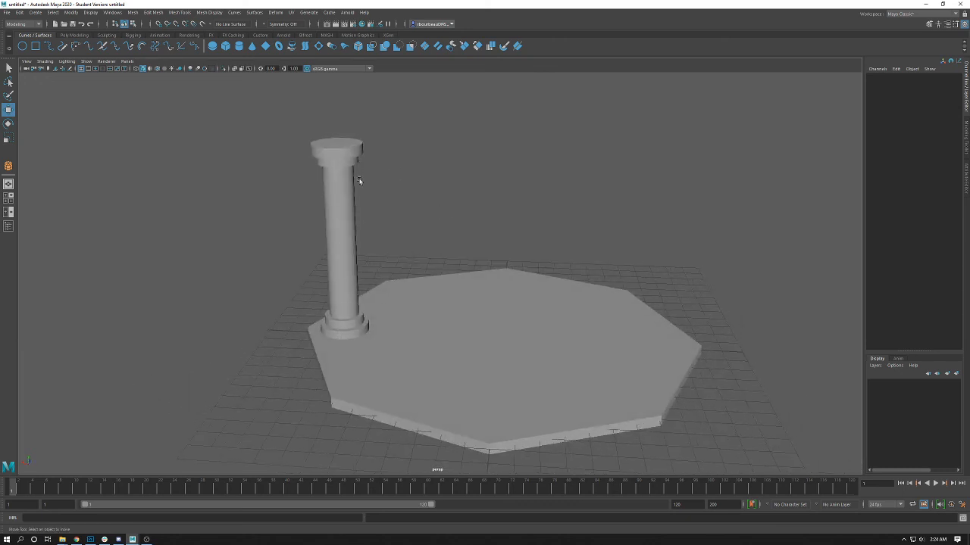
mouse_move(424, 210)
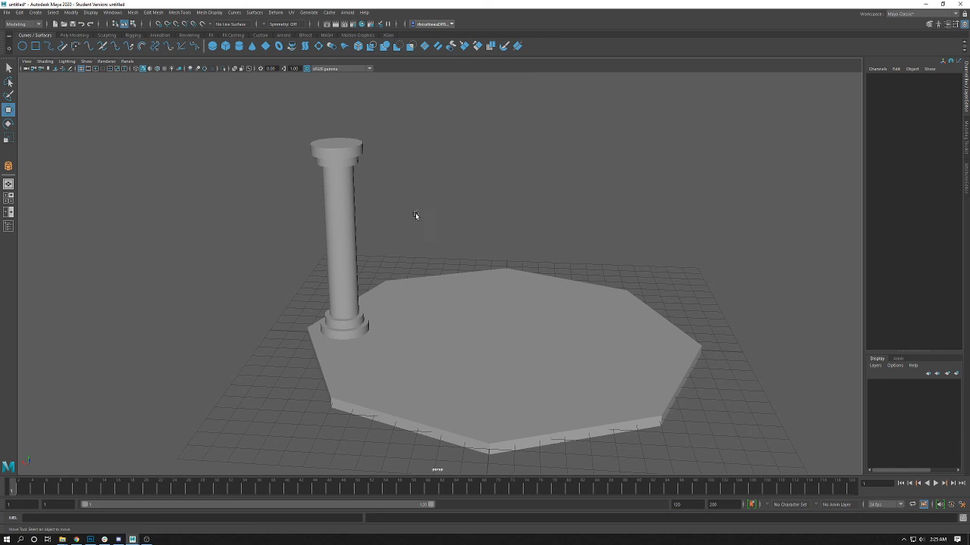
mouse_move(394, 316)
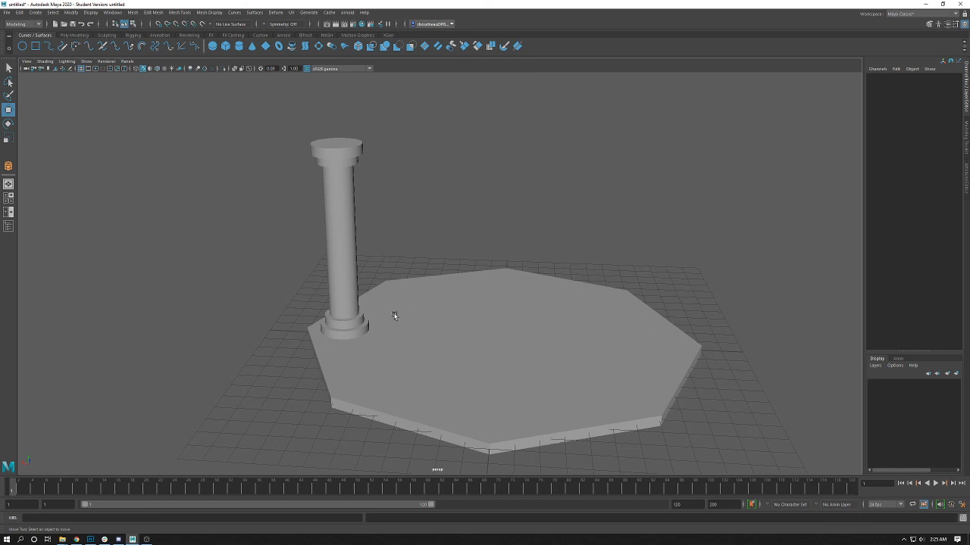
mouse_move(126, 164)
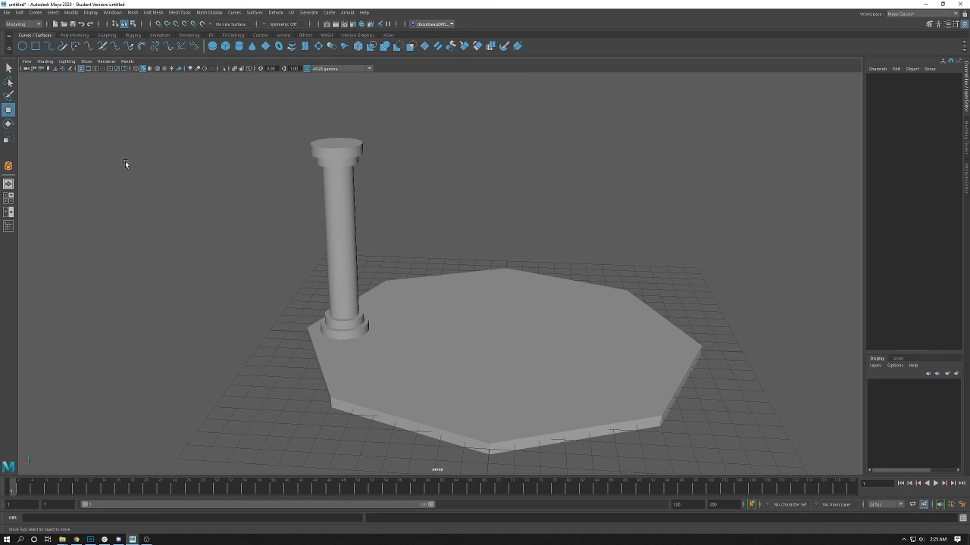
mouse_move(112, 165)
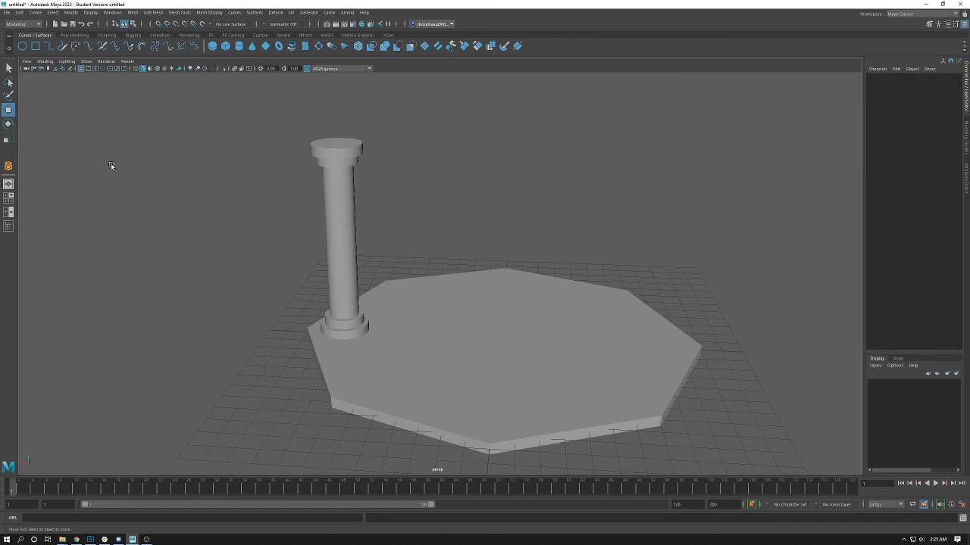
mouse_move(59, 123)
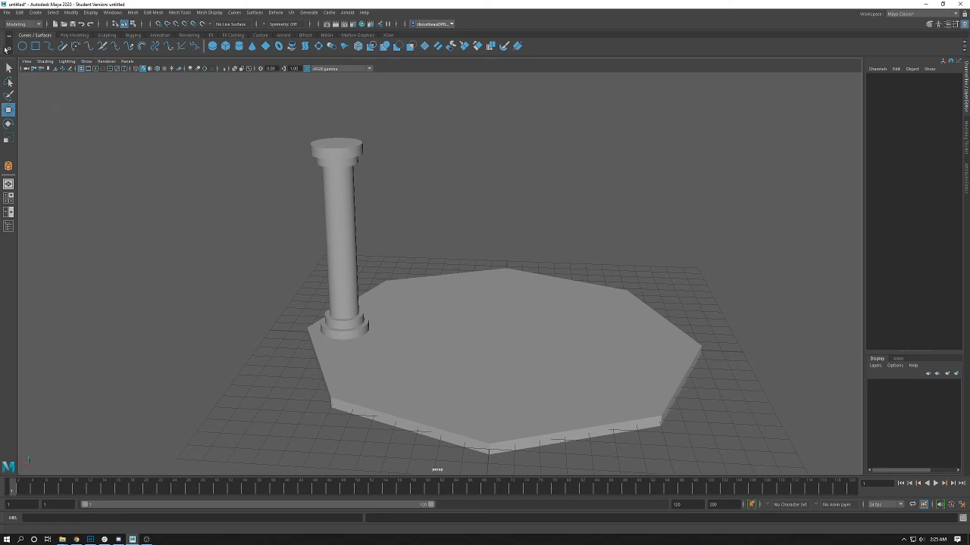
mouse_move(8, 49)
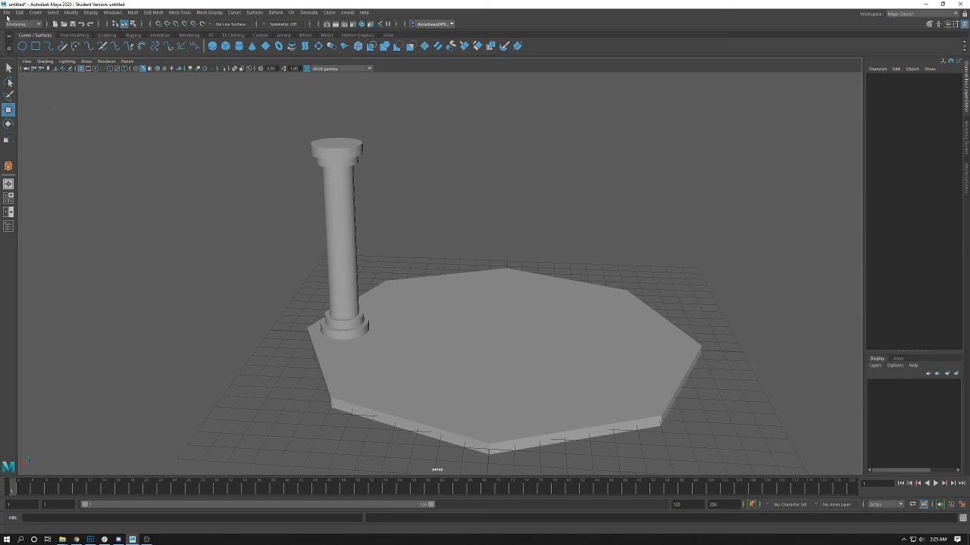
Save the scene to the Desktop as 'Temple', accepting the student version warning.
click(6, 12)
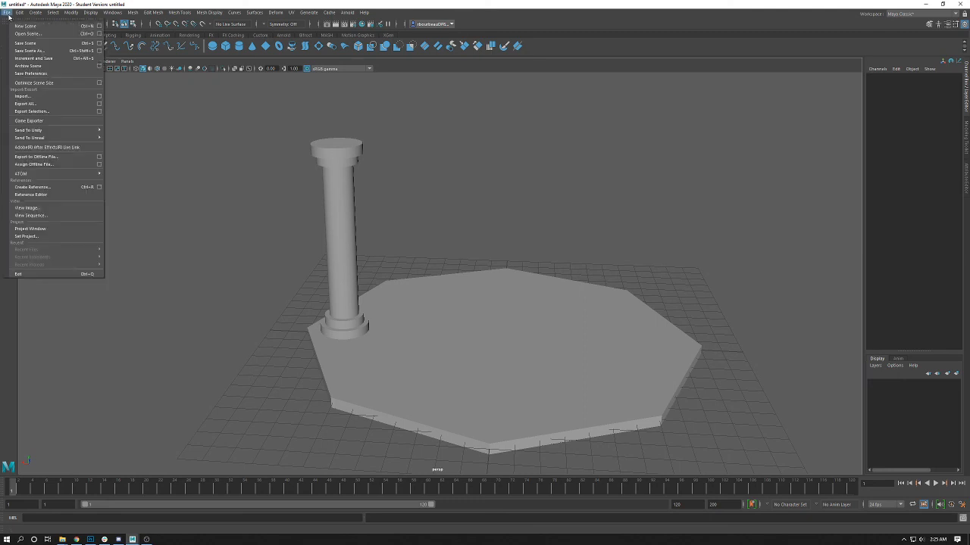
mouse_move(30, 50)
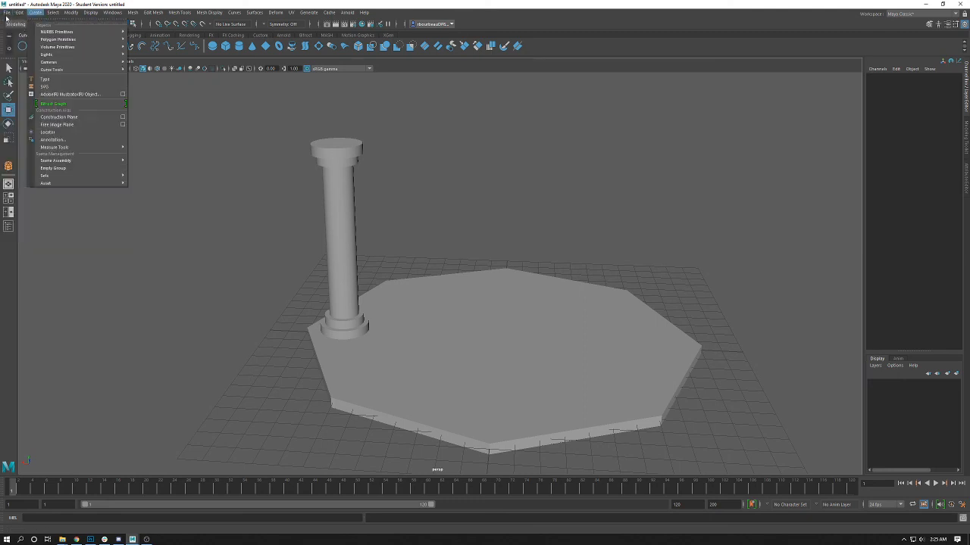
click(7, 13)
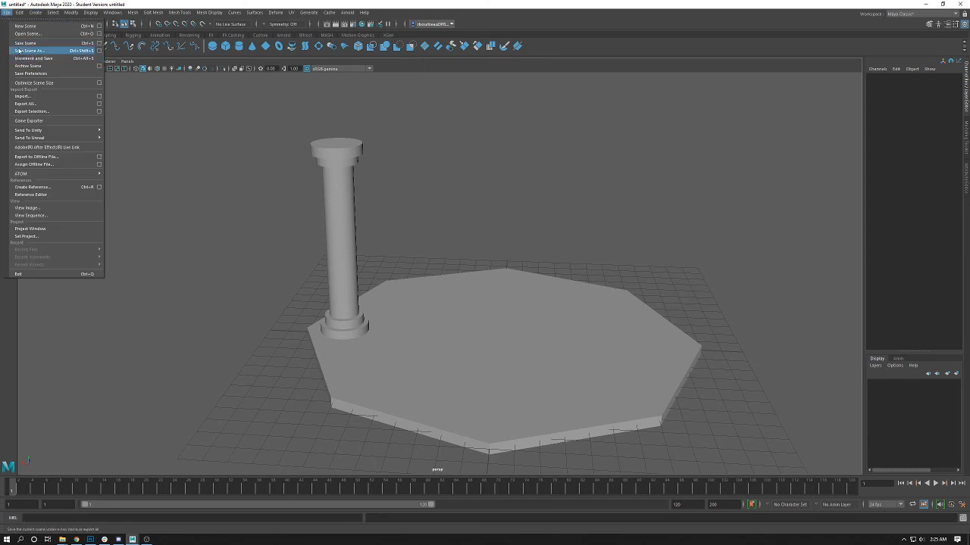
click(29, 51)
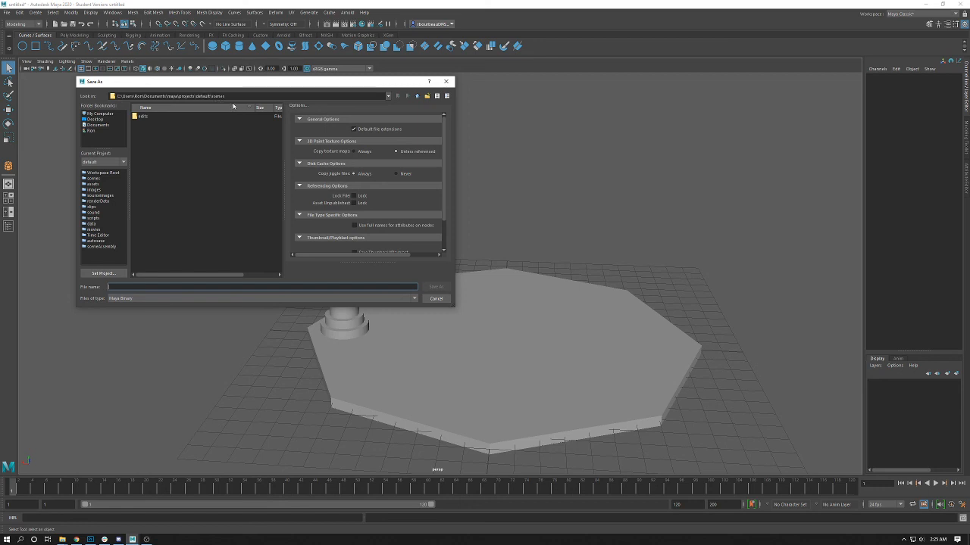
mouse_move(90, 137)
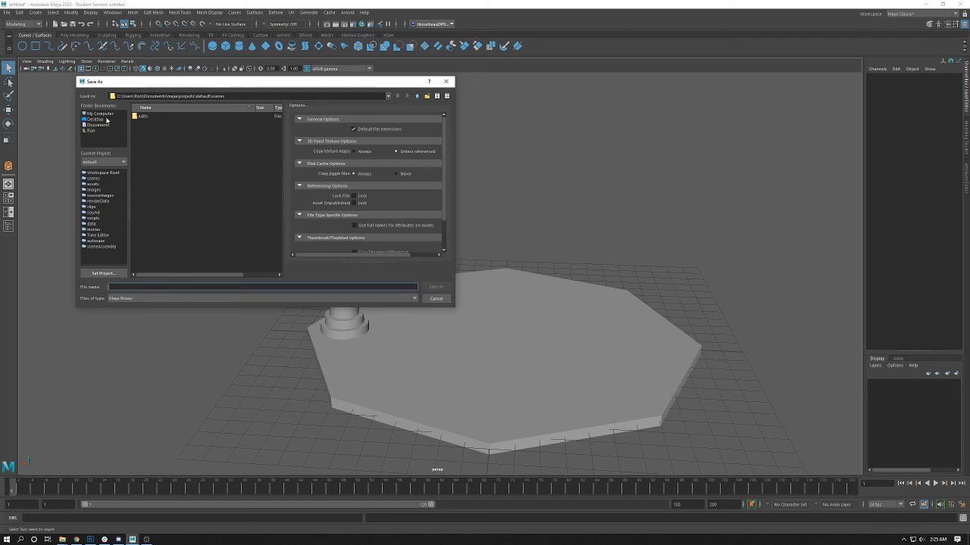
click(96, 119)
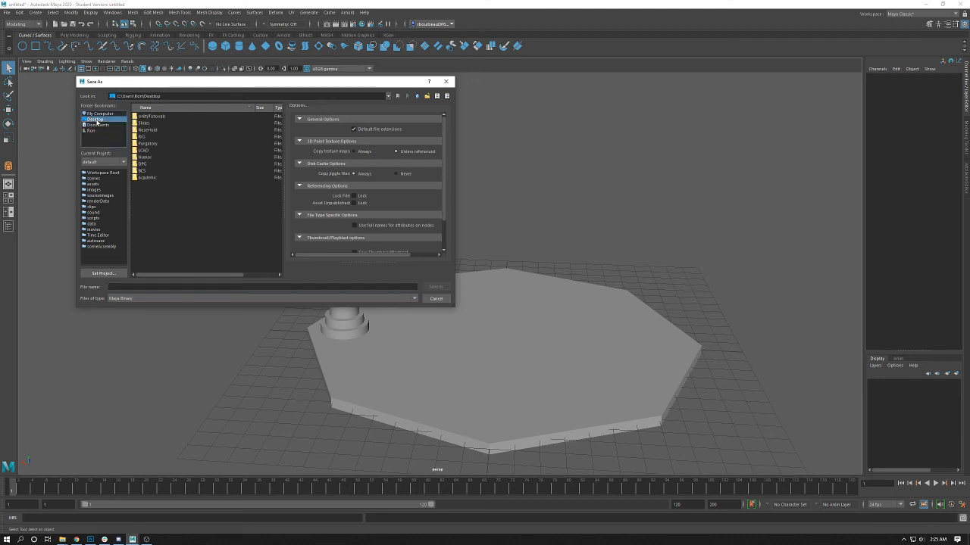
click(94, 119)
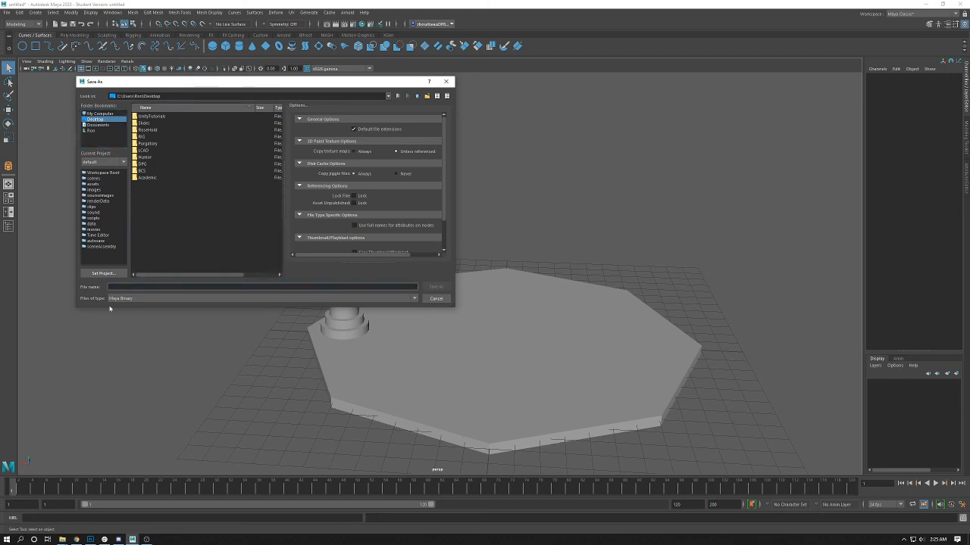
text(Temple)
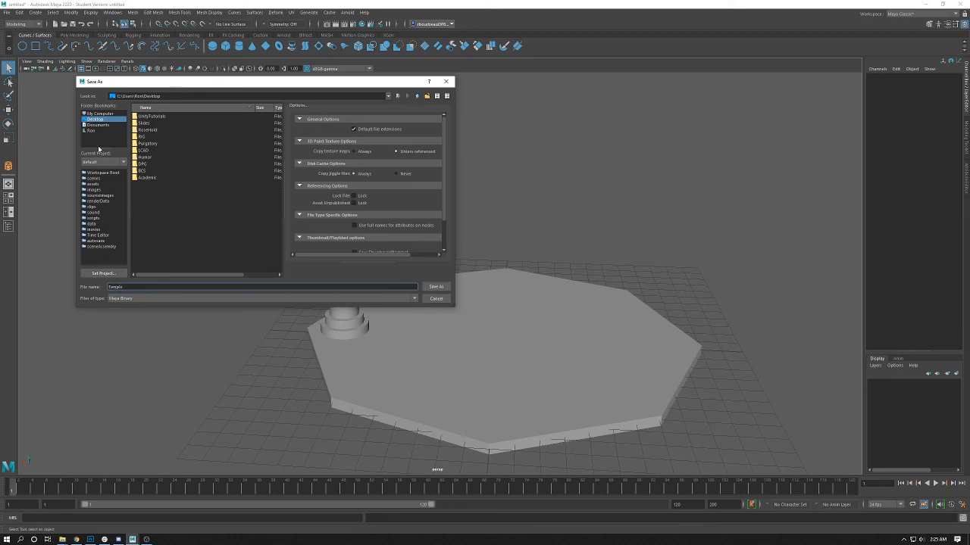
click(437, 286)
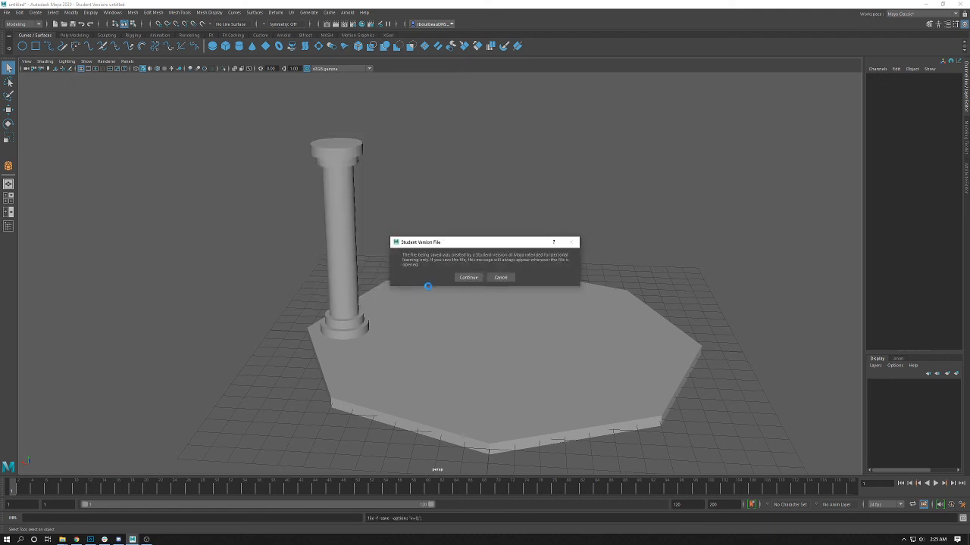
click(468, 277)
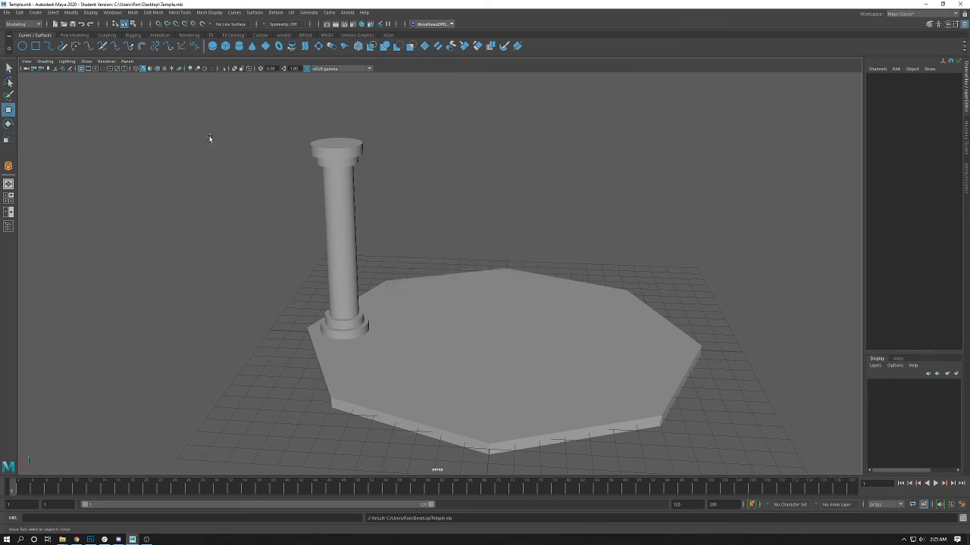